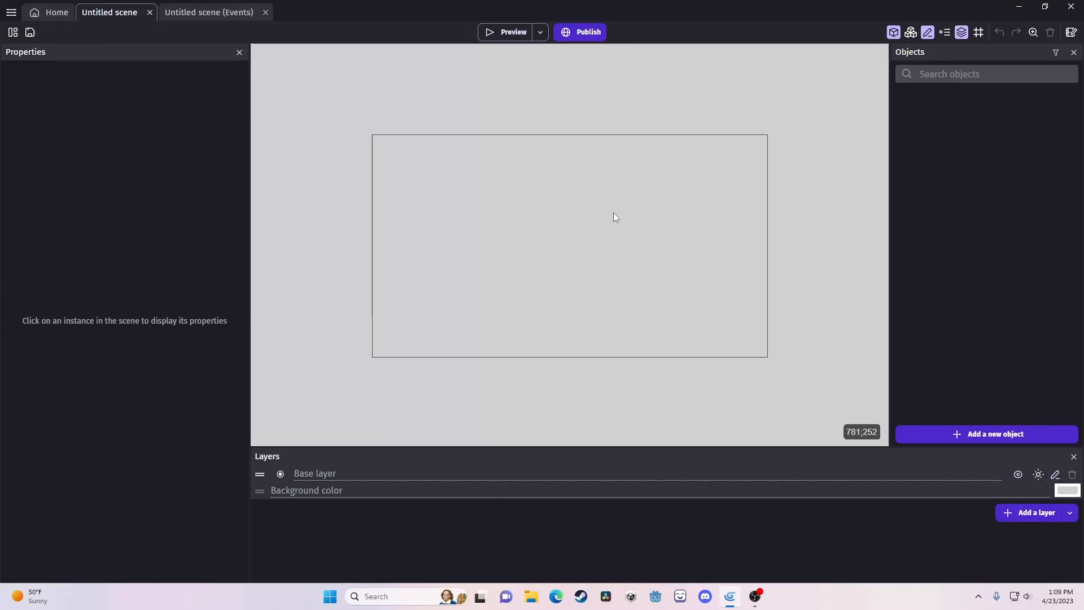
mouse_move(515, 157)
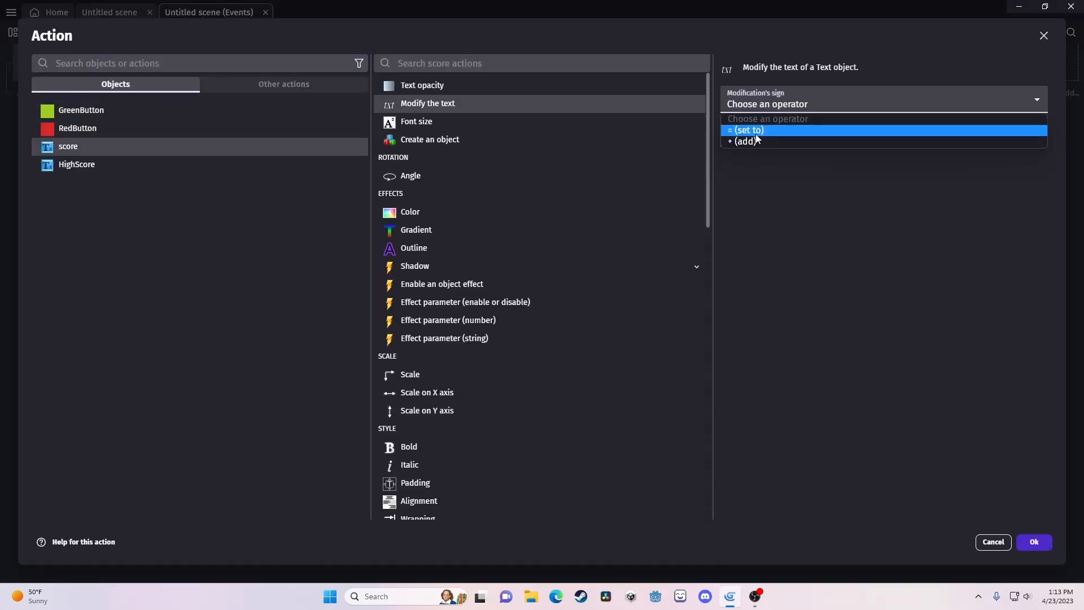
Step: Set the score and HighScore text objects to show the score and highscore variables
left_click(745, 131)
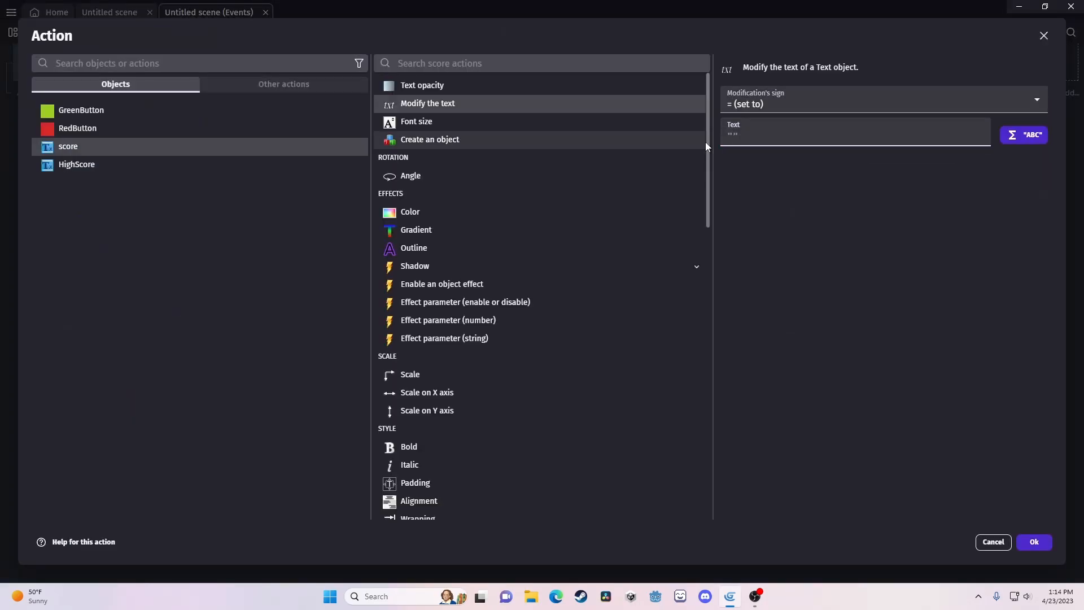
left_click(1033, 545)
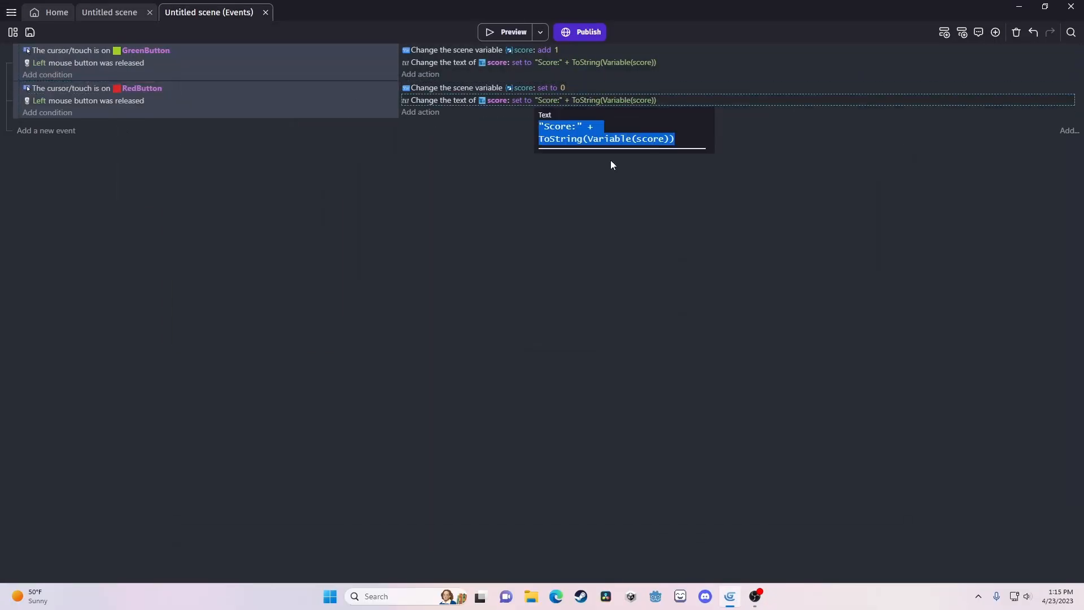
left_click(108, 11)
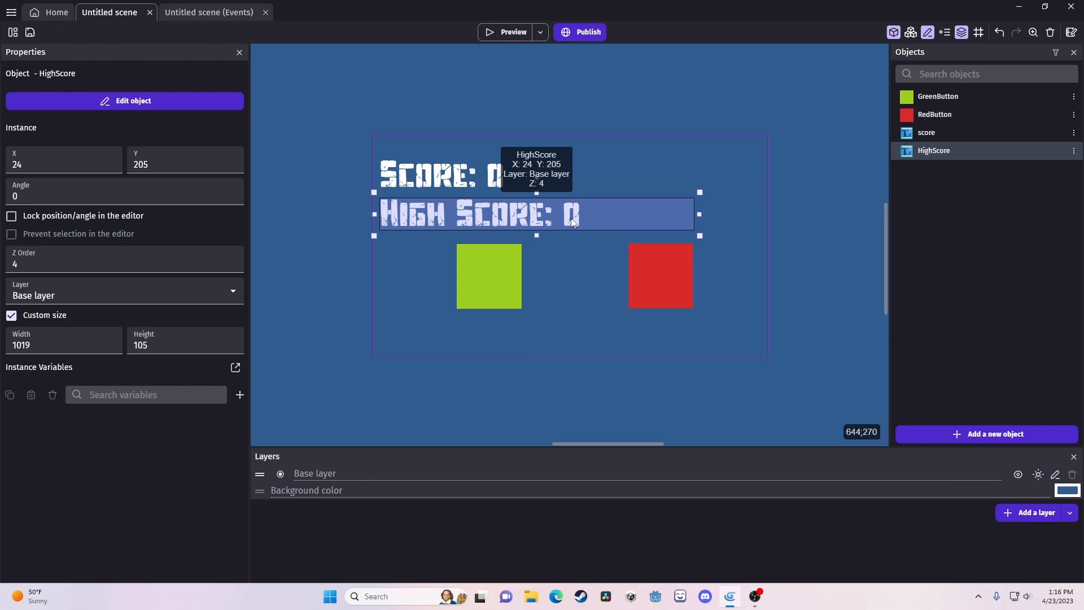
left_click(770, 128)
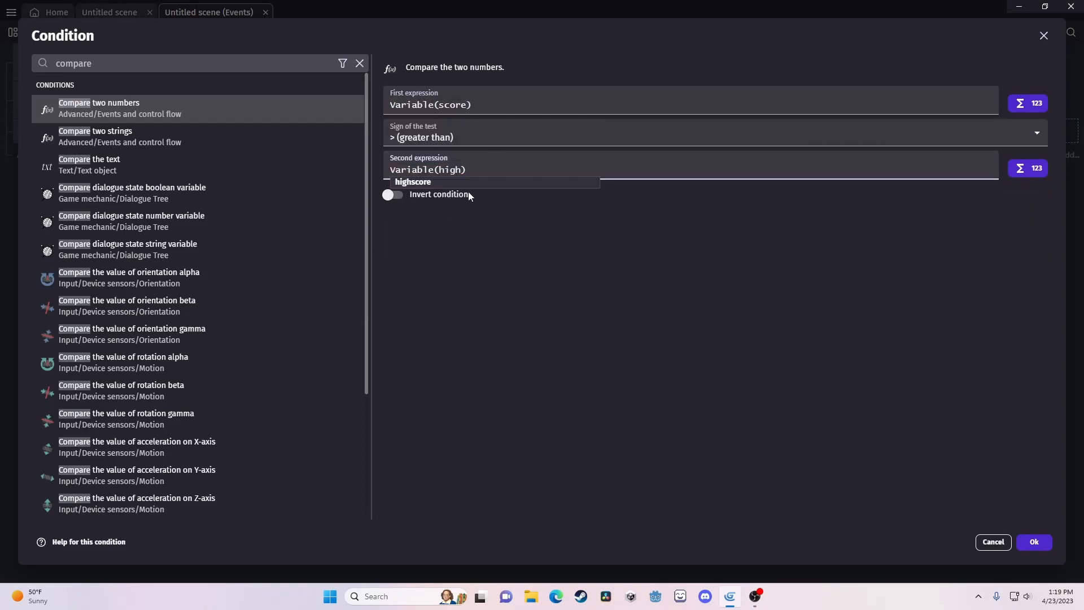
left_click(1034, 541)
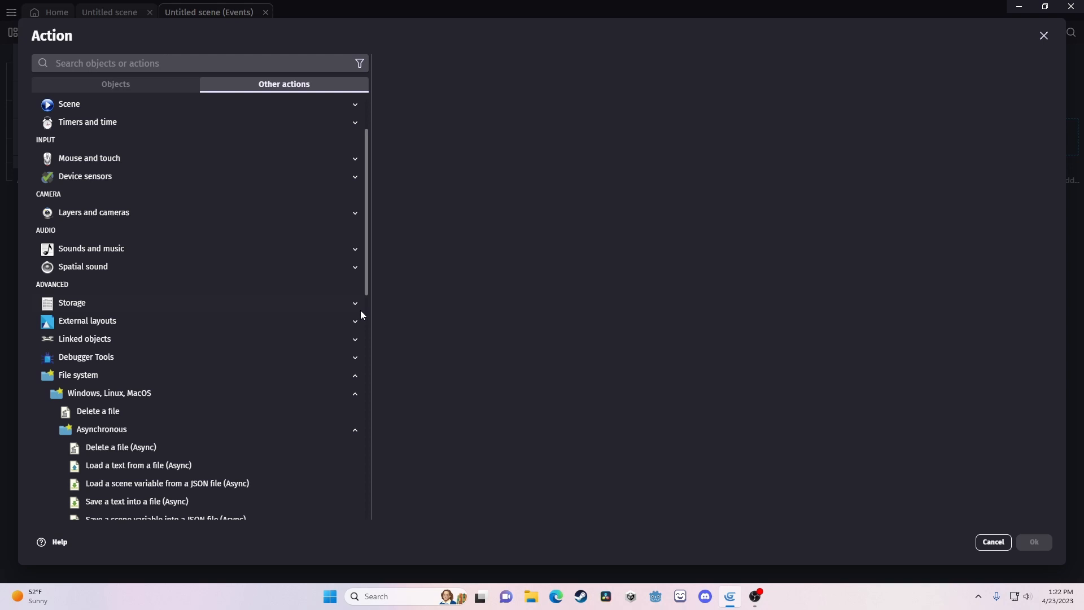
Step: Add a Storage action that writes the high score to storage
left_click(90, 357)
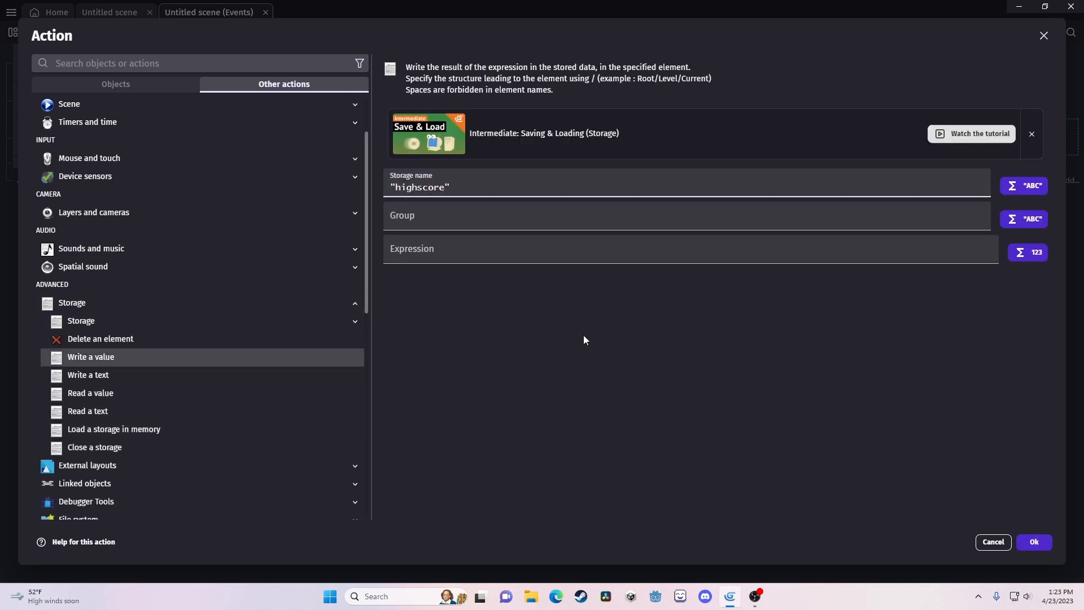
left_click(1033, 544)
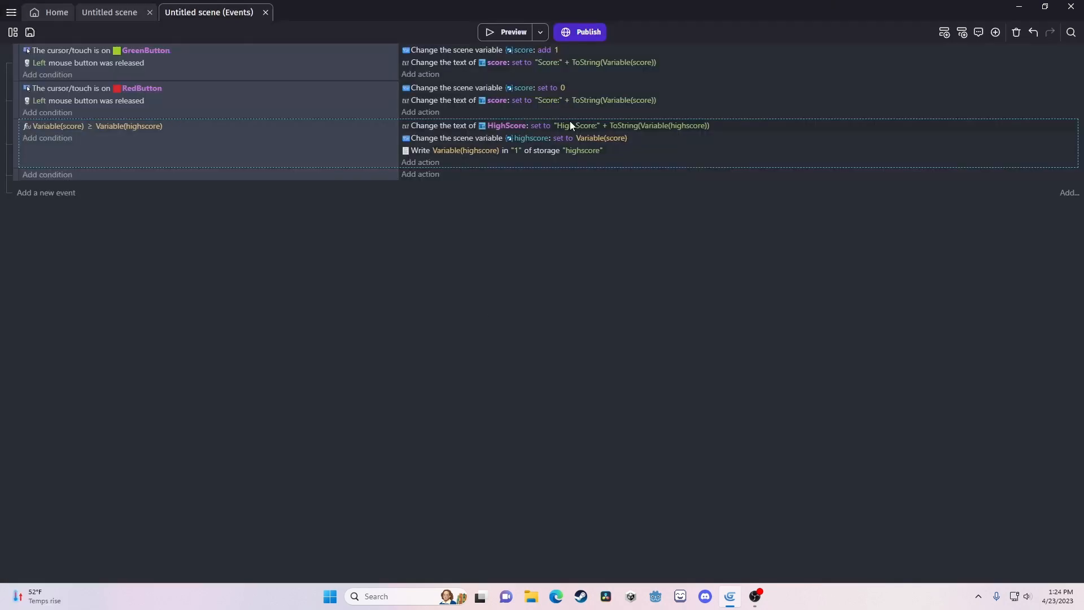
left_click(46, 192)
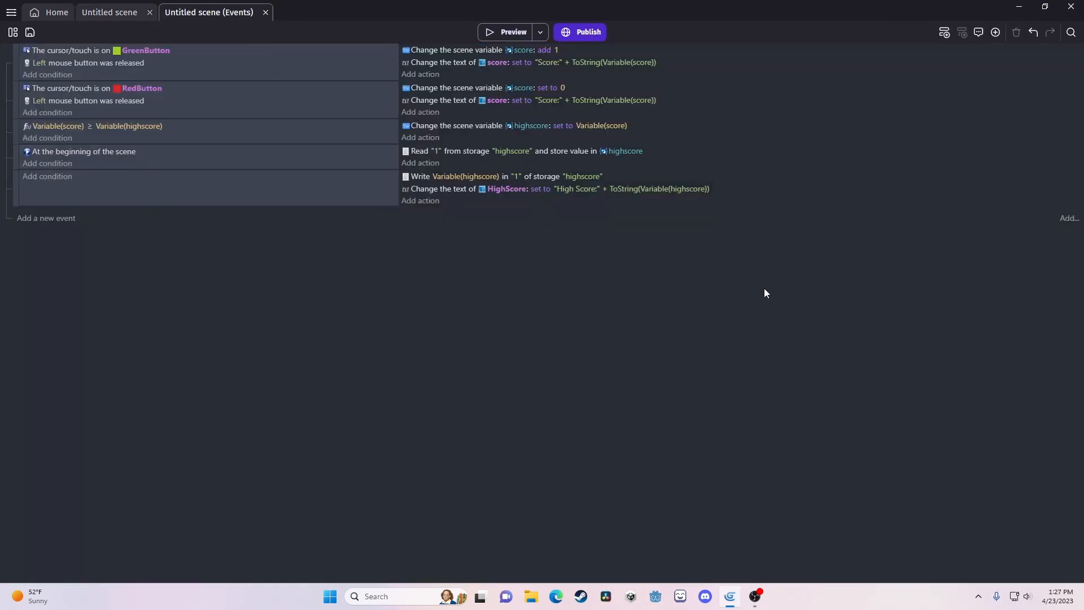
left_click(108, 13)
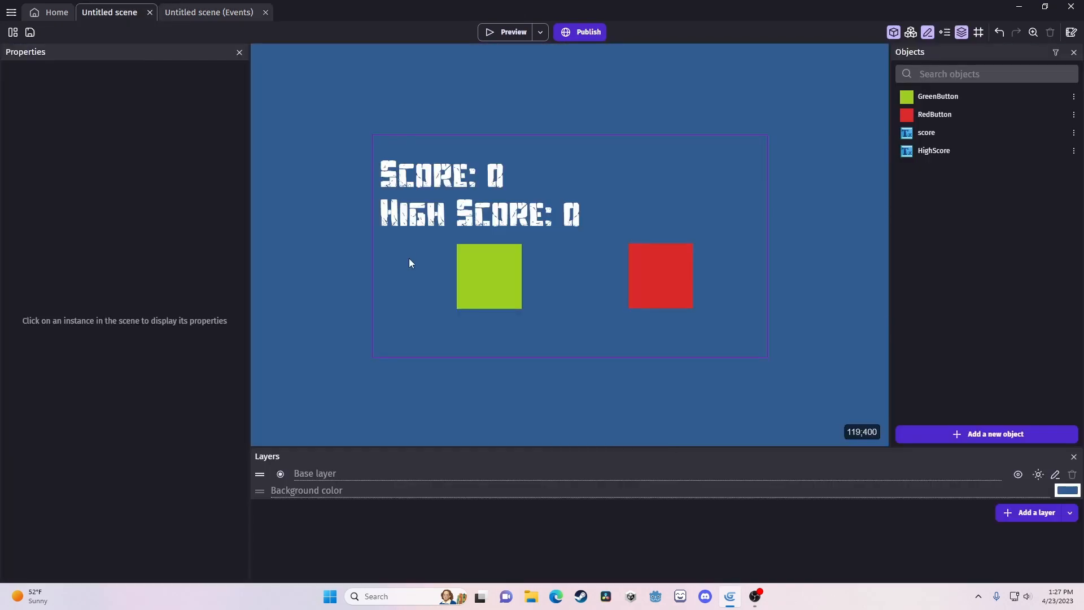
left_click(934, 150)
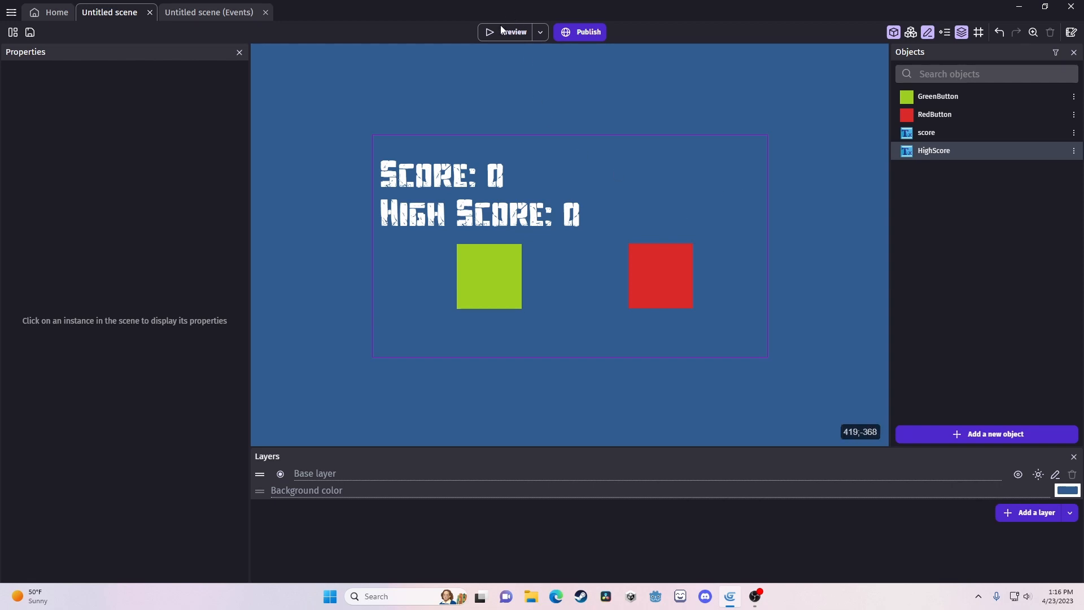
left_click(511, 32)
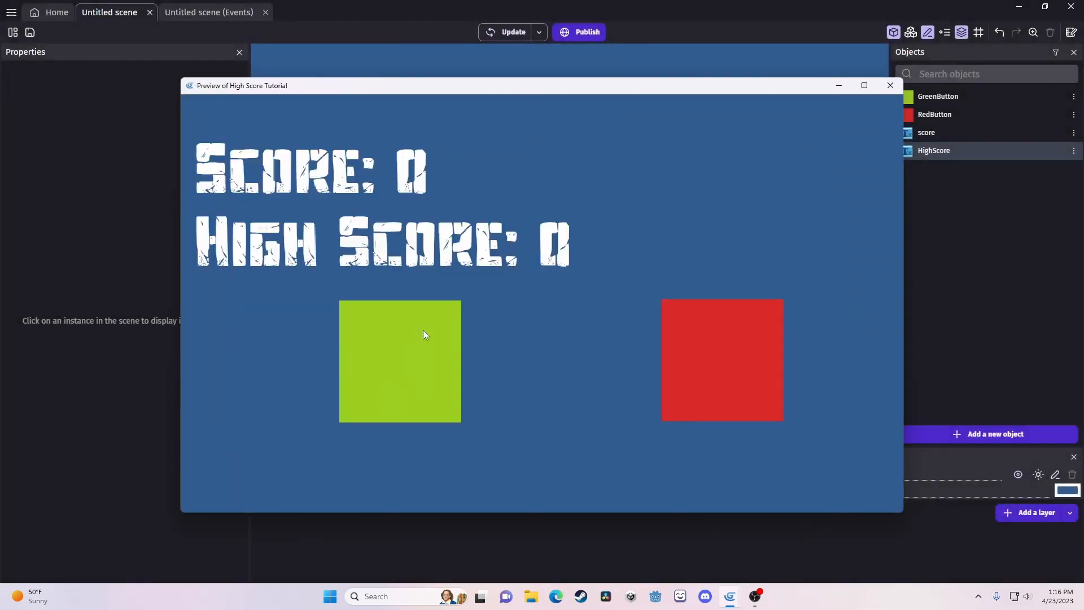
left_click(400, 361)
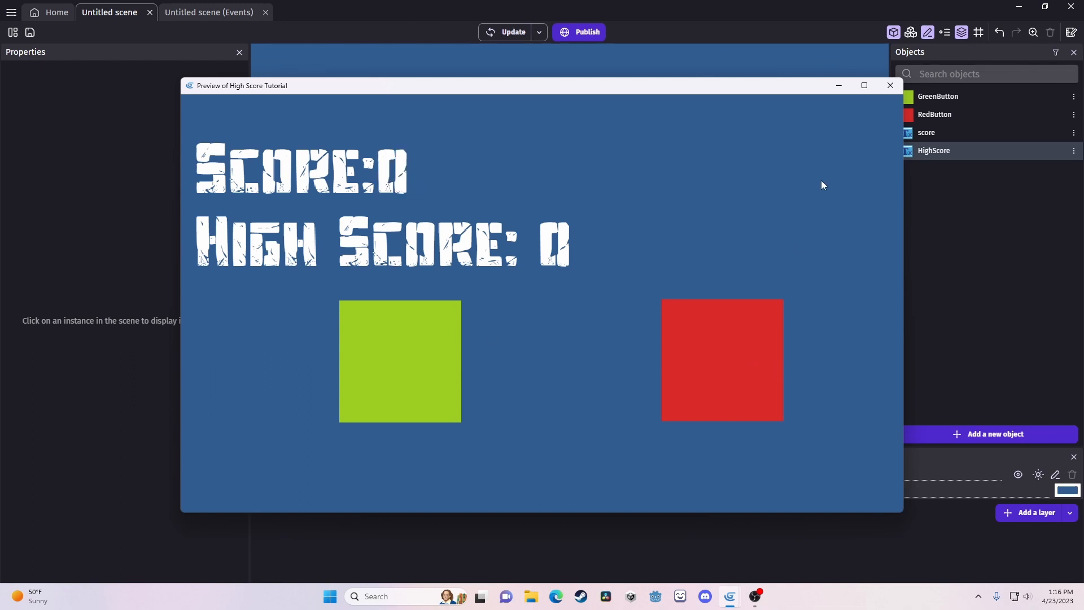
left_click(399, 359)
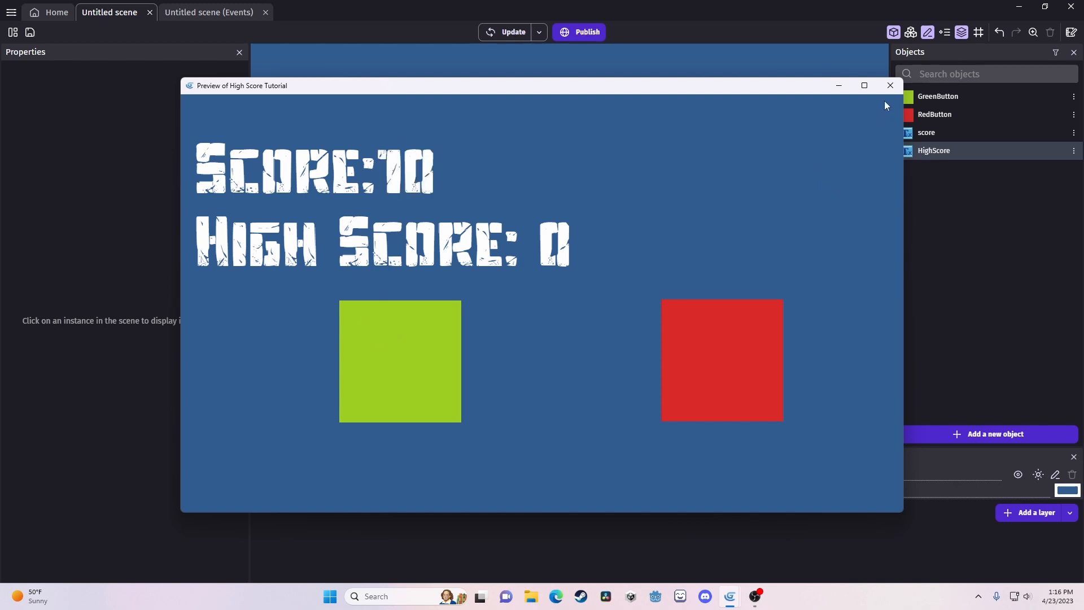
left_click(891, 84)
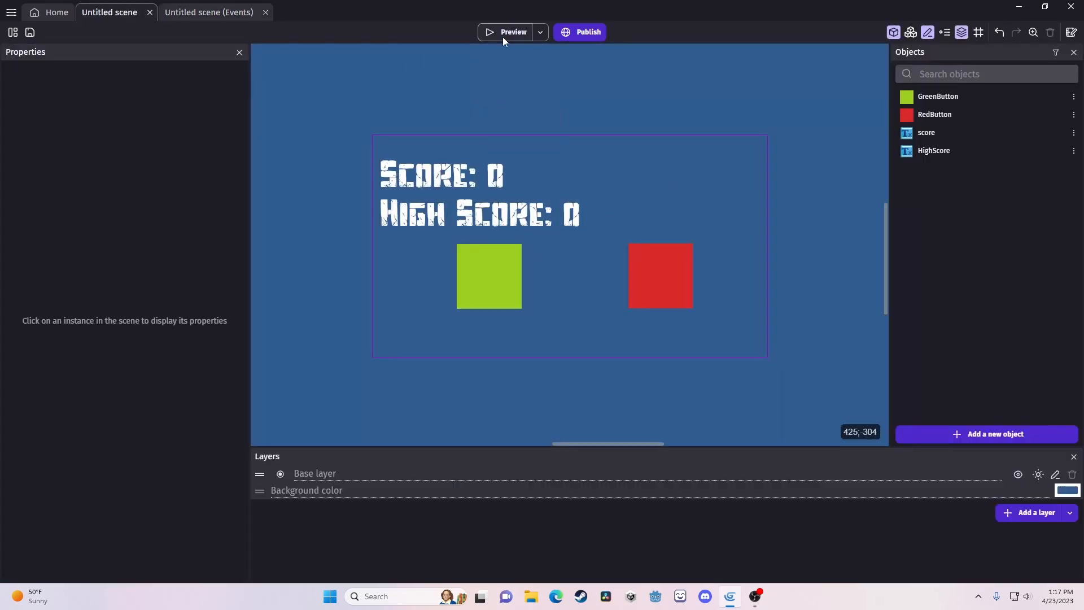
Step: Run a preview showing score and high score at 0, then close it
left_click(506, 32)
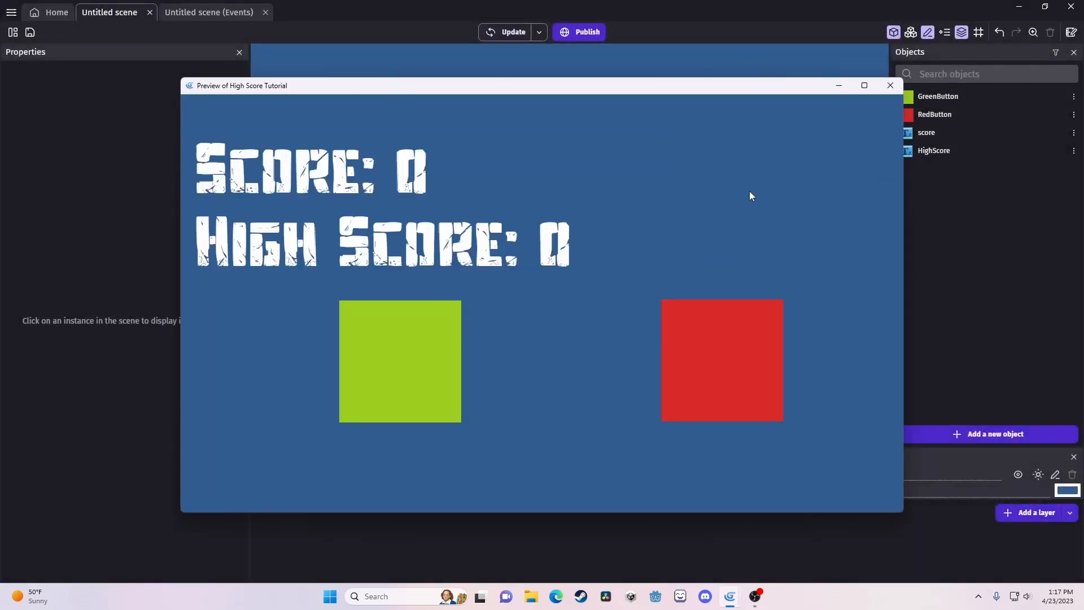
mouse_move(260, 274)
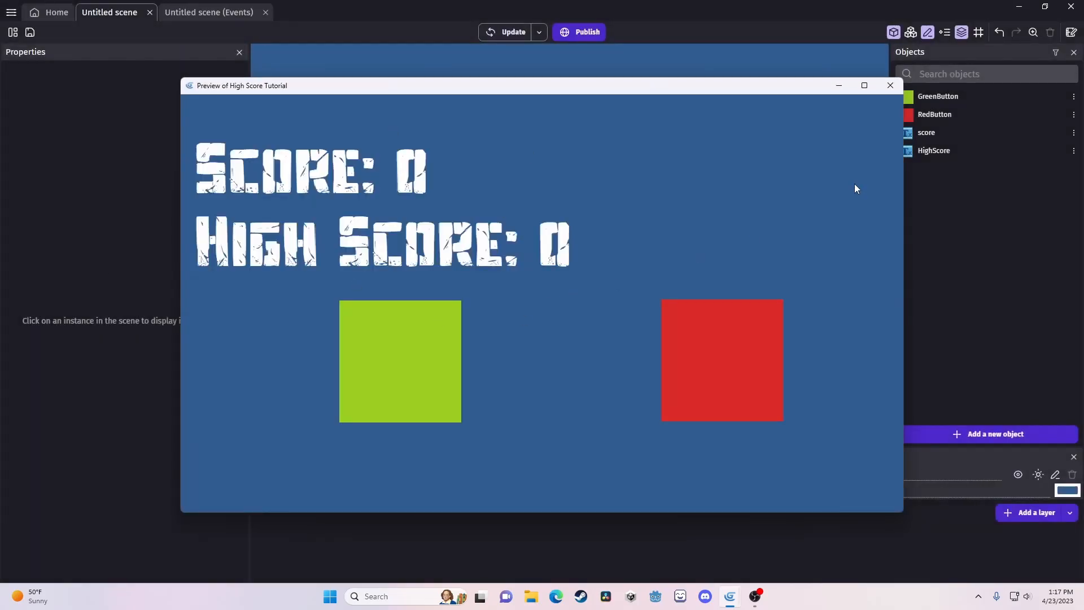
left_click(889, 85)
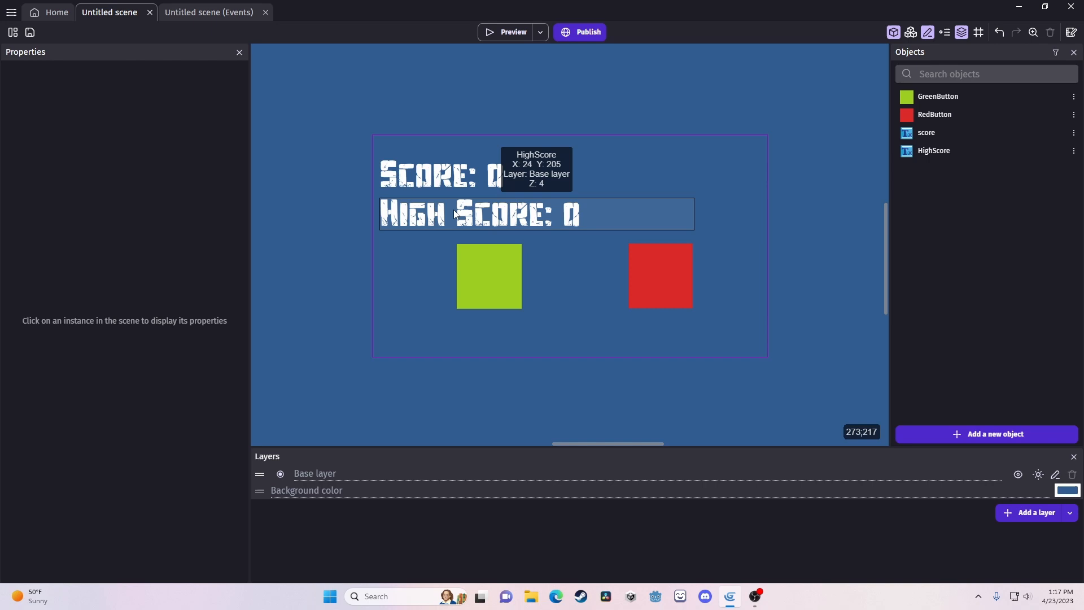
mouse_move(595, 199)
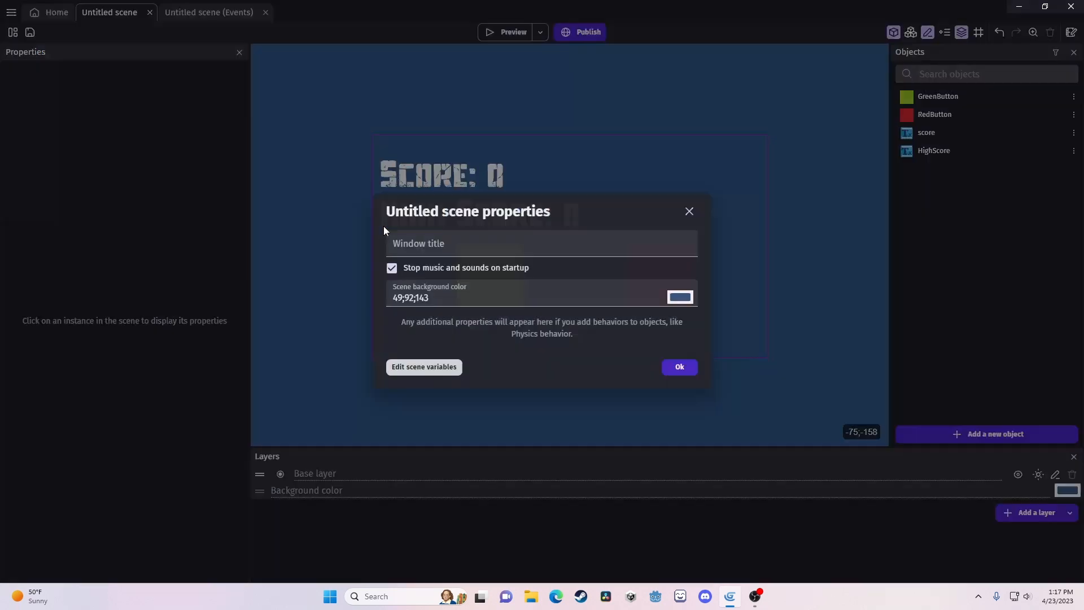
Step: Add a Number scene variable named highscore starting at 0 and apply
left_click(424, 366)
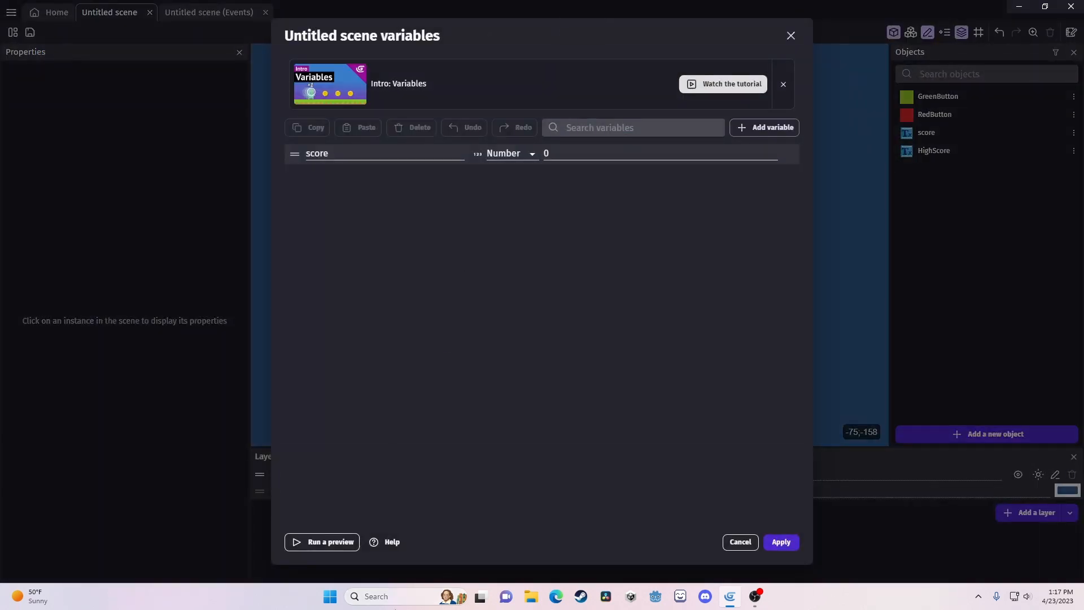
left_click(763, 127)
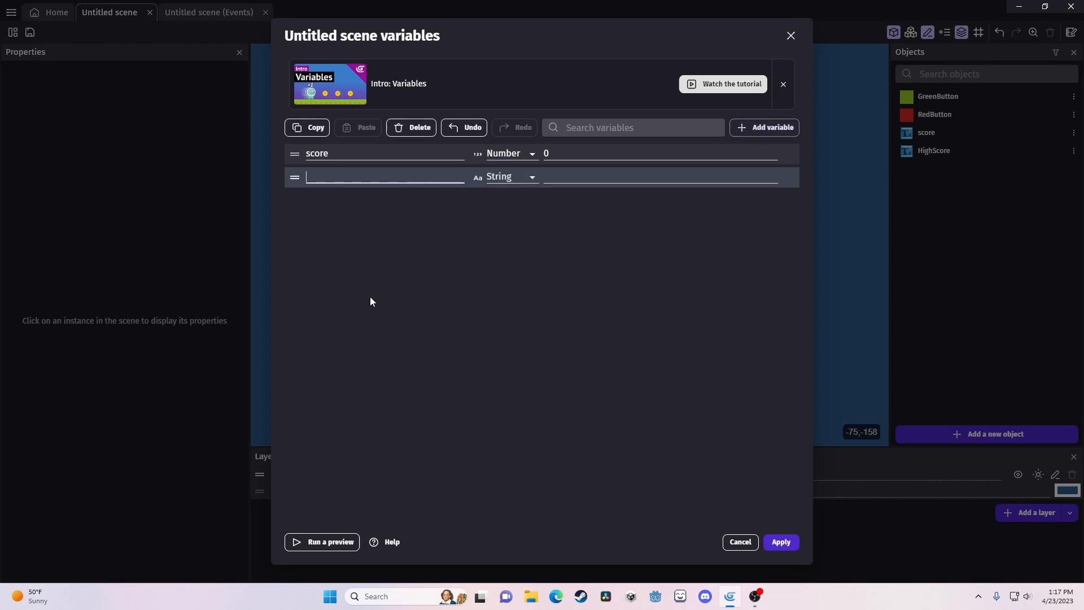
type("highscore")
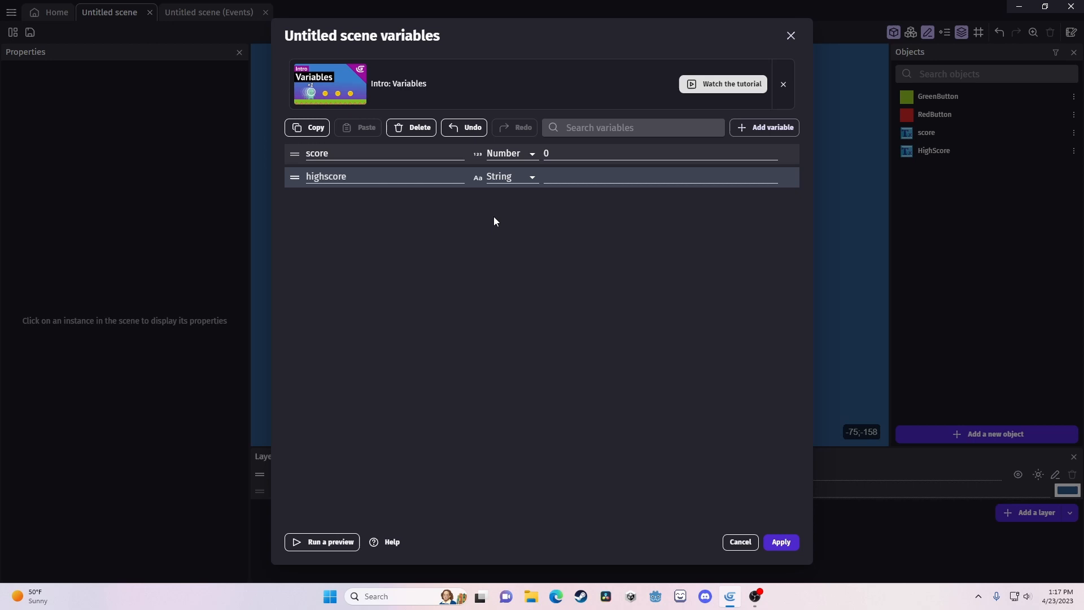
left_click(511, 176)
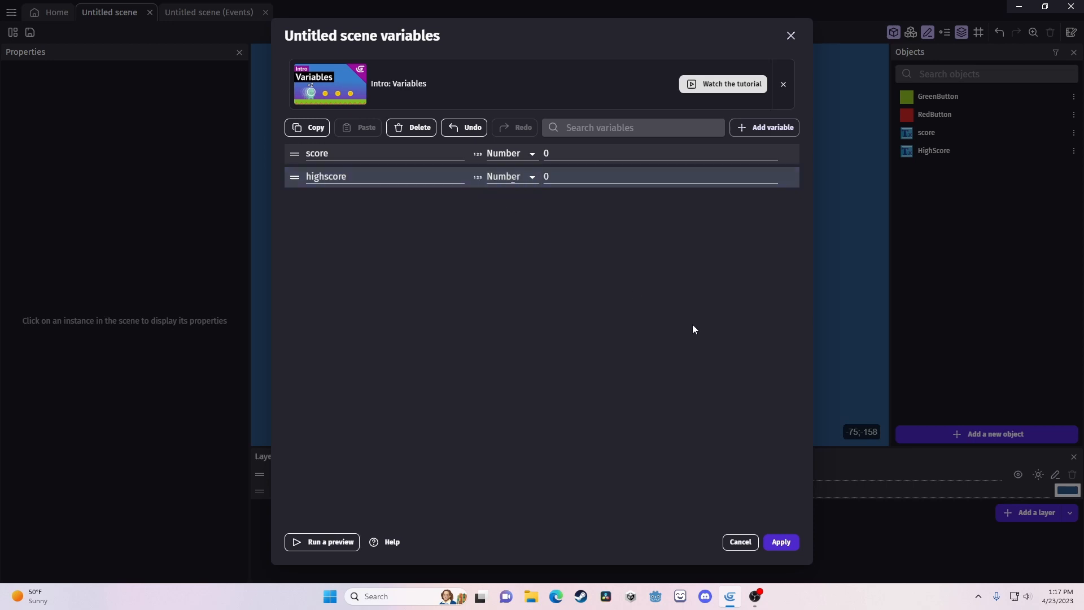
left_click(781, 541)
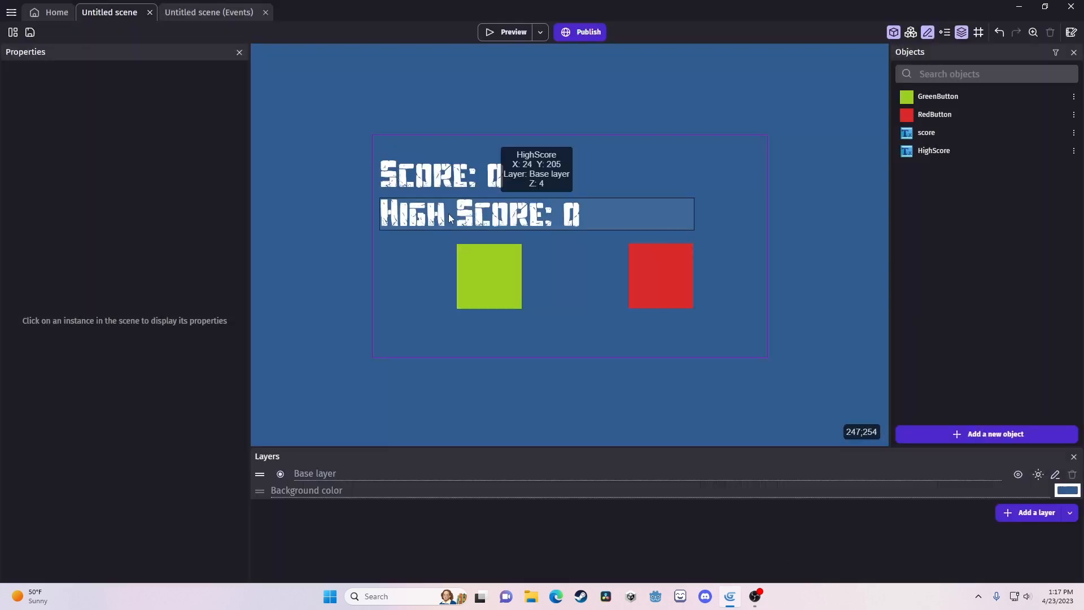
Step: Move to the scene's events sheet, ready to add a new event below the button events
left_click(207, 12)
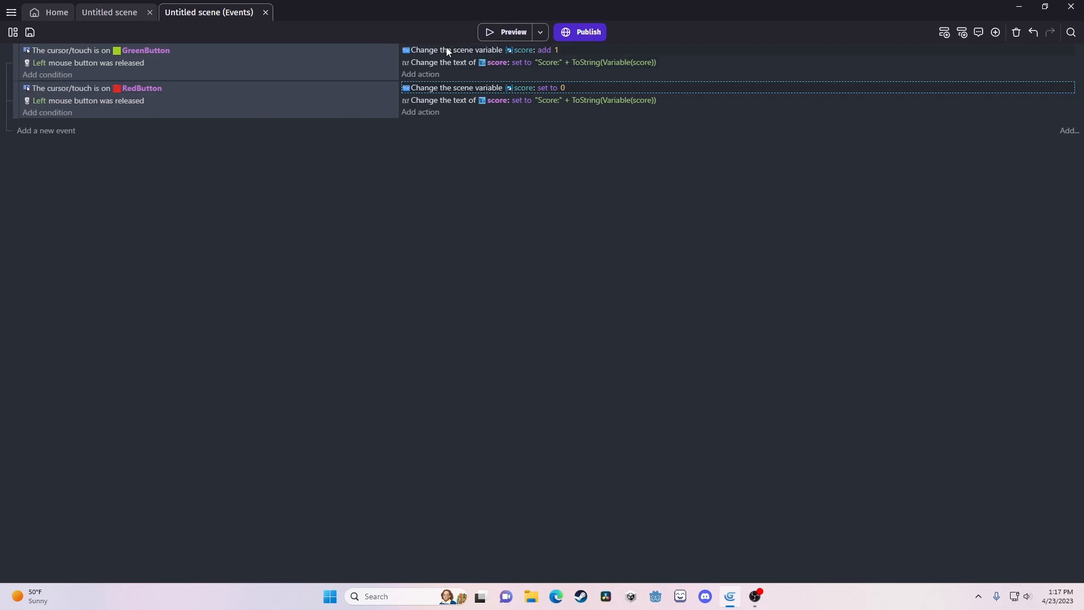
mouse_move(499, 58)
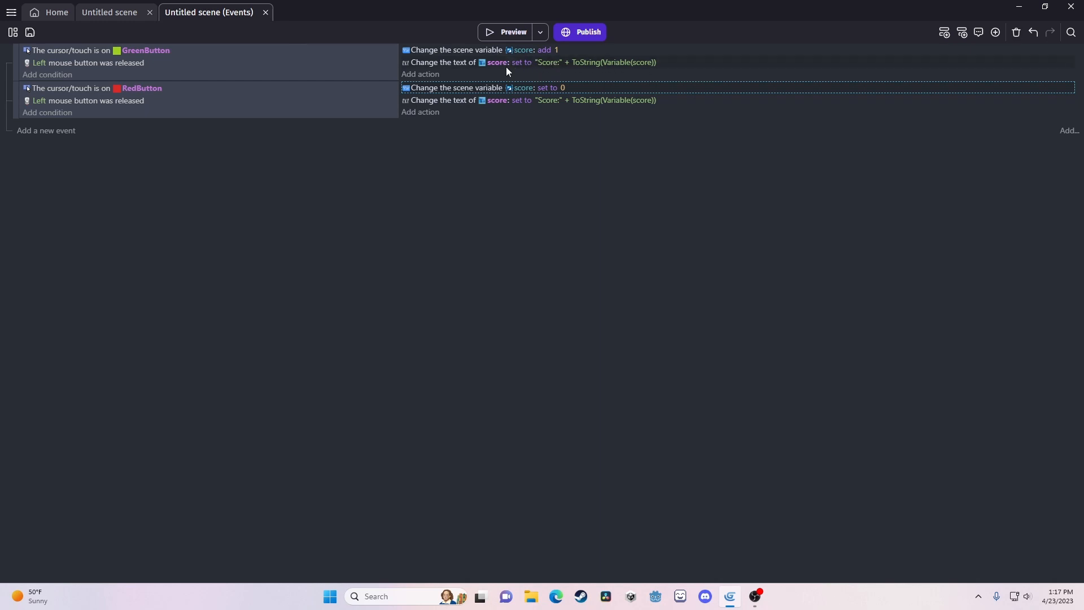
left_click(108, 11)
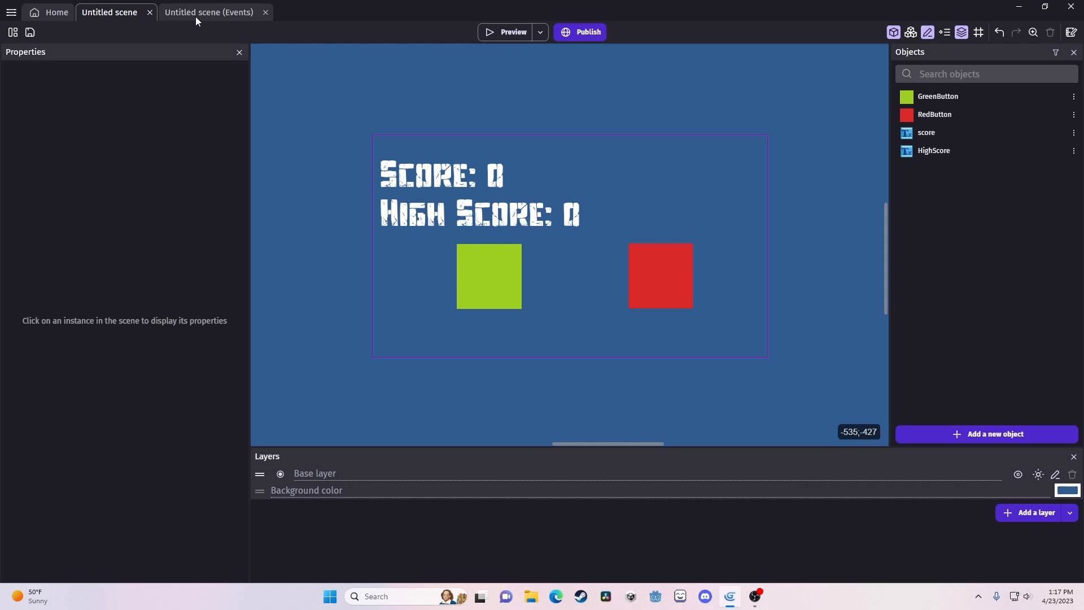
left_click(208, 13)
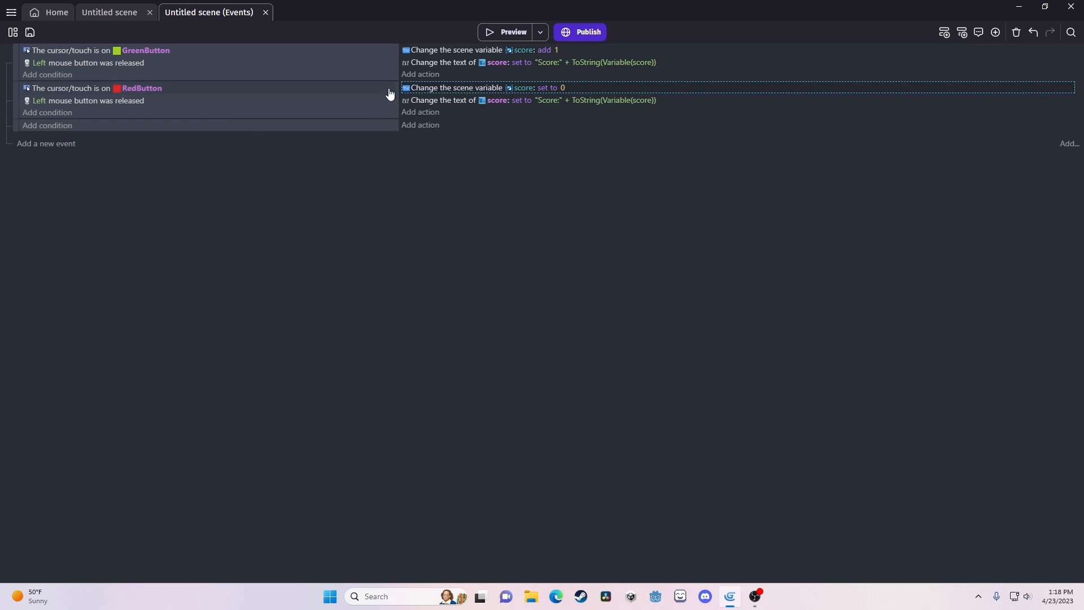
Step: Add an action setting HighScore text to "High Score:" plus Variable(highscore)
left_click(540, 62)
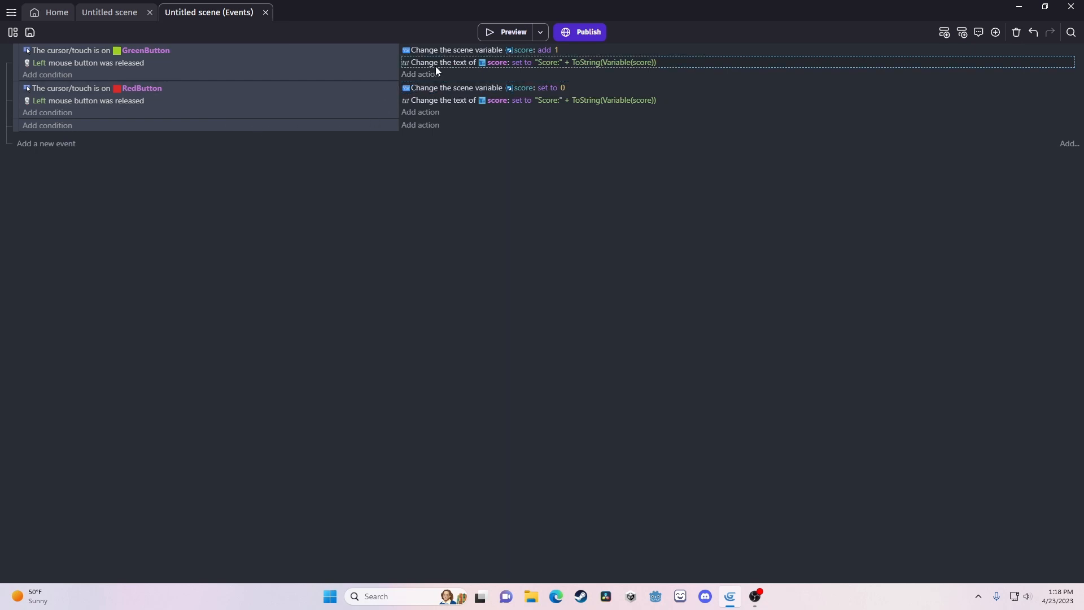
left_click(420, 124)
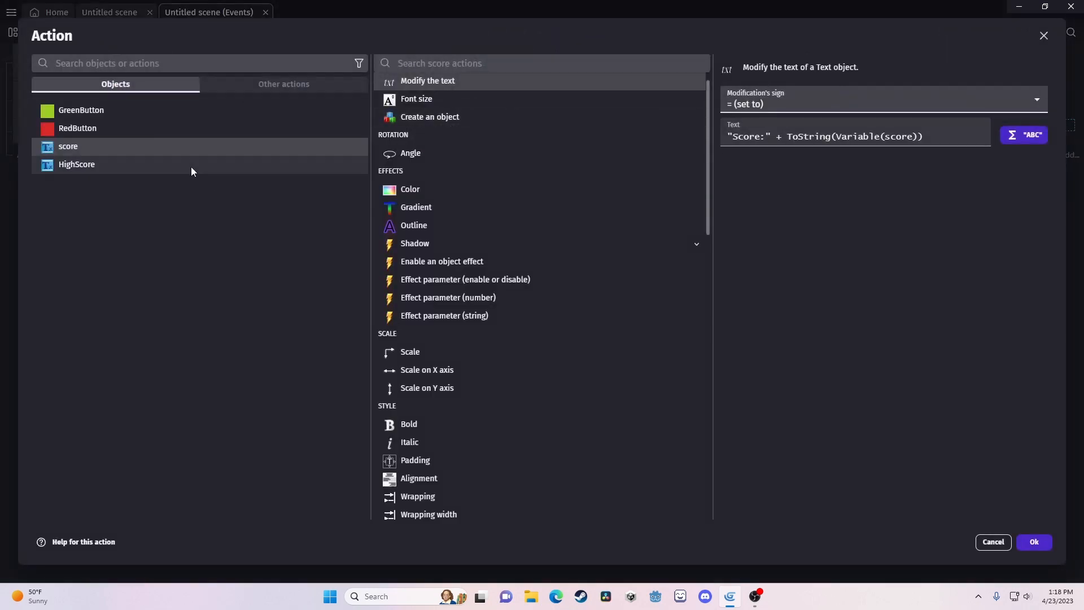
left_click(76, 164)
type("High ")
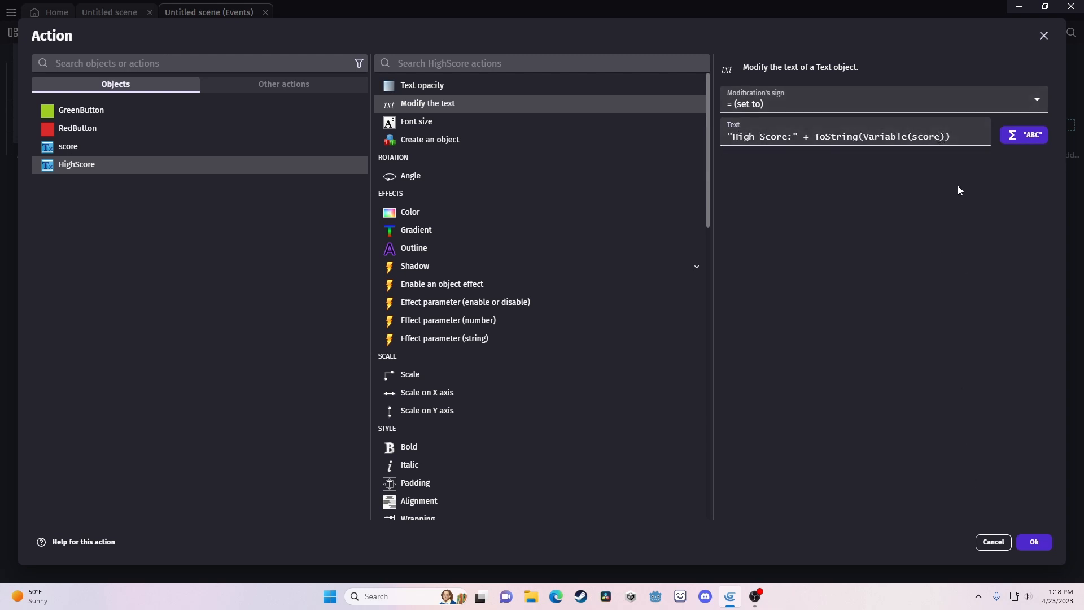
left_click(934, 136)
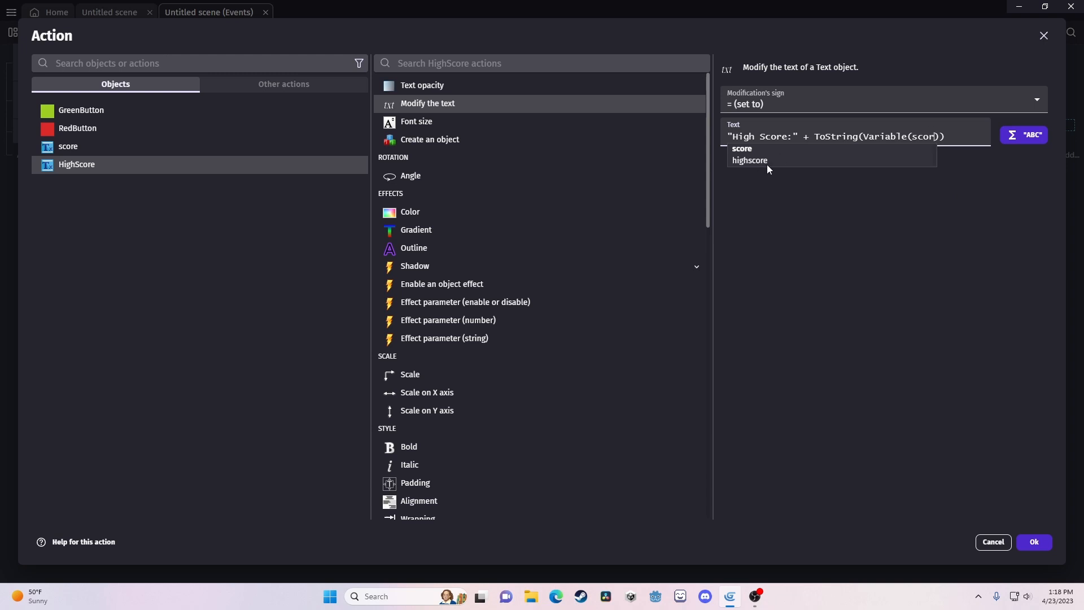
left_click(1033, 540)
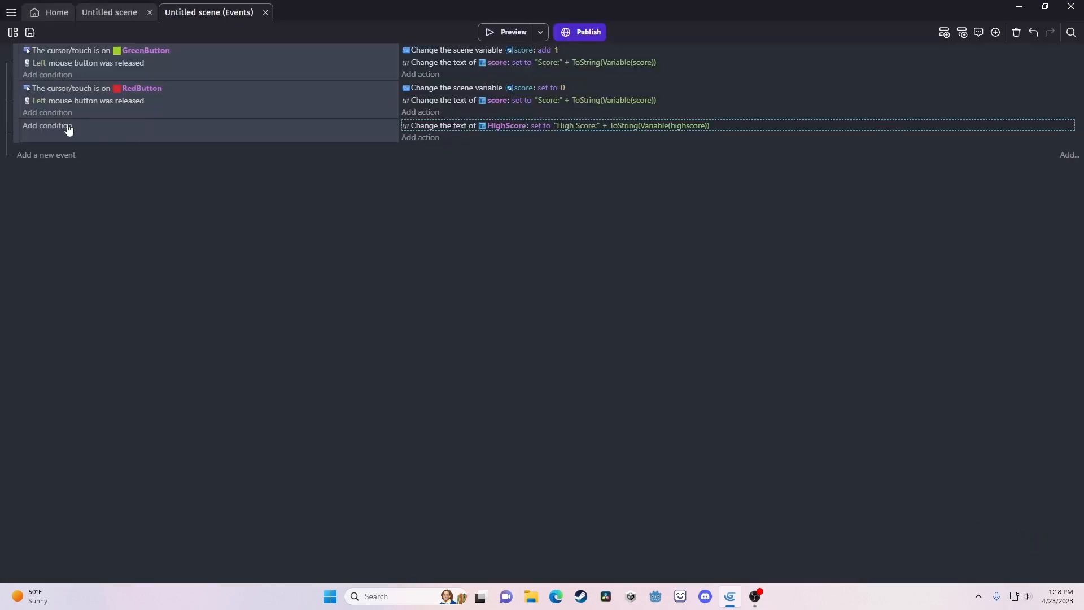
Step: Add a Compare two numbers condition to the new event via the 'compare' search
left_click(46, 127)
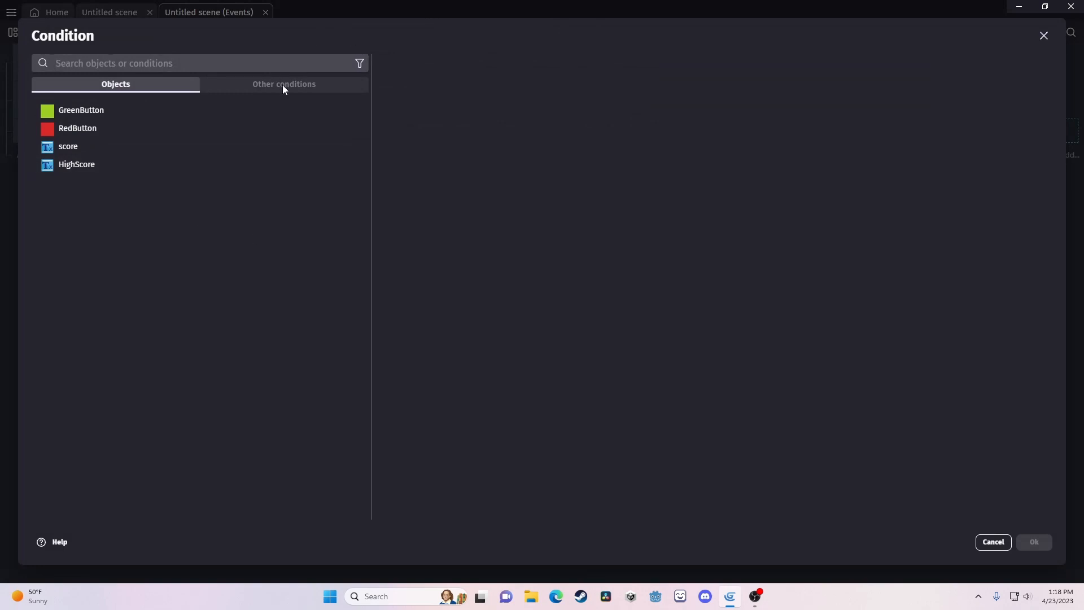
left_click(284, 84)
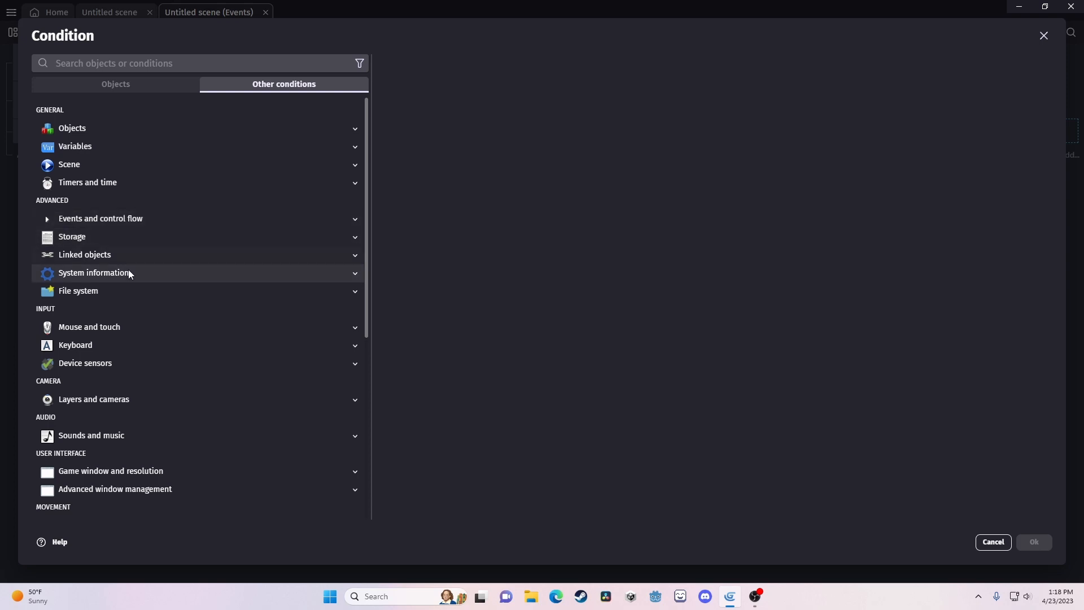
mouse_move(140, 329)
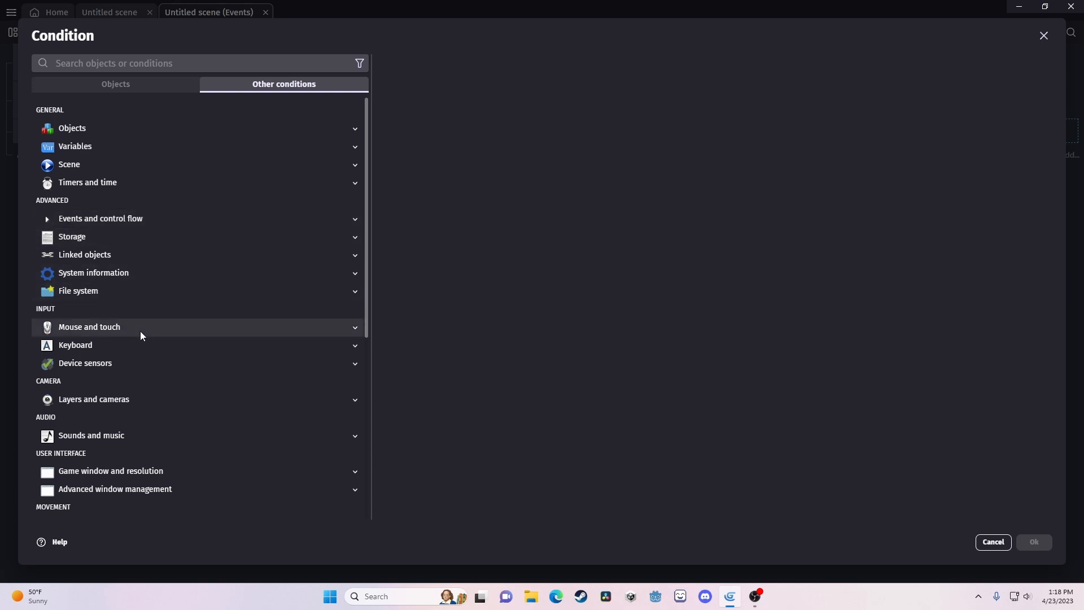
mouse_move(169, 270)
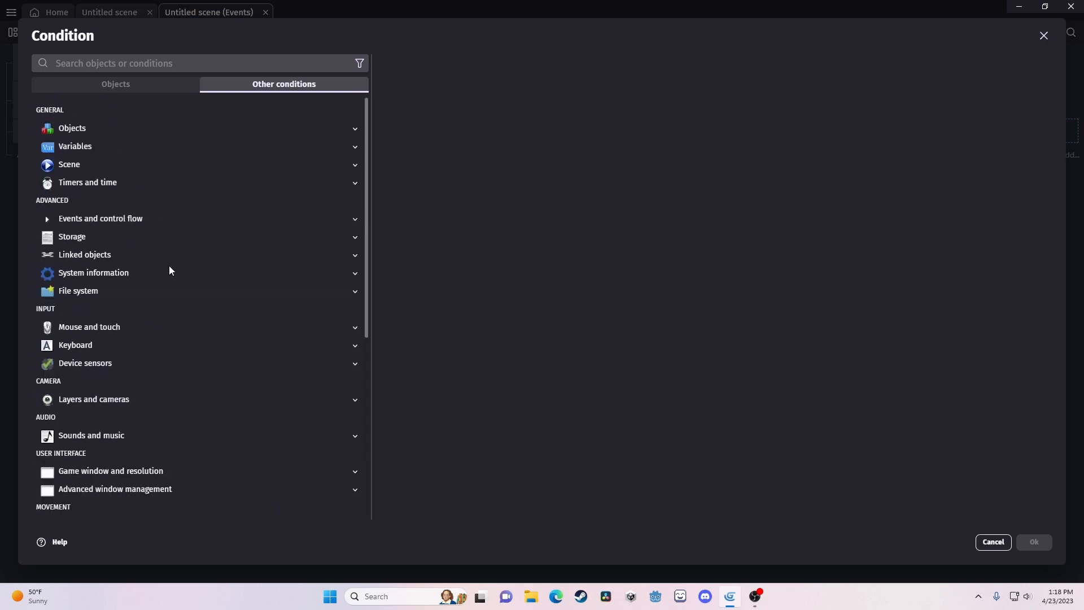
left_click(193, 63)
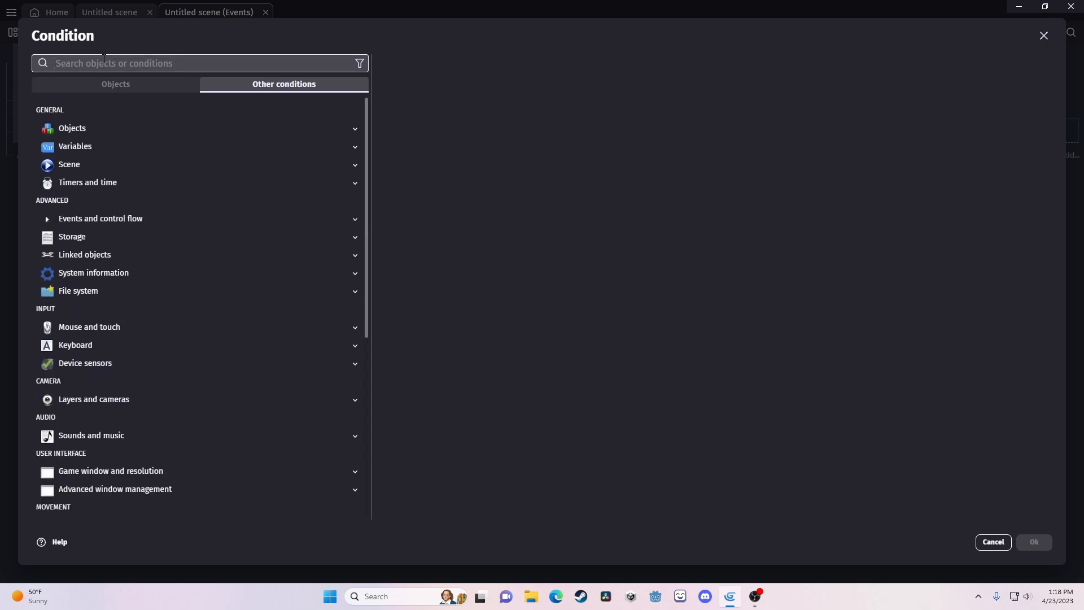
type("compare")
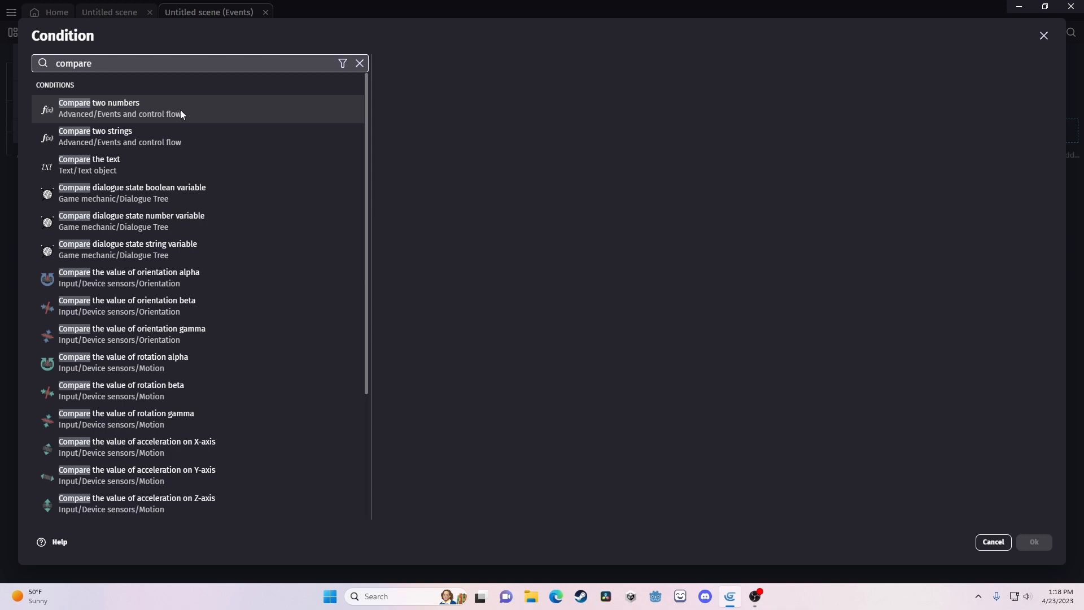
left_click(99, 108)
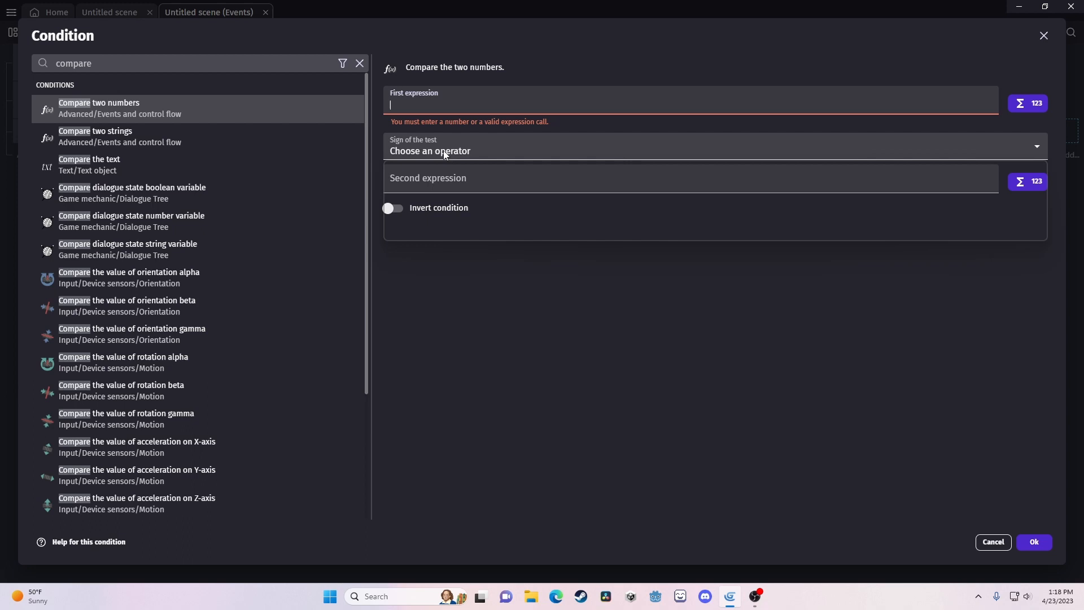
Step: Set the comparison to Variable(score) > Variable(highscore) and confirm it
left_click(691, 146)
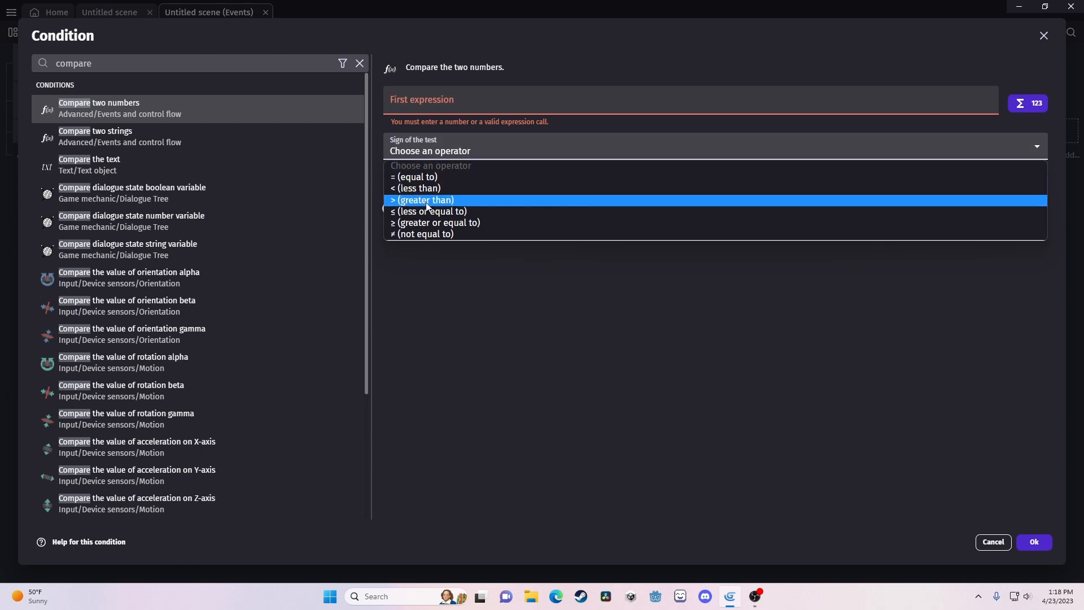
left_click(422, 200)
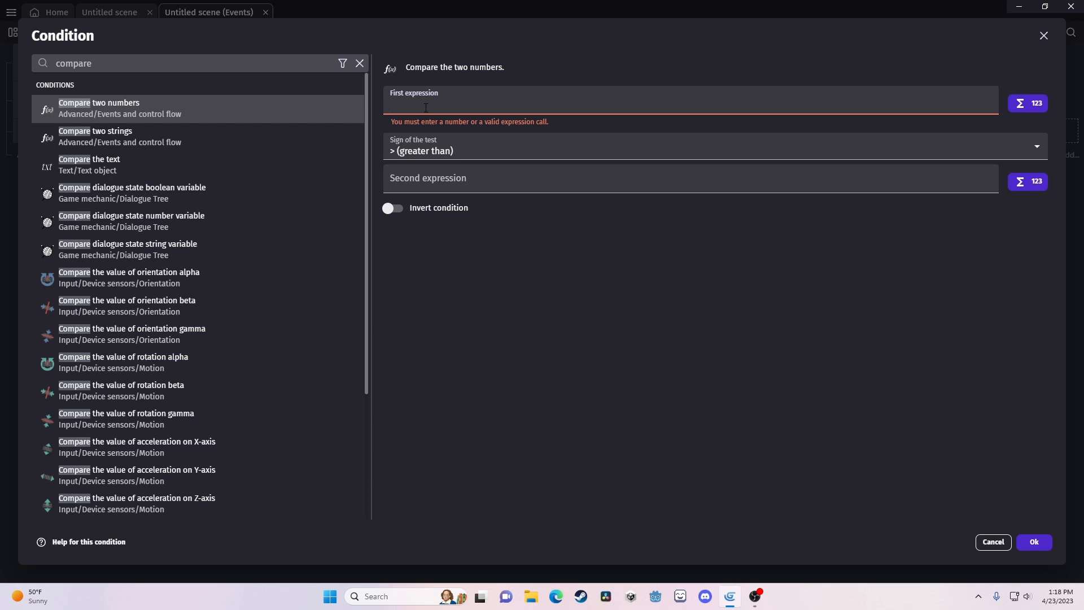
type("scene")
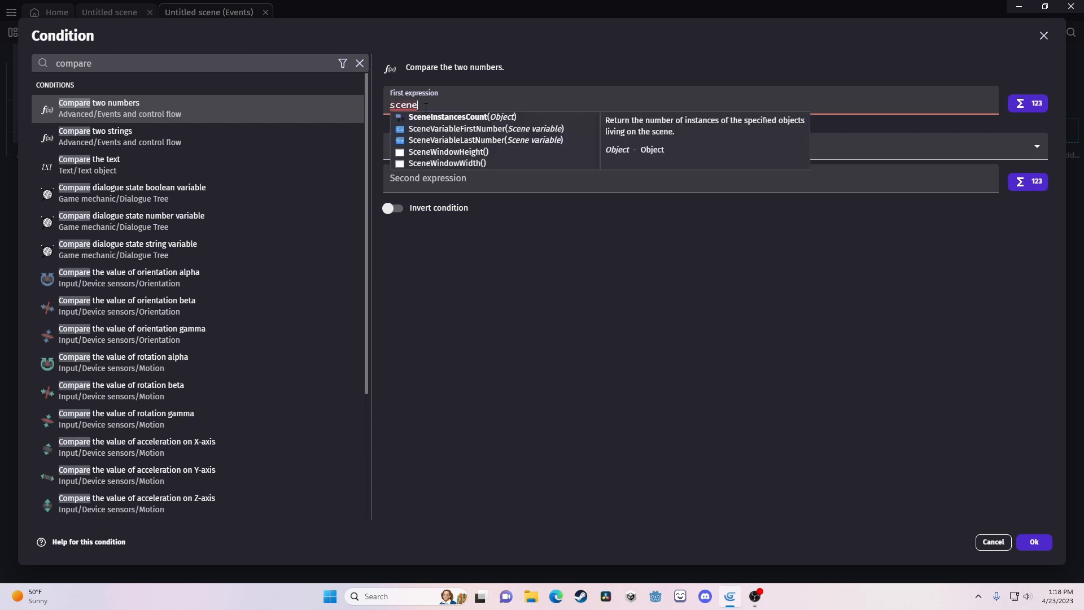
type("var")
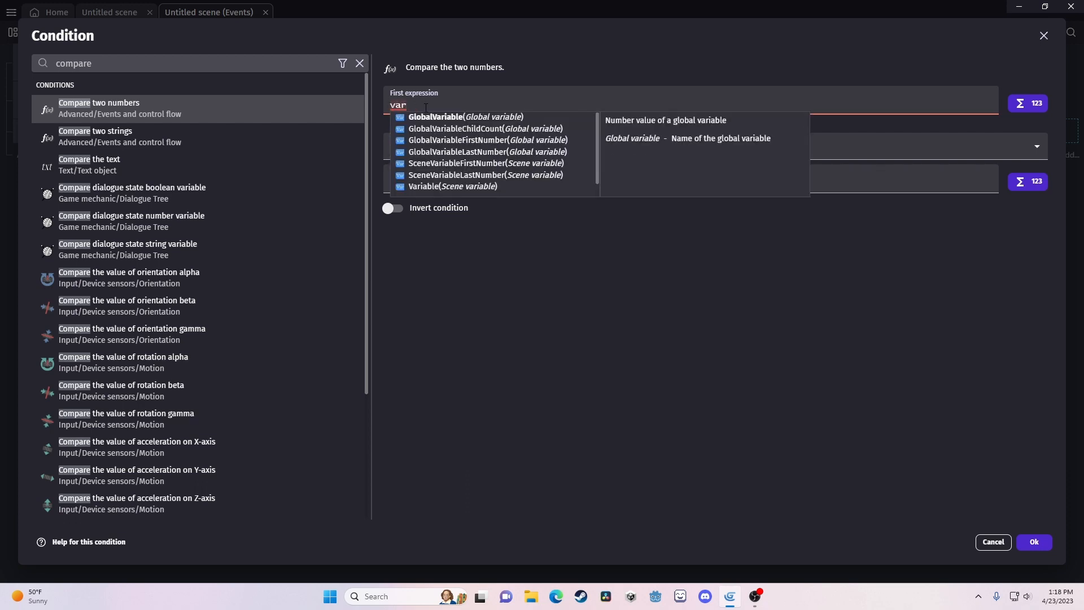
left_click(452, 186)
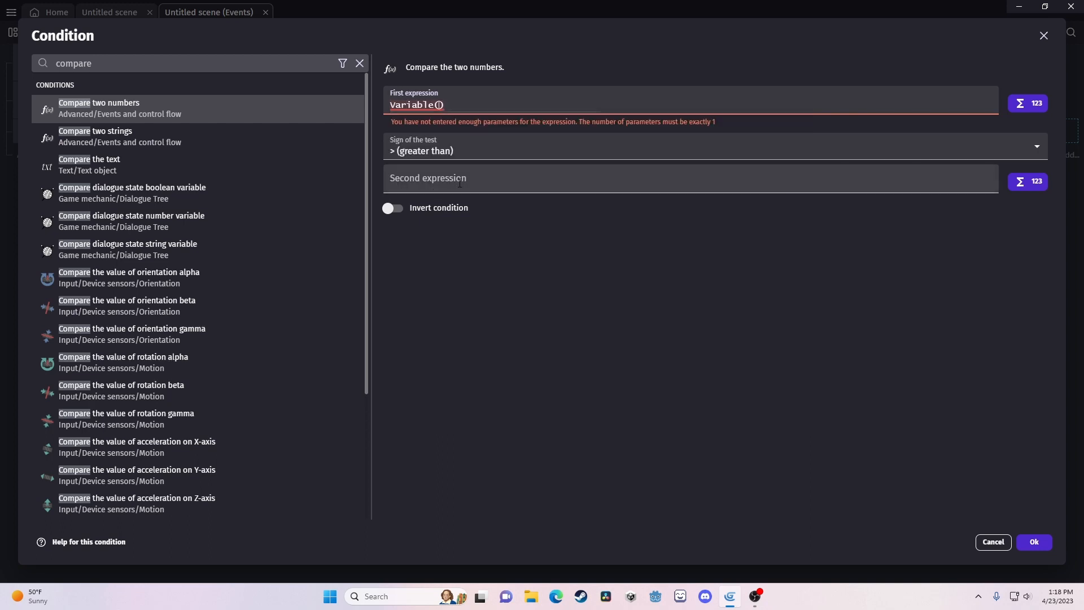
type("score")
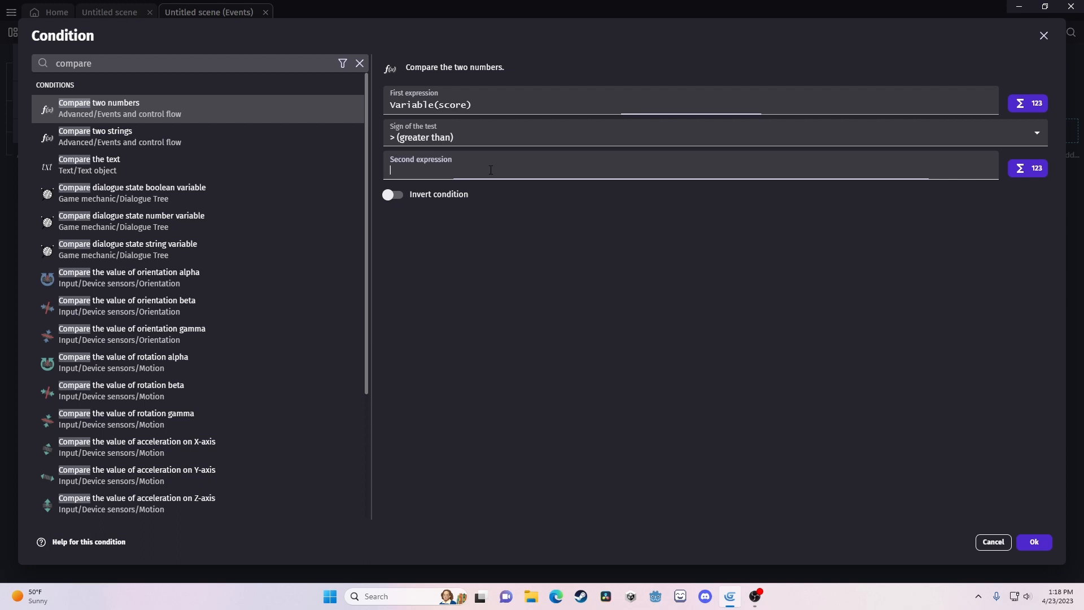
type("var")
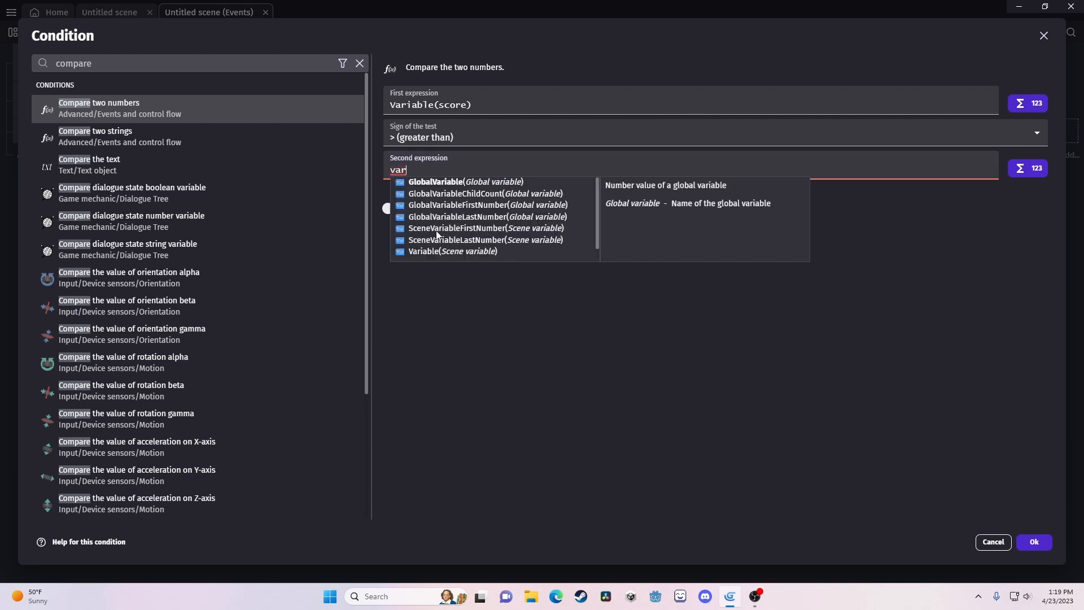
type("Variable(highscore")
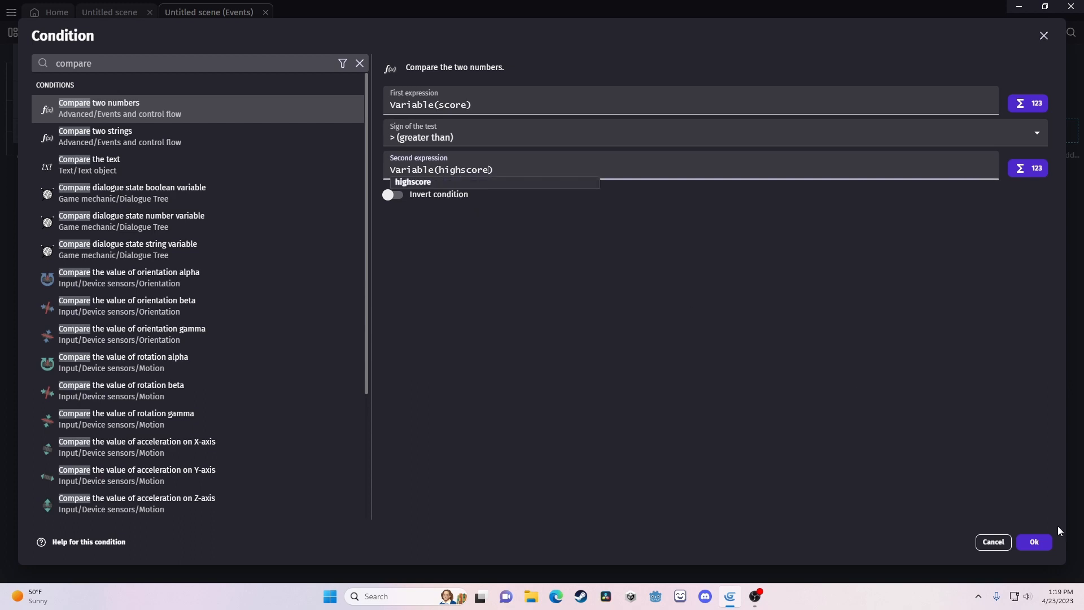
left_click(1033, 541)
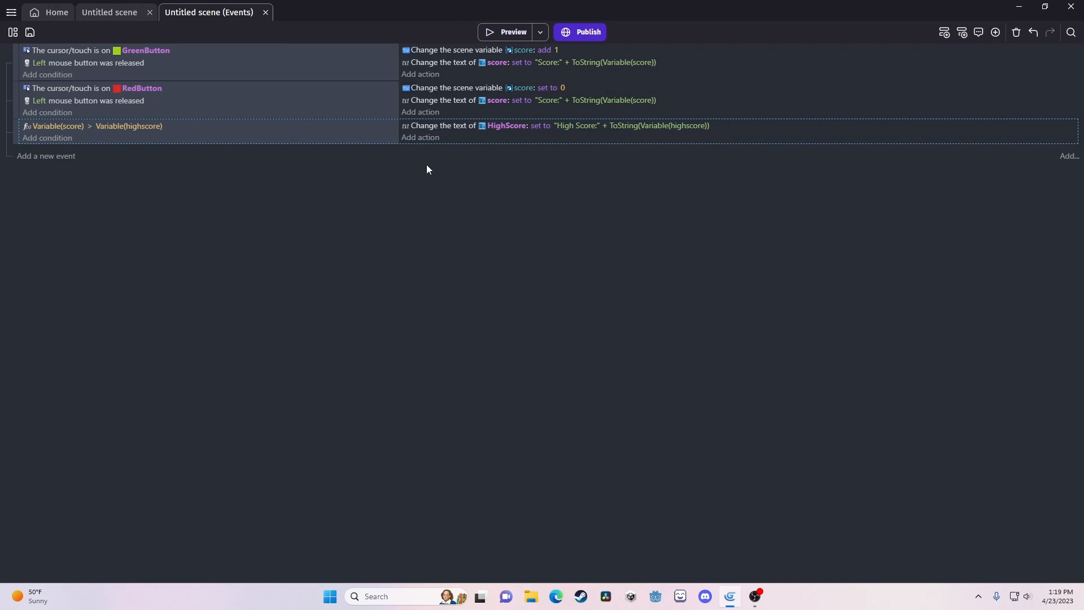
mouse_move(464, 172)
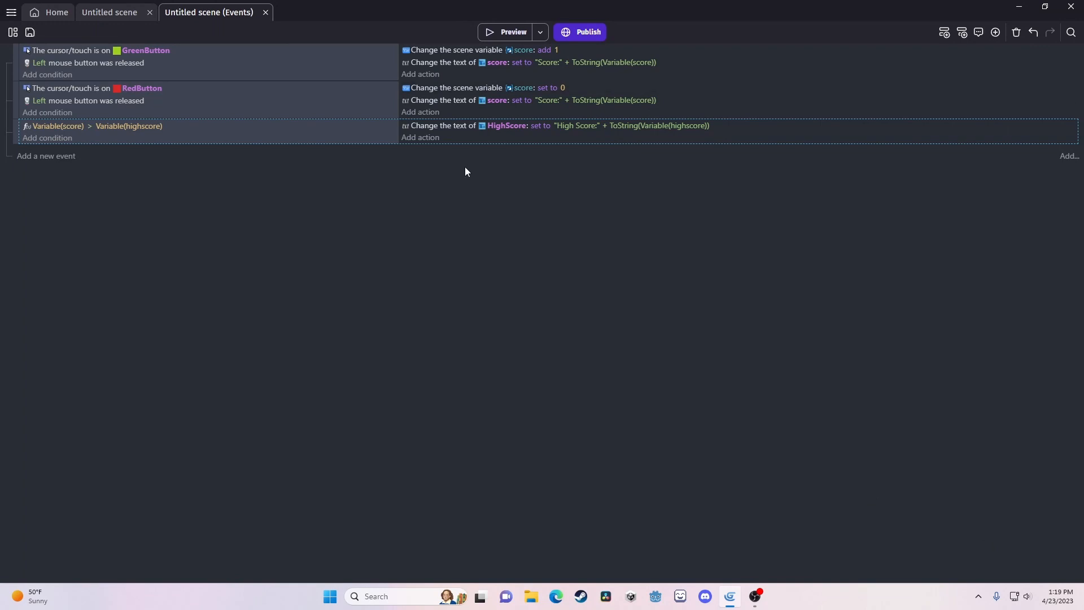
Step: Add an action setting the highscore scene variable = Variable(score)
left_click(420, 136)
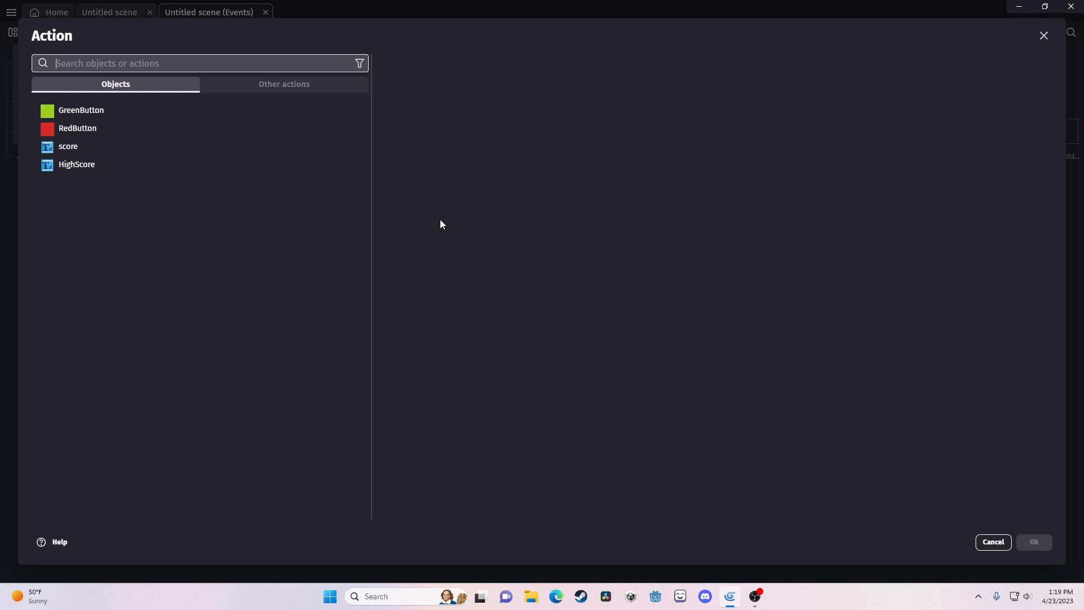
type("scene var")
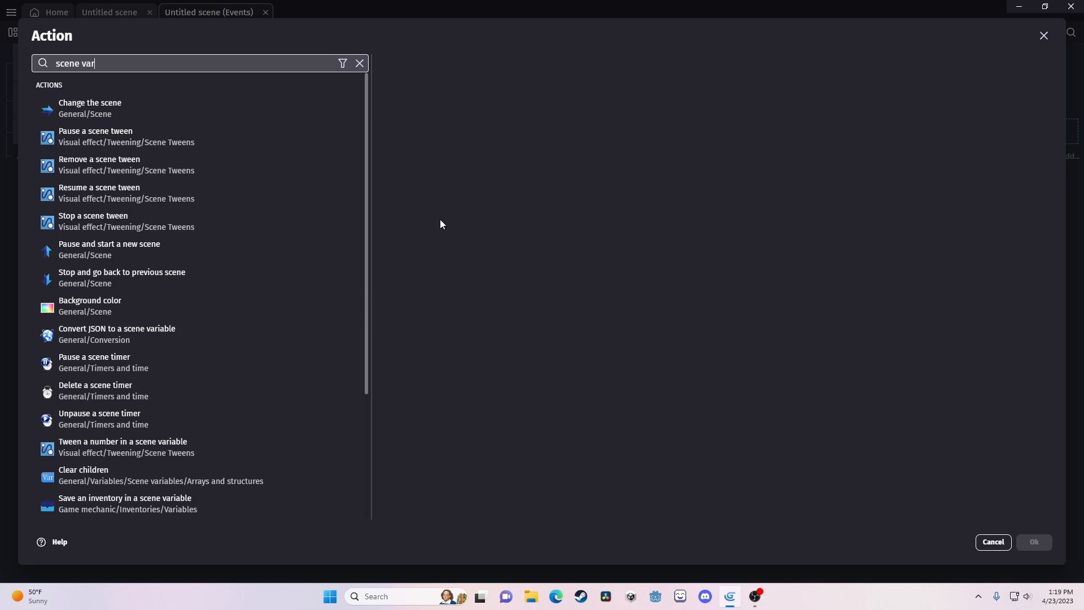
scroll("down", 3)
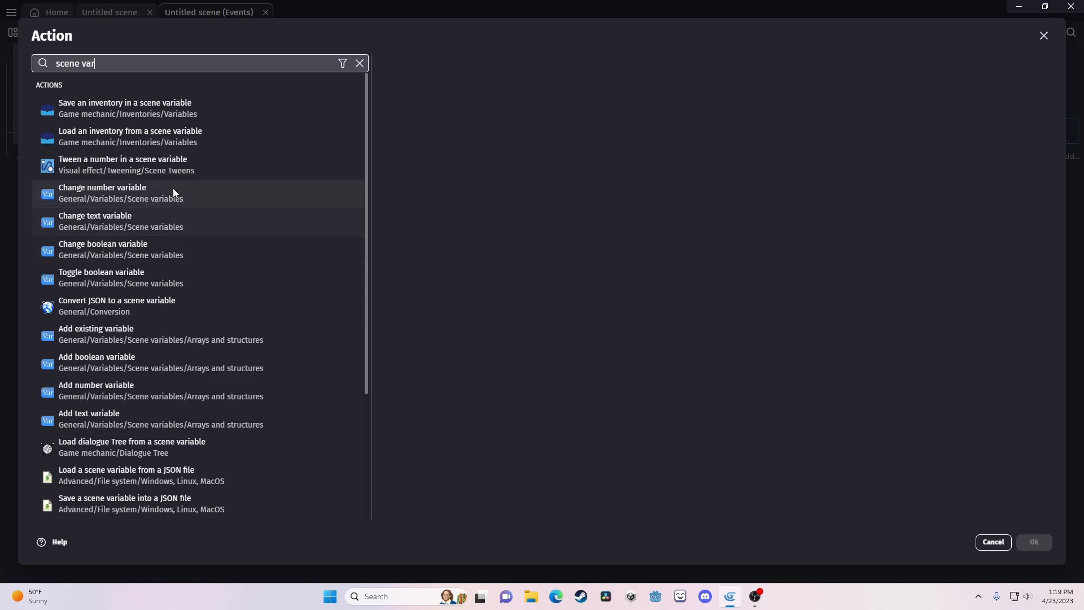
left_click(103, 192)
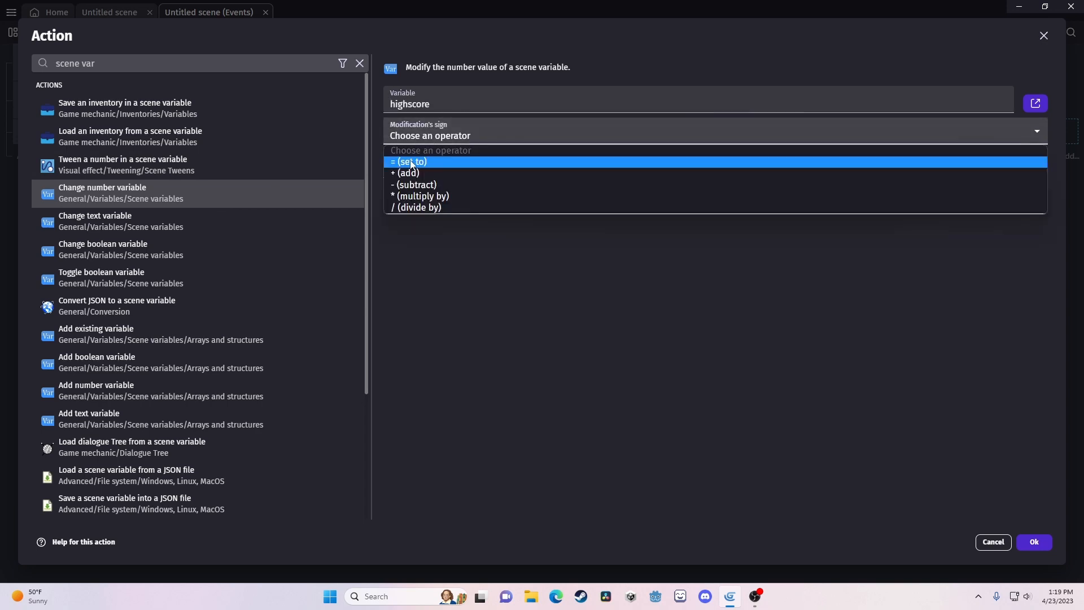
left_click(412, 162)
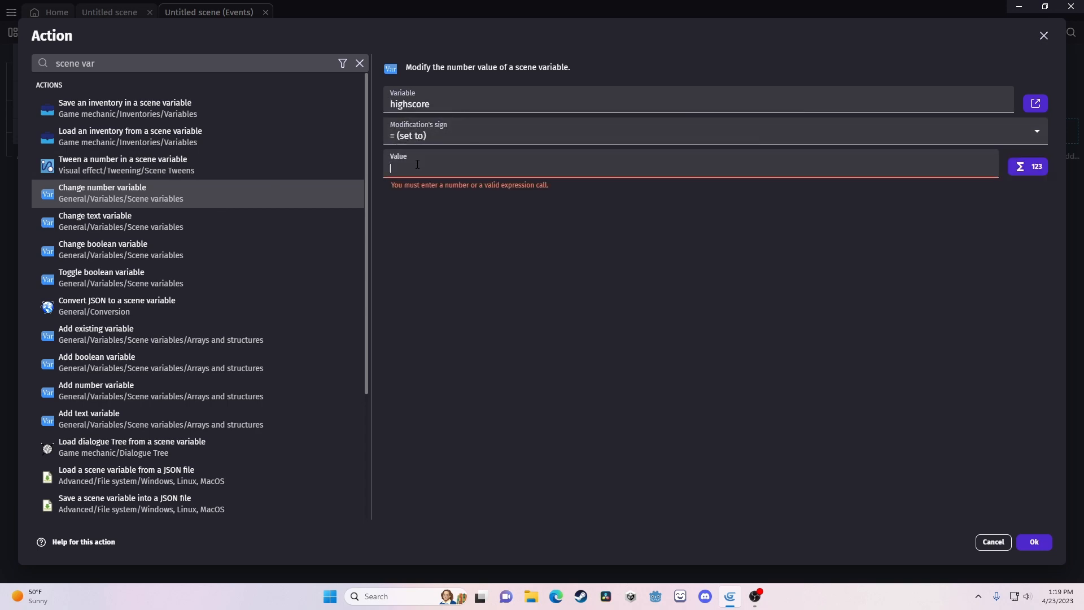
type("Variable()")
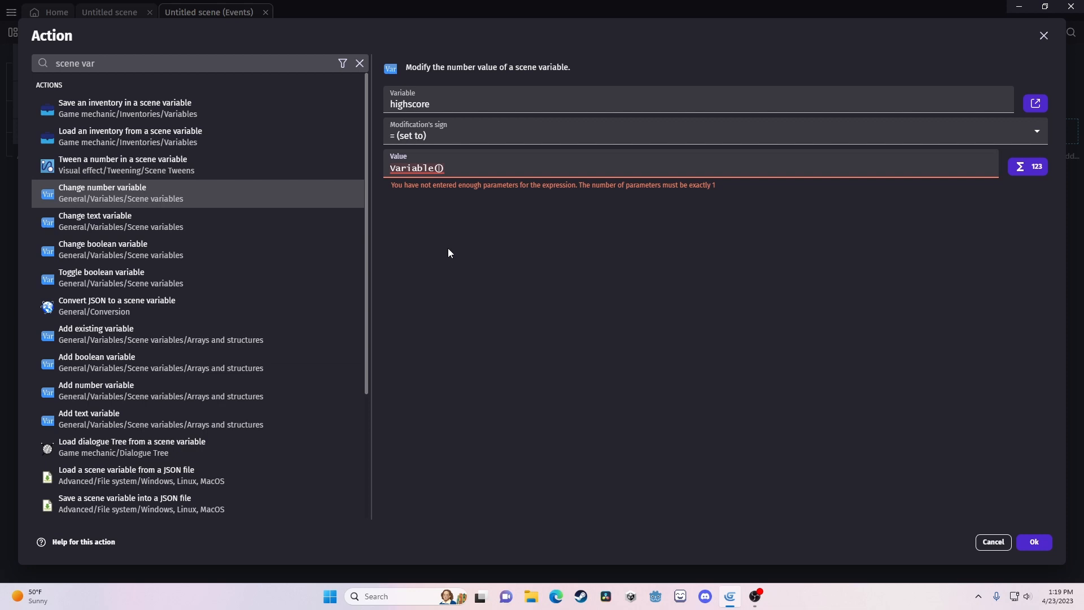
type("score")
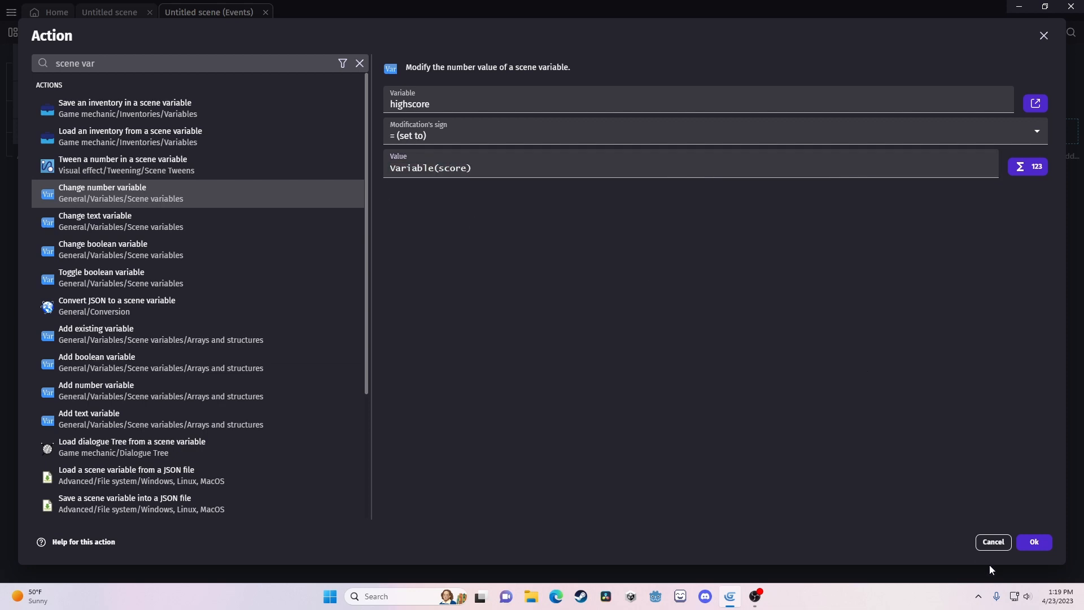
left_click(1033, 541)
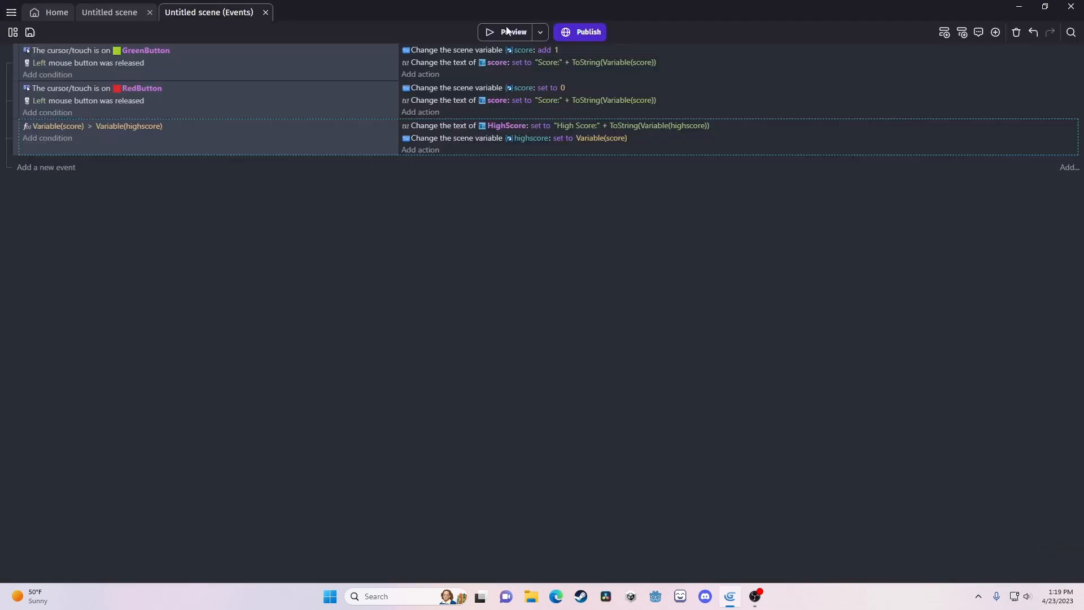
Step: Preview the game, click the green button to raise the score, then close the preview
left_click(513, 31)
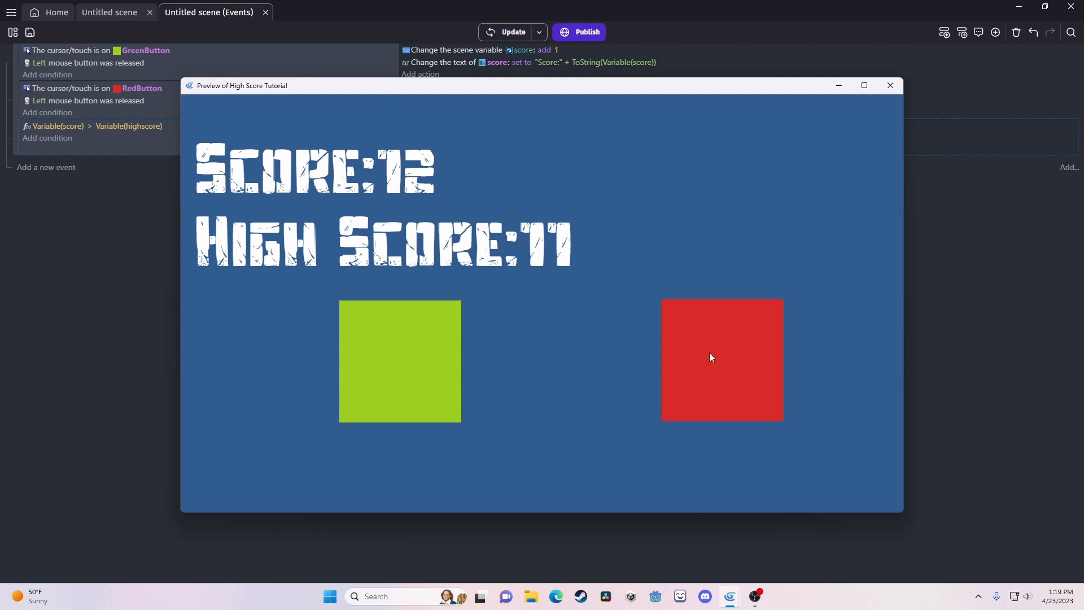
left_click(400, 359)
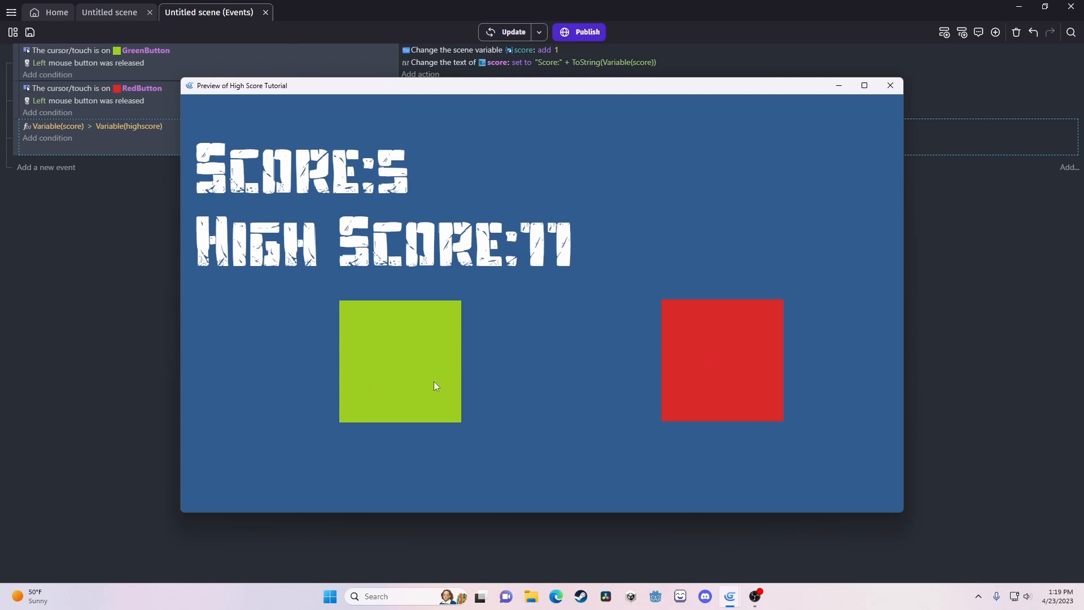
left_click(888, 85)
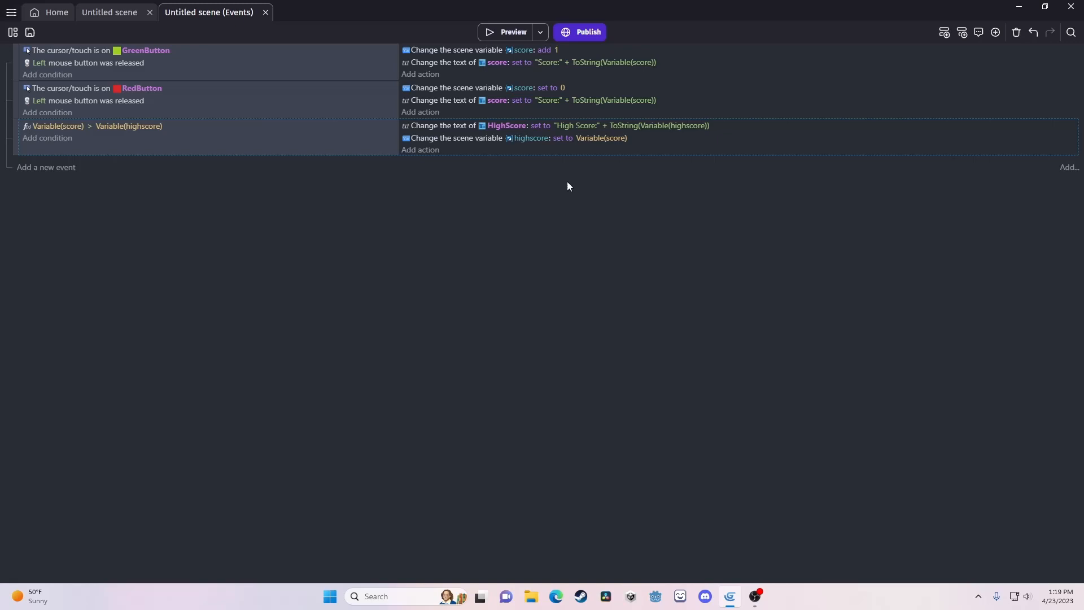
mouse_move(97, 131)
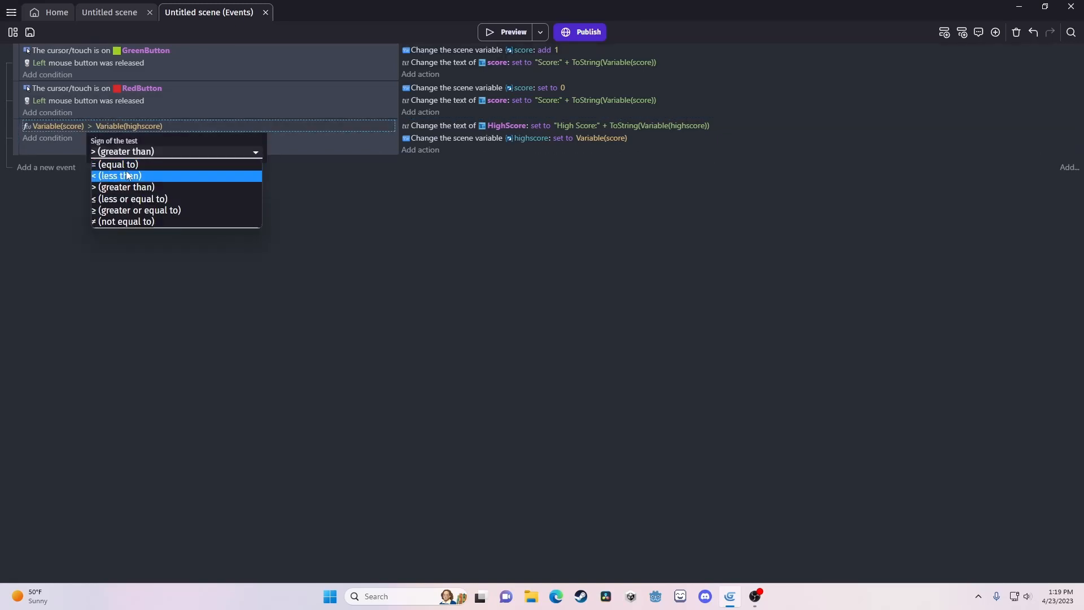
Step: Change the condition to ≥ and preview the high score climbing with the score to 25
left_click(136, 210)
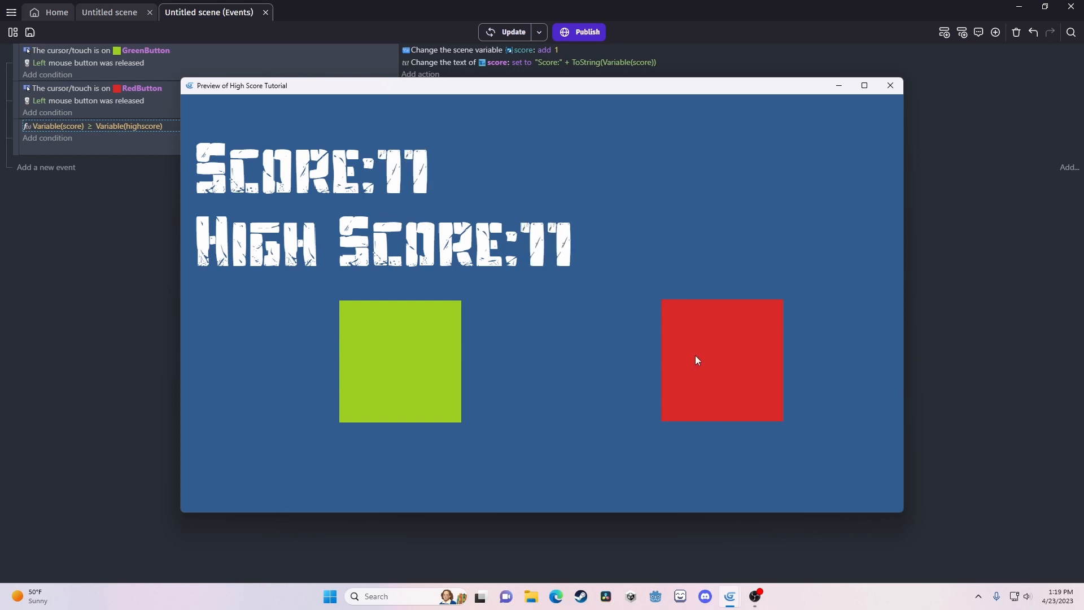
left_click(400, 359)
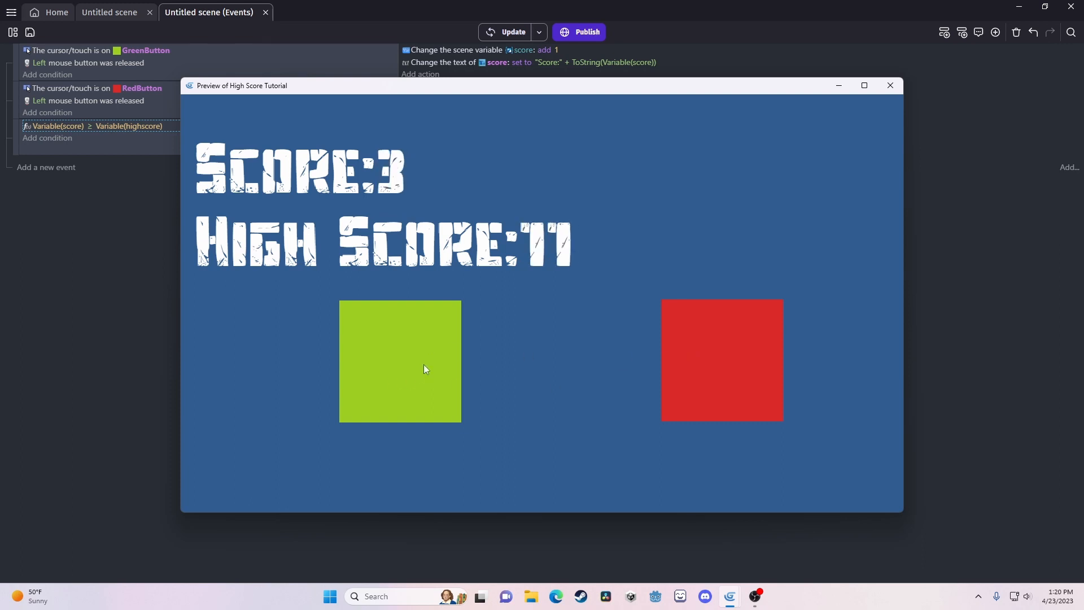
left_click(400, 360)
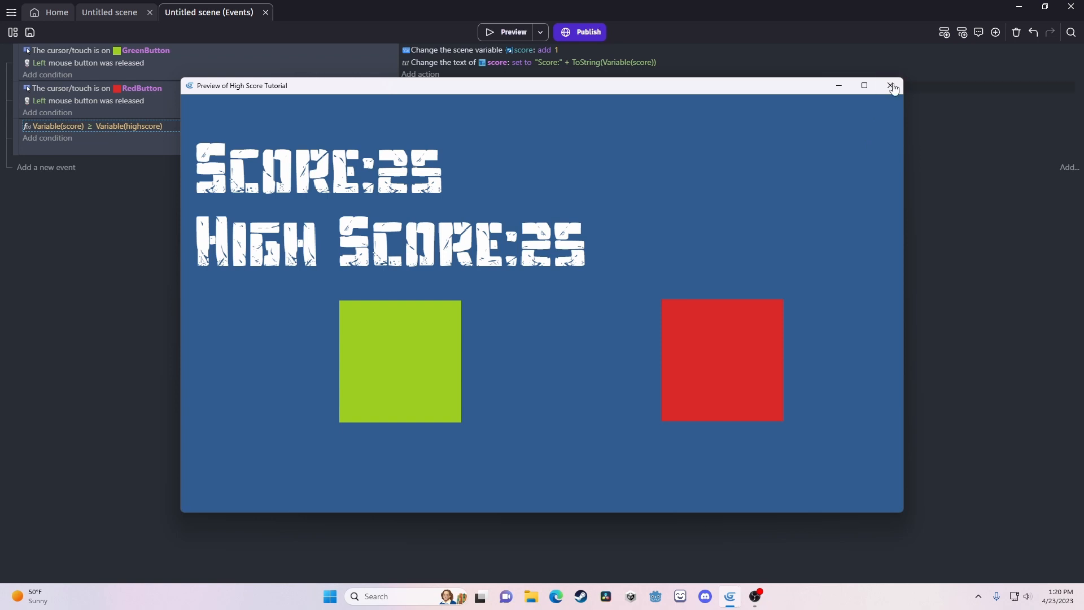
left_click(895, 84)
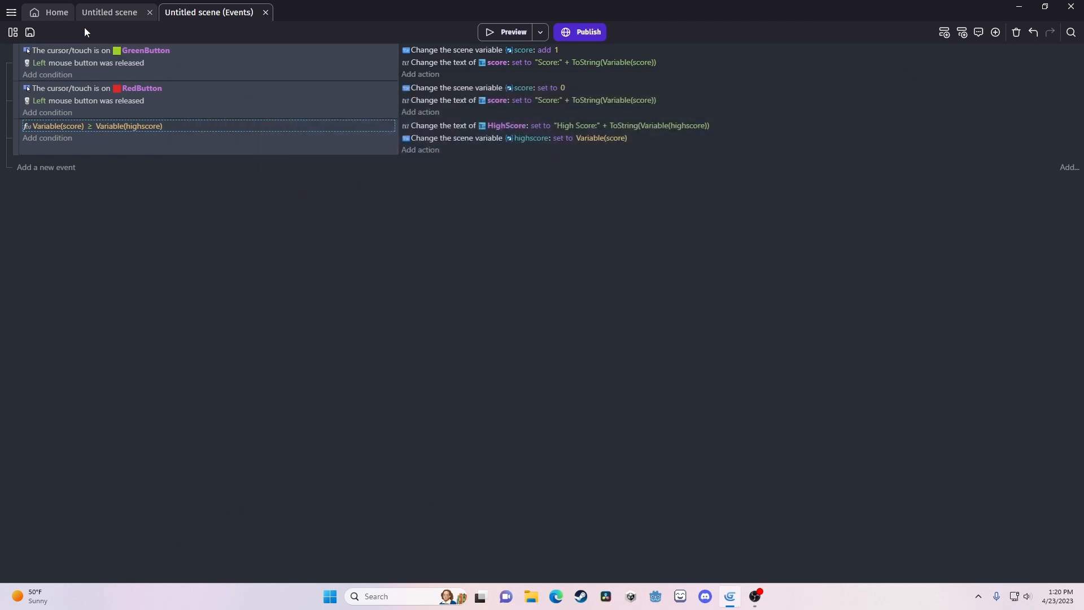
Step: Add a global Number variable highscore with value 0 in the Project Manager and apply
left_click(109, 11)
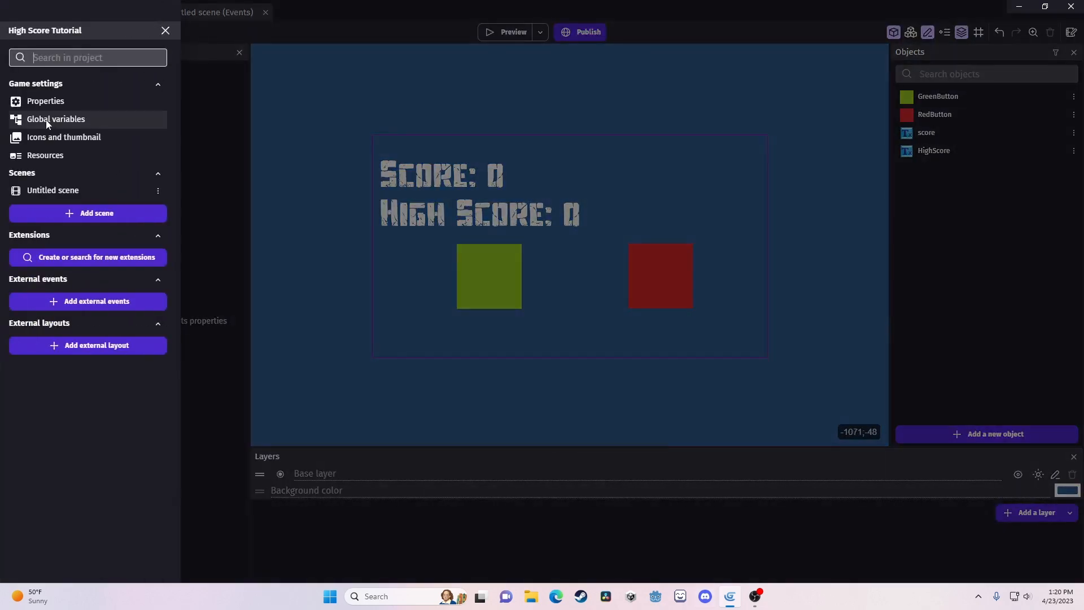
left_click(56, 118)
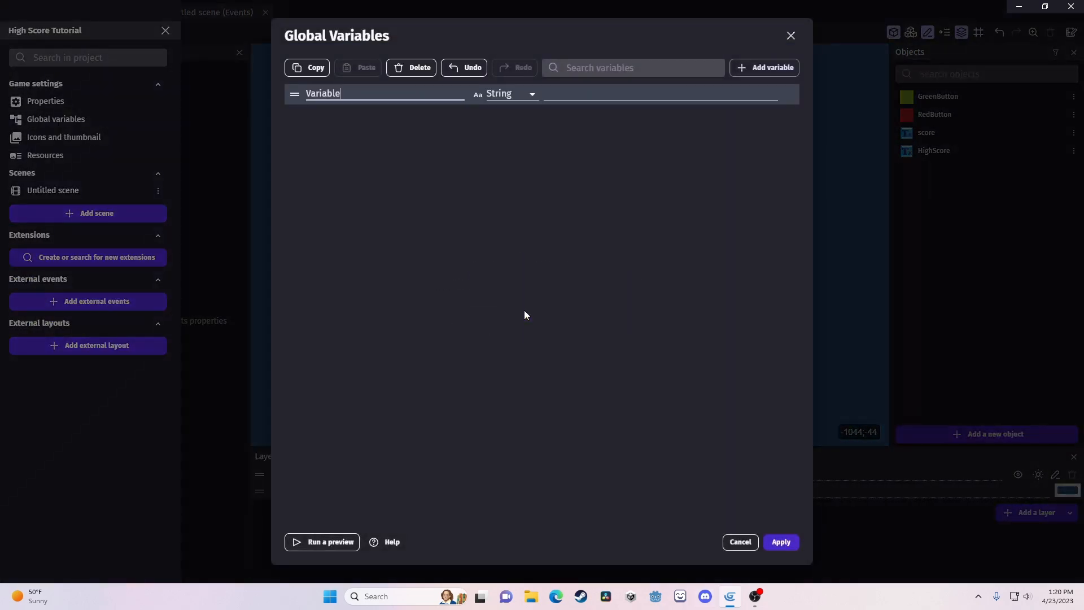
type("highsc0re")
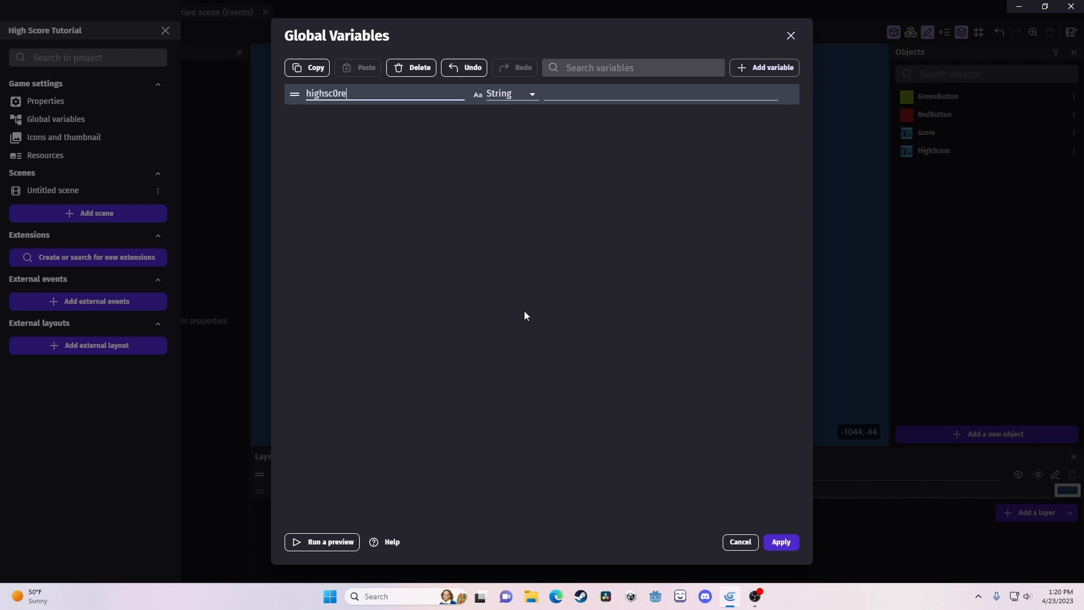
type("highscore")
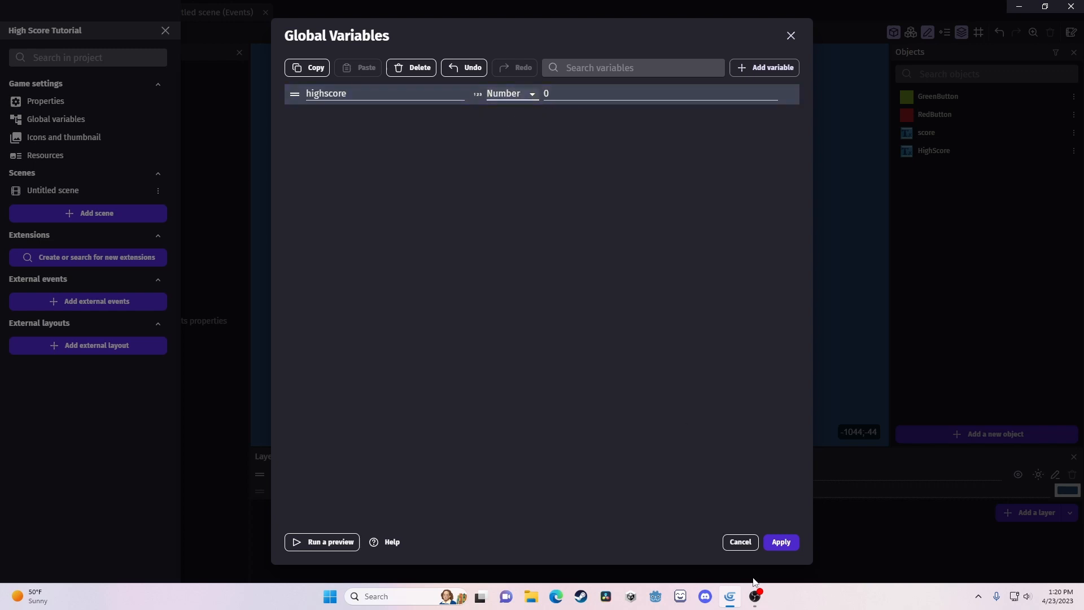
left_click(779, 547)
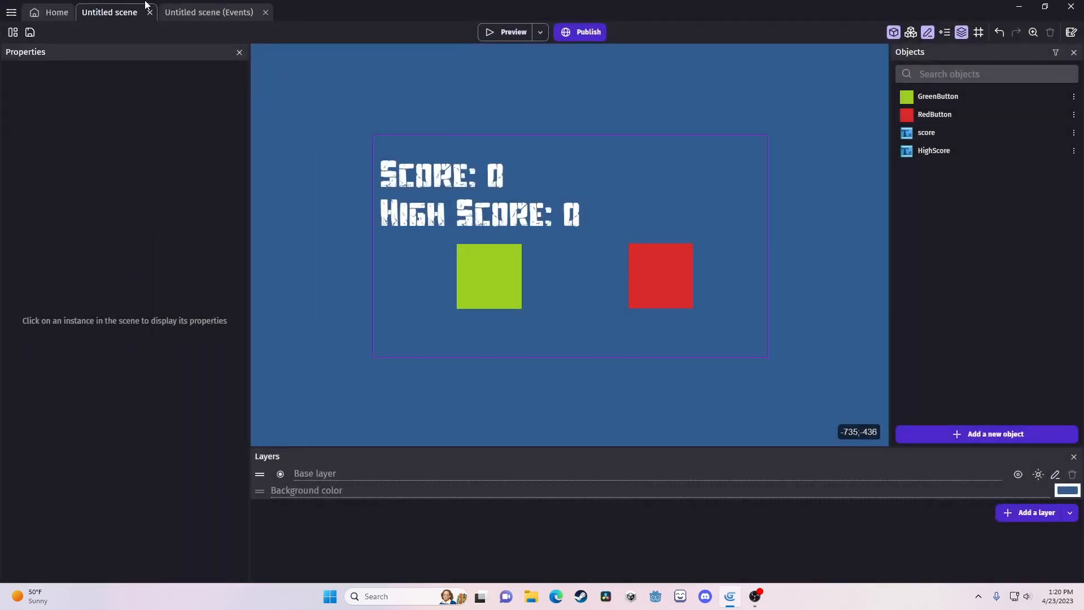
left_click(207, 11)
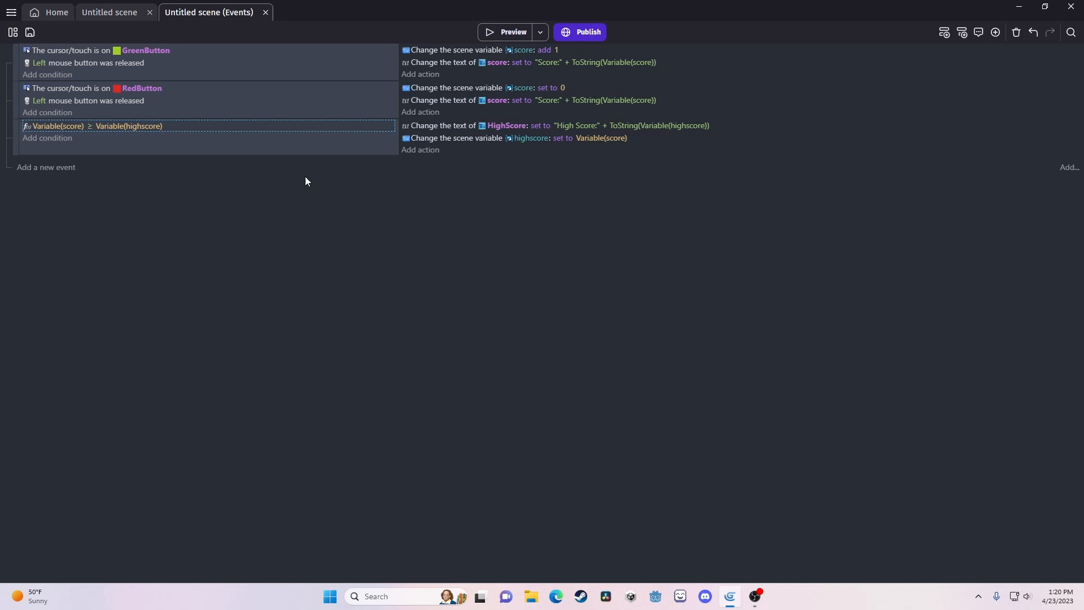
left_click(109, 13)
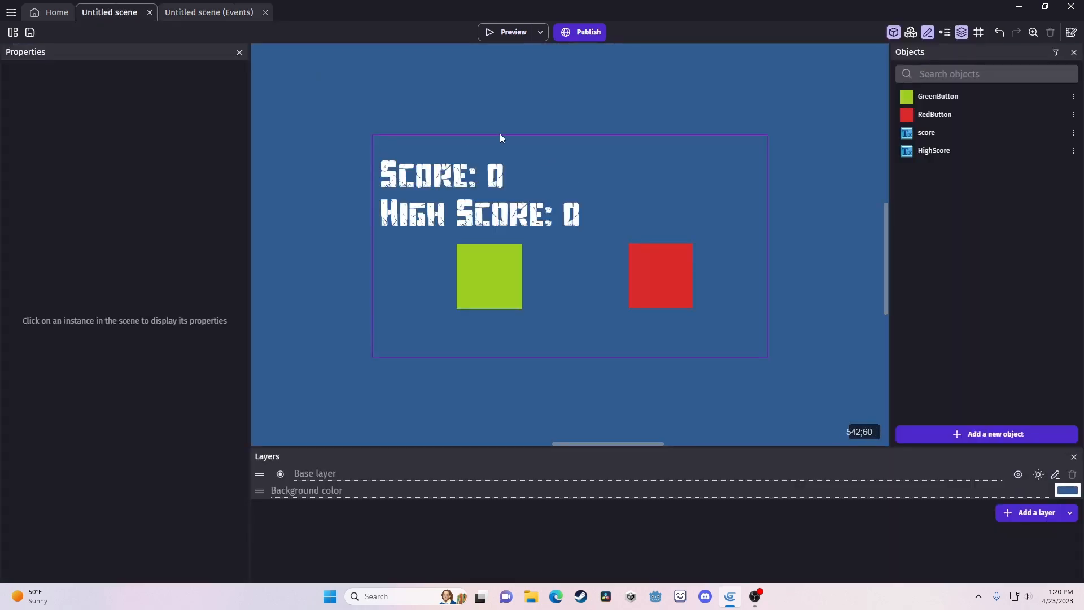
mouse_move(481, 128)
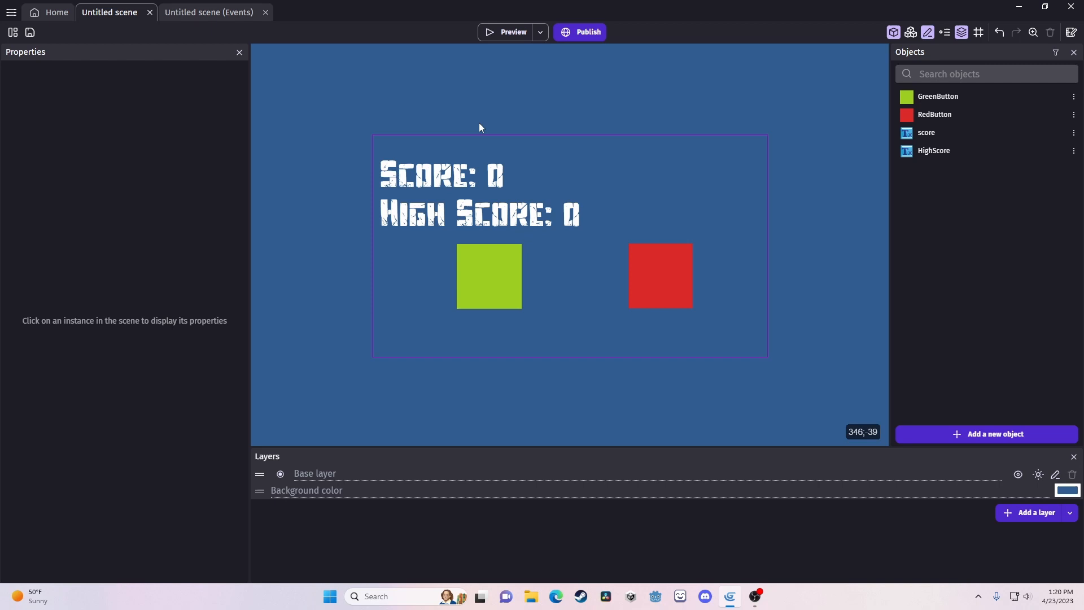
mouse_move(502, 32)
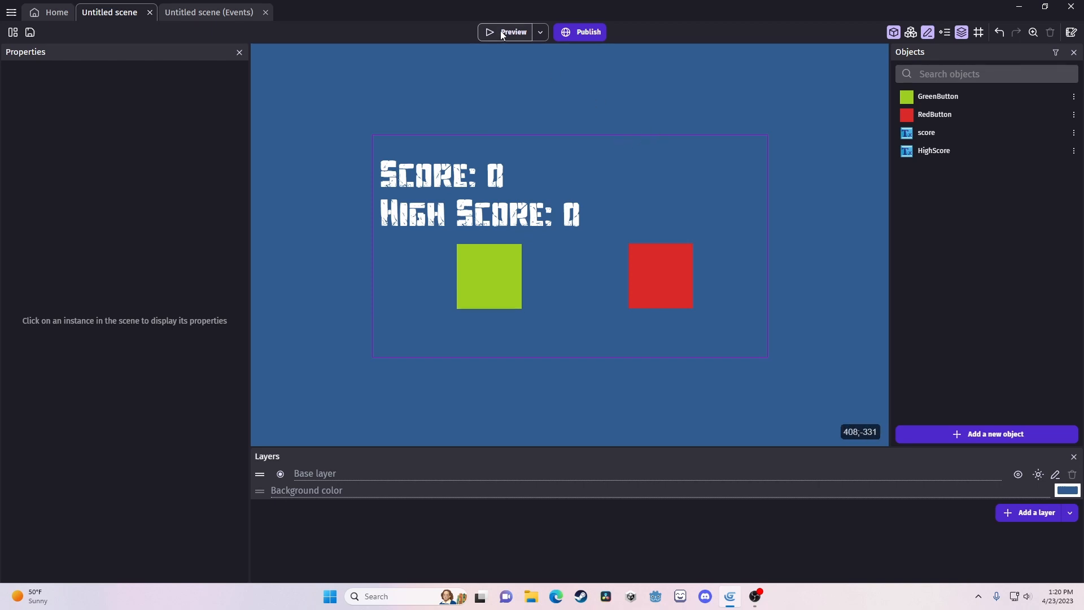
left_click(513, 31)
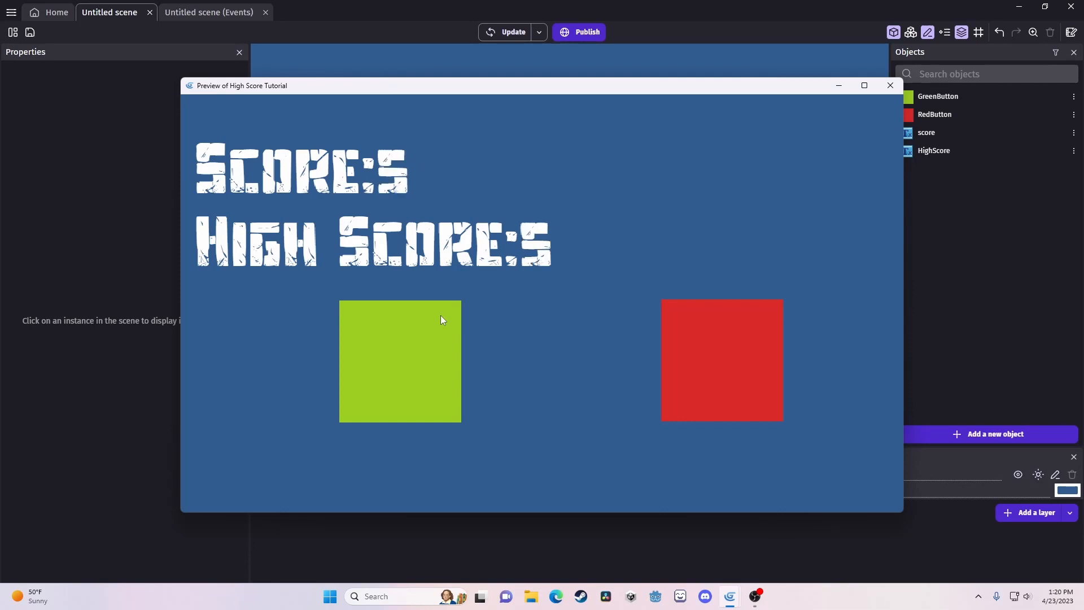
left_click(400, 360)
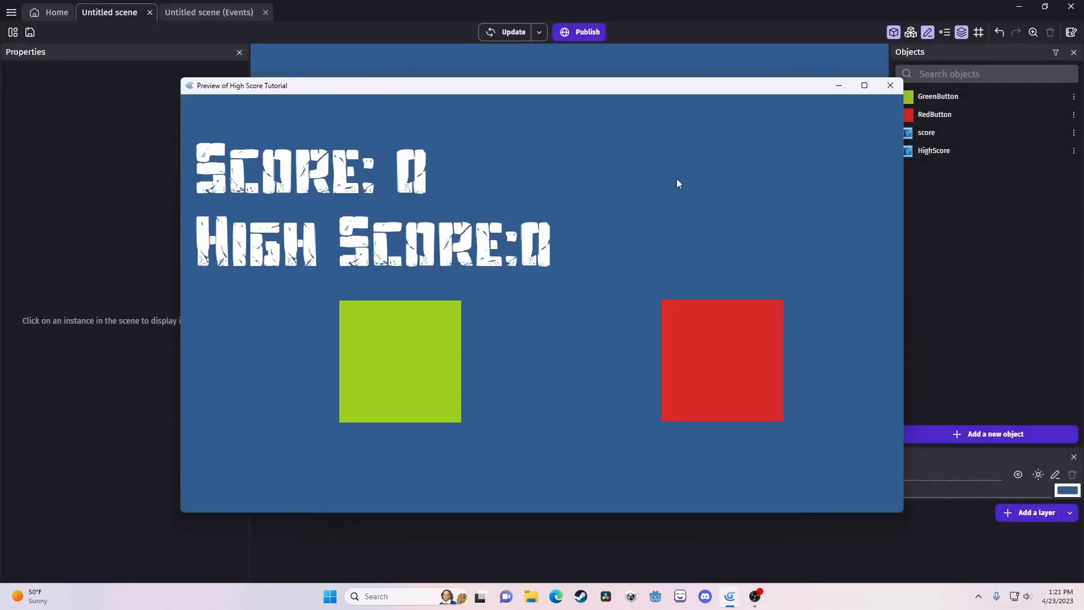
mouse_move(732, 158)
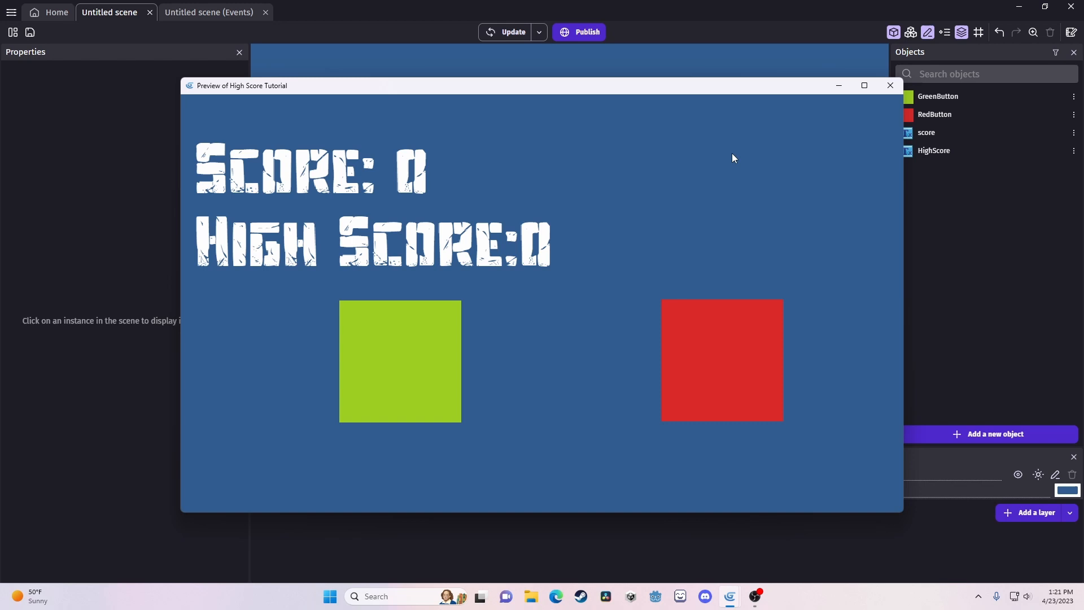
left_click(890, 85)
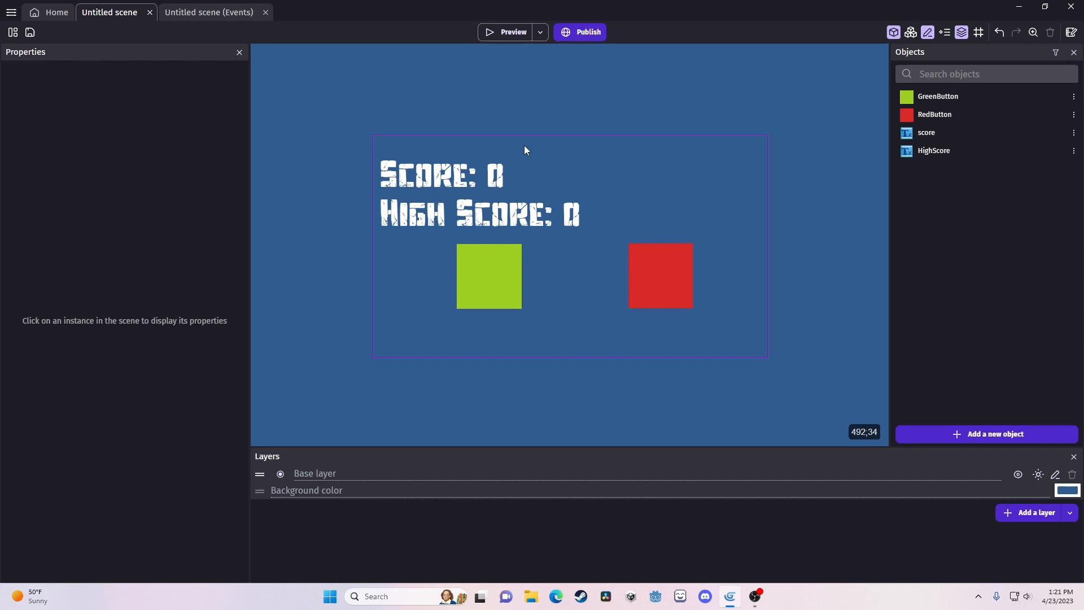
mouse_move(392, 125)
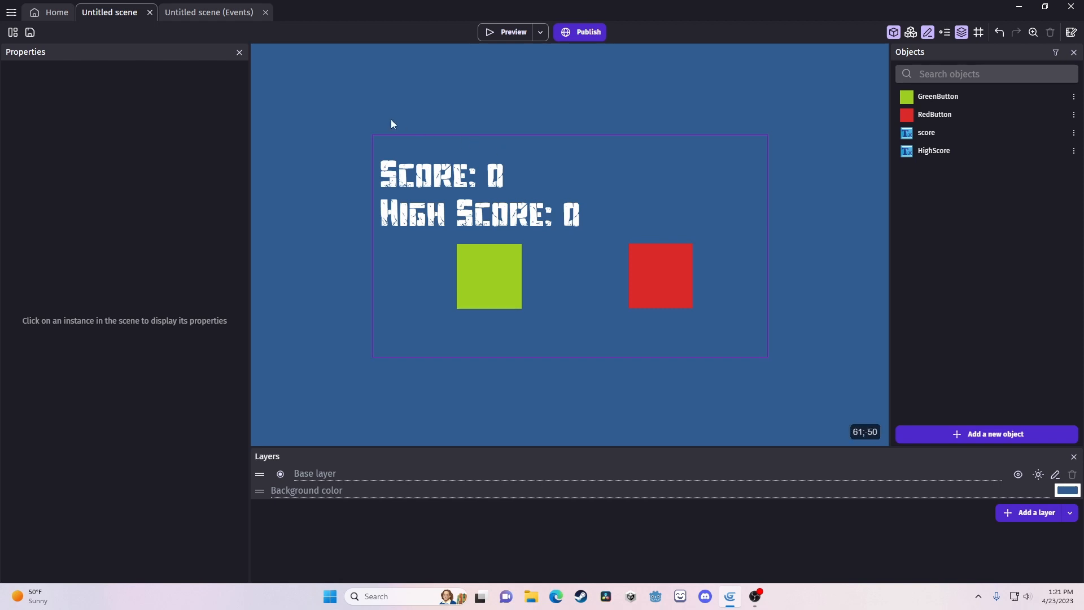
mouse_move(424, 192)
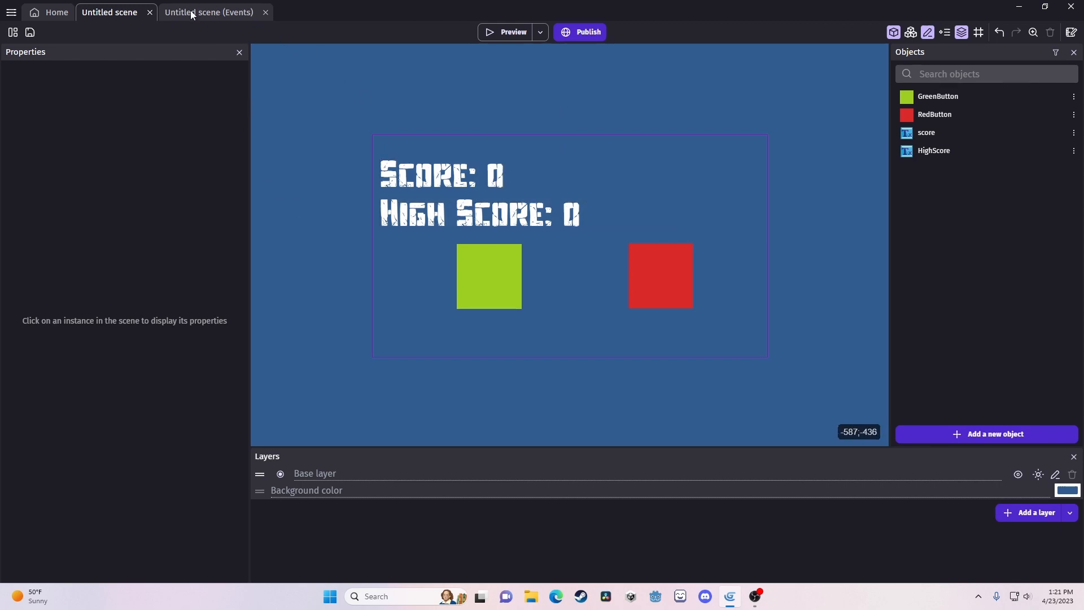
Step: Switch from the scene layout to the Untitled scene's Events sheet
left_click(208, 12)
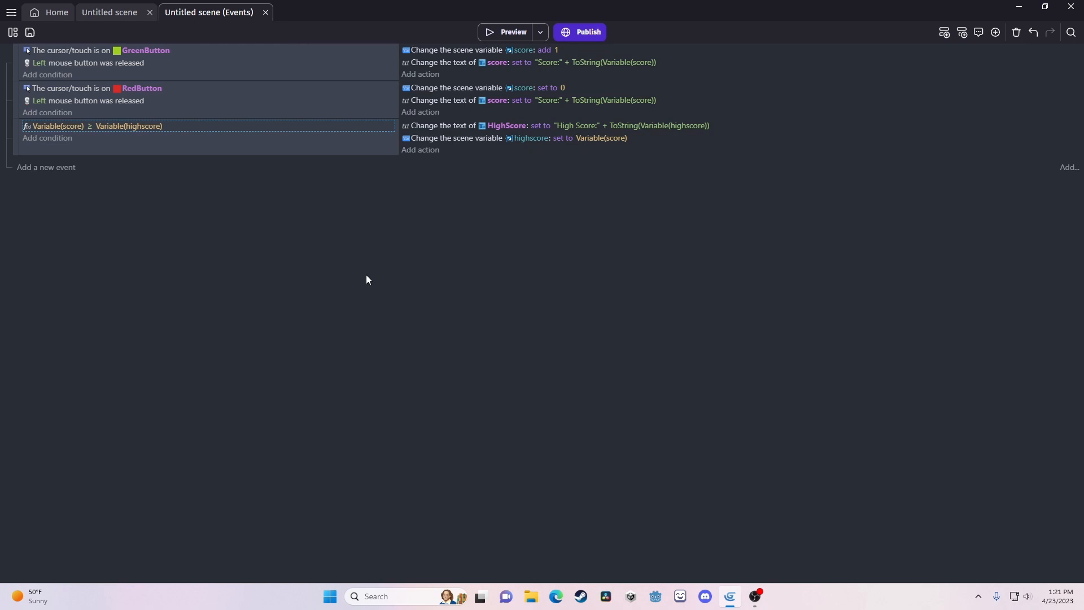
mouse_move(434, 301)
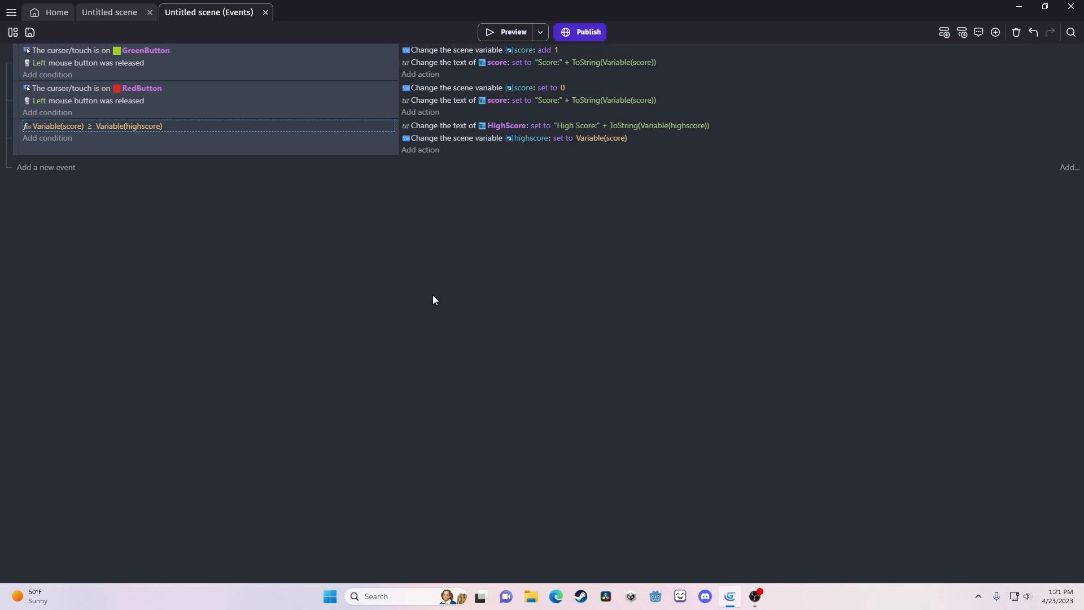
mouse_move(420, 151)
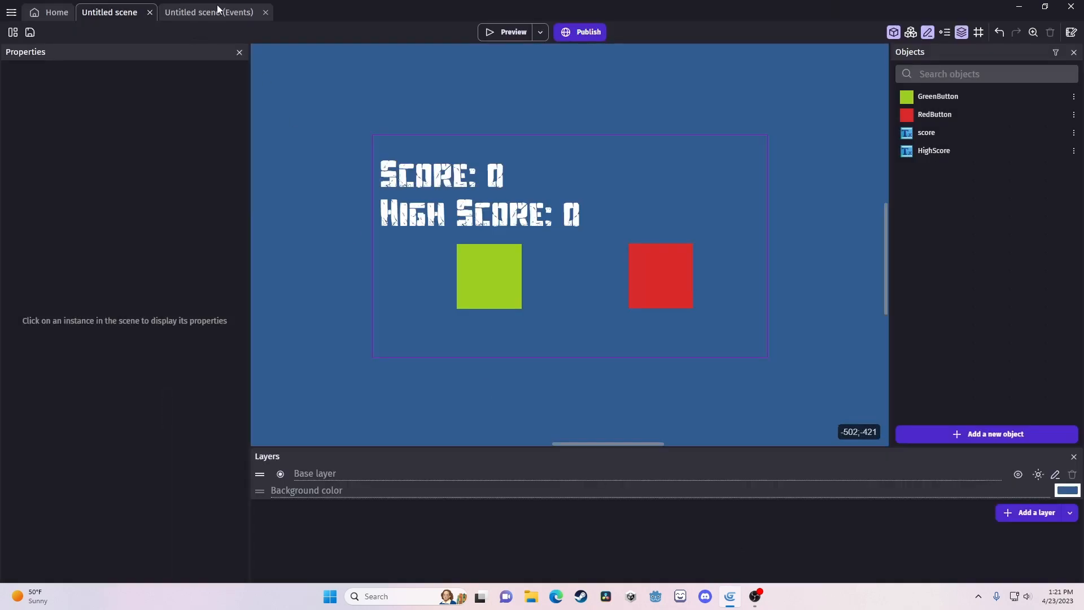
left_click(208, 11)
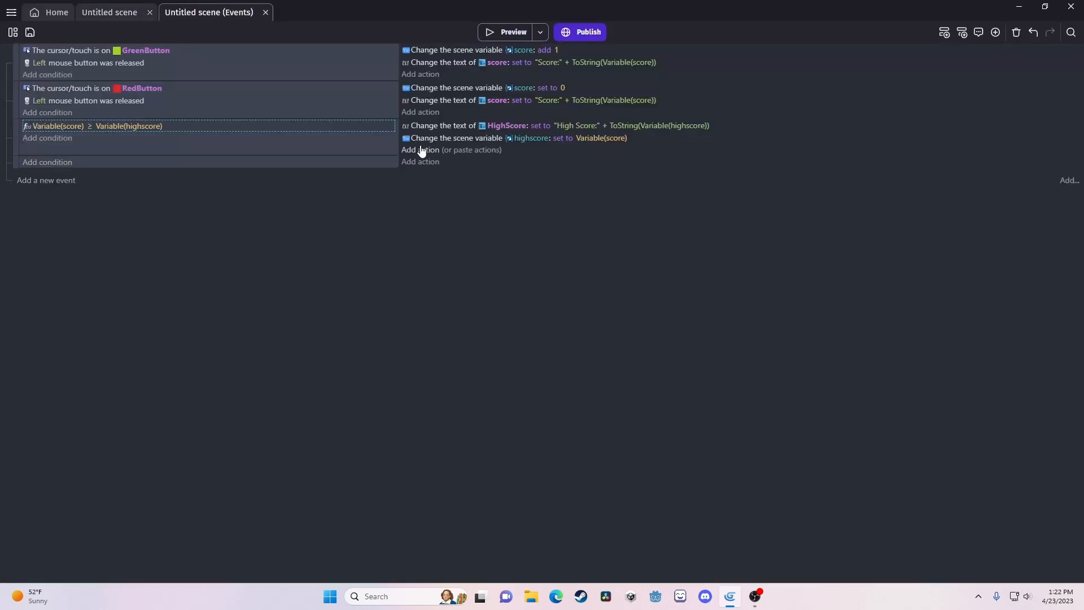
Step: Add a storage 'Write a value' action to the high-score event
left_click(419, 150)
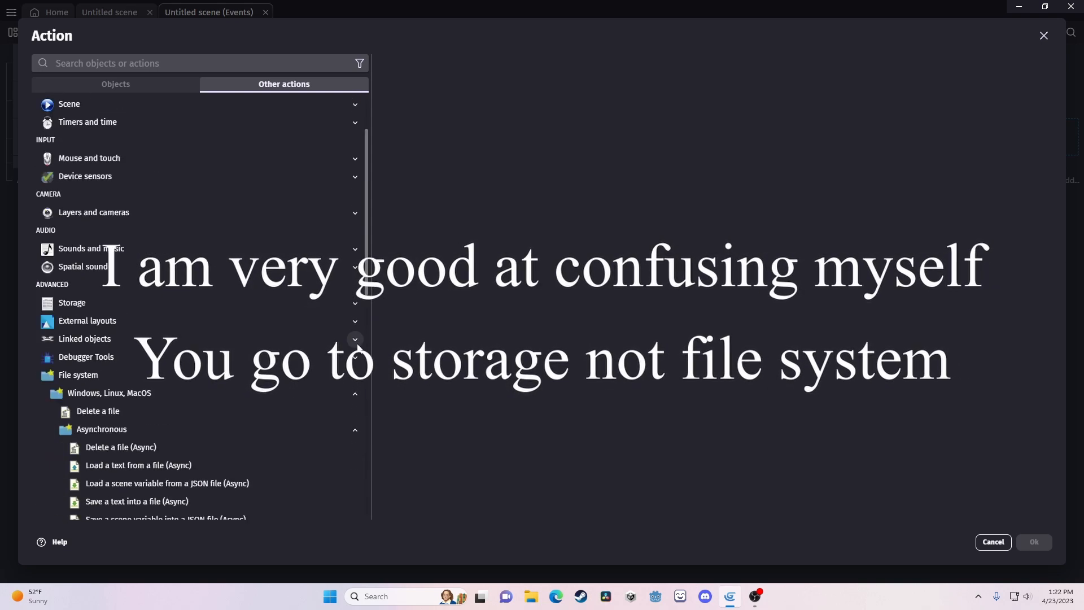
left_click(90, 393)
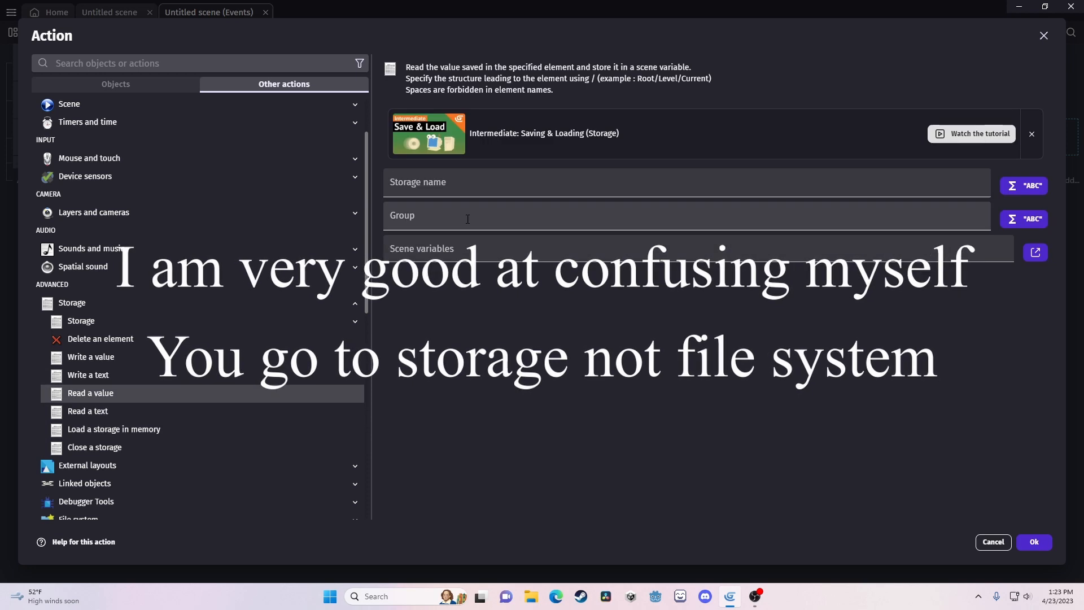
left_click(91, 357)
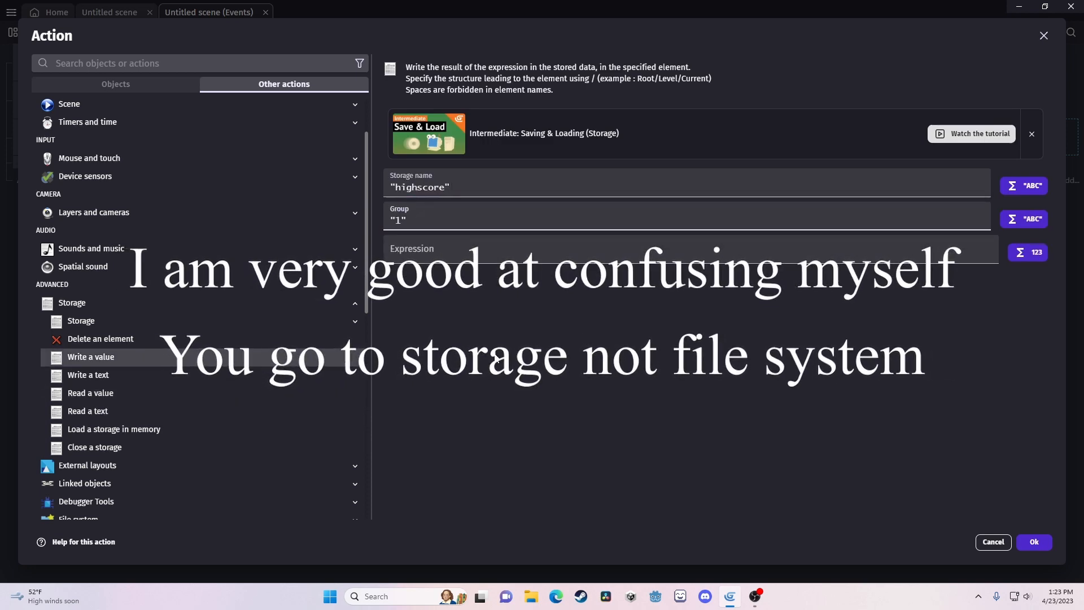
left_click(1033, 541)
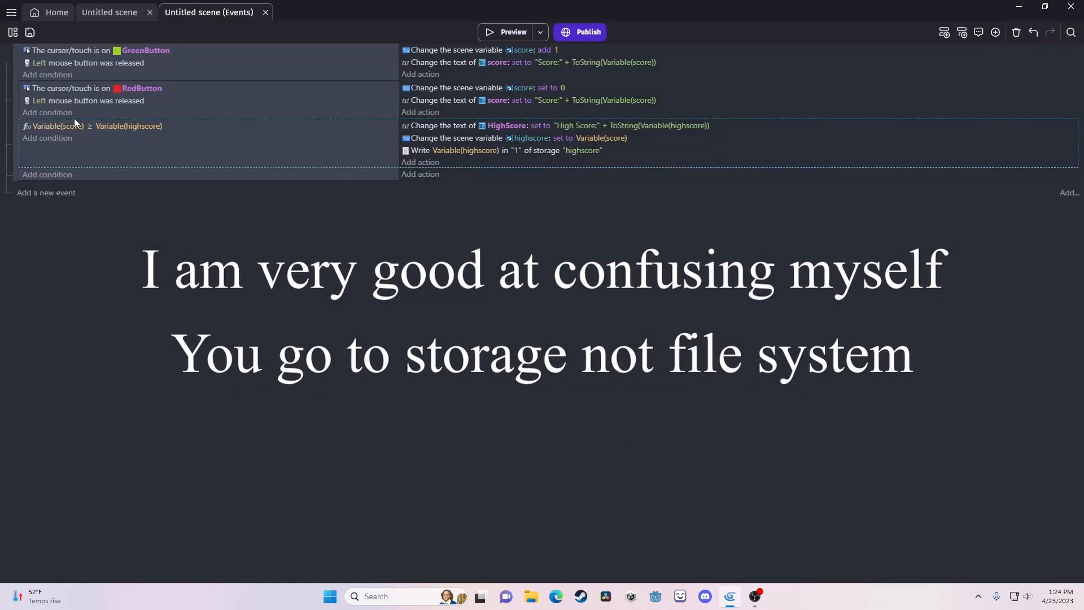
Step: Preview the game, add a point with the green square, and see High Score 6
left_click(47, 138)
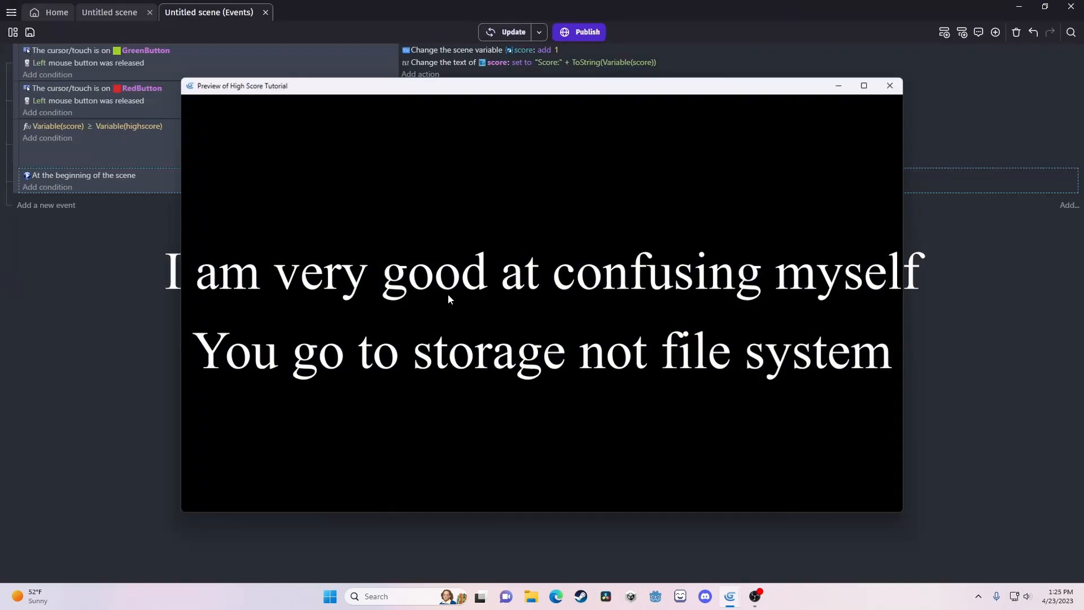
left_click(890, 84)
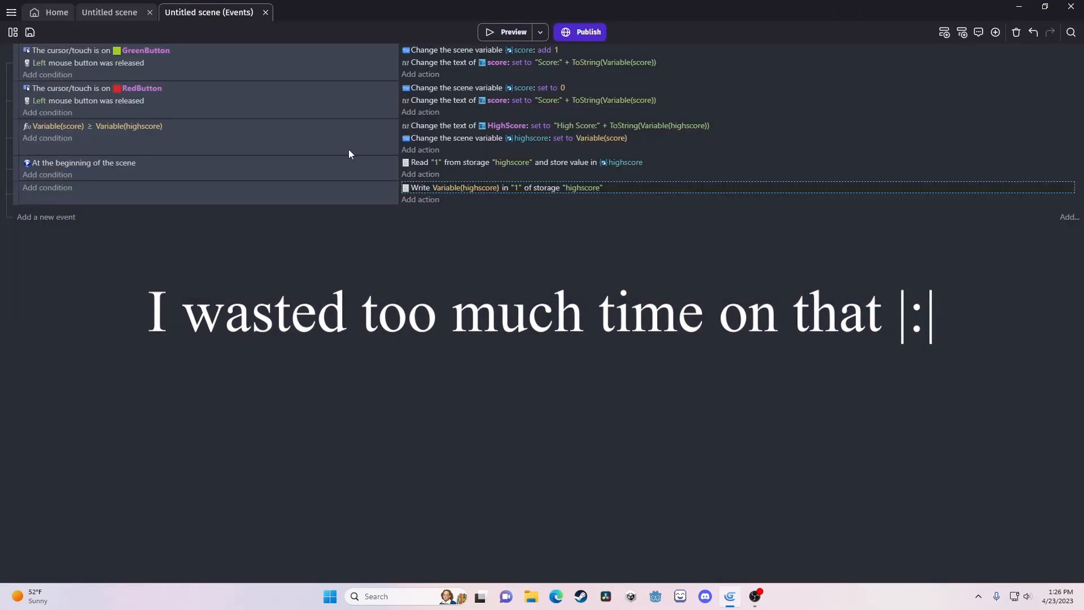
left_click(504, 31)
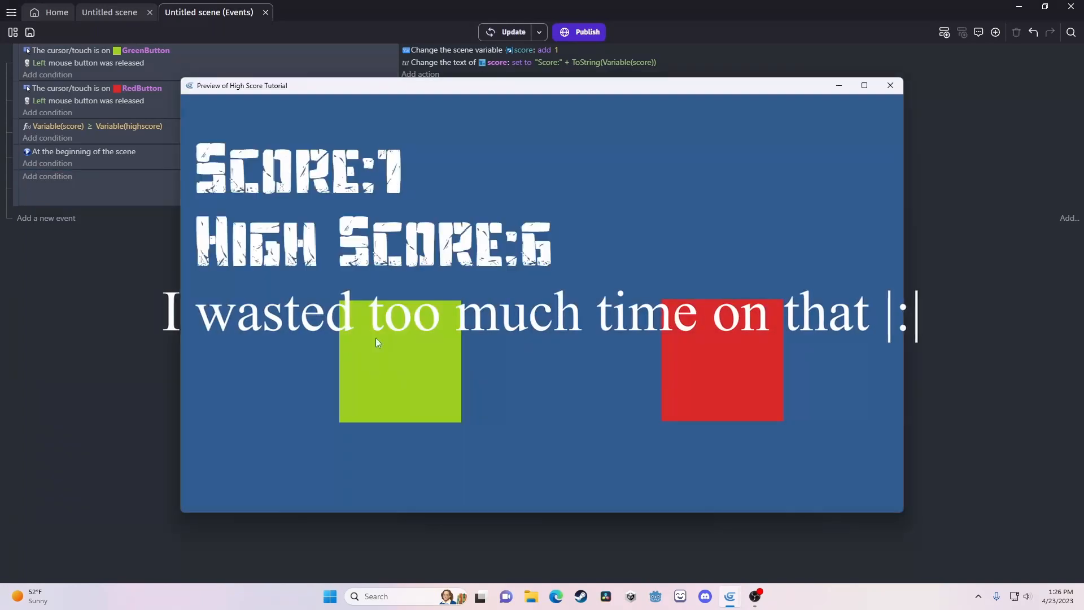
left_click(890, 85)
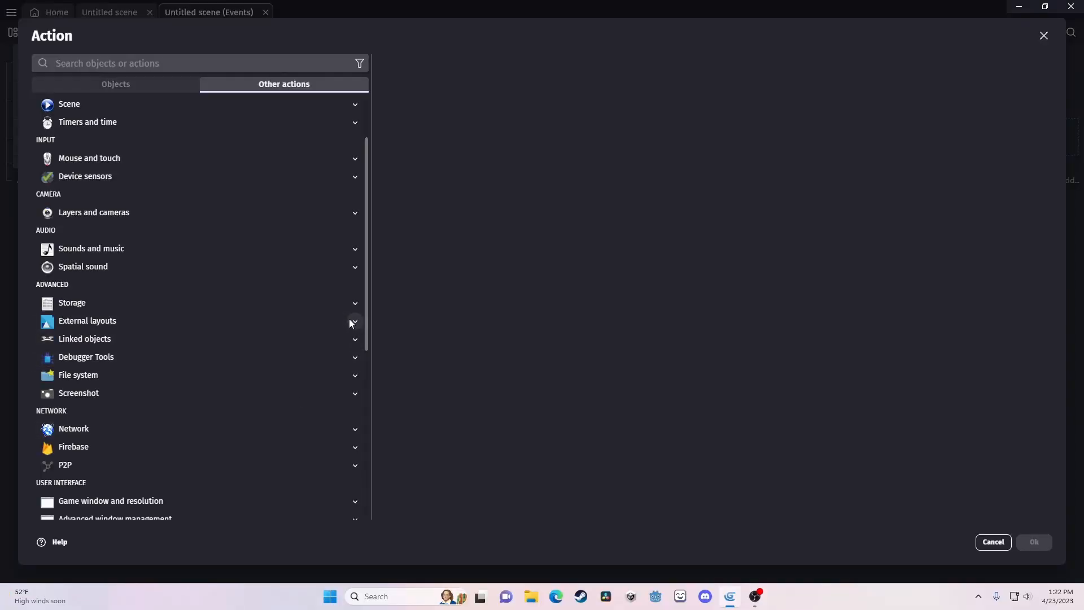
Step: Choose the Storage 'Read a value' action in the Other actions list
left_click(72, 302)
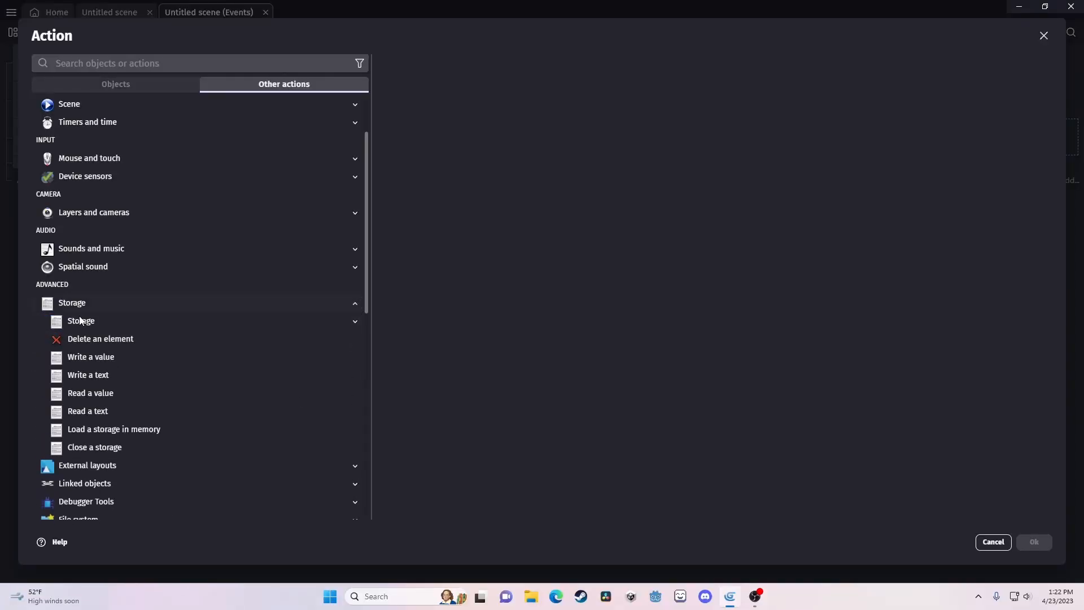
mouse_move(131, 363)
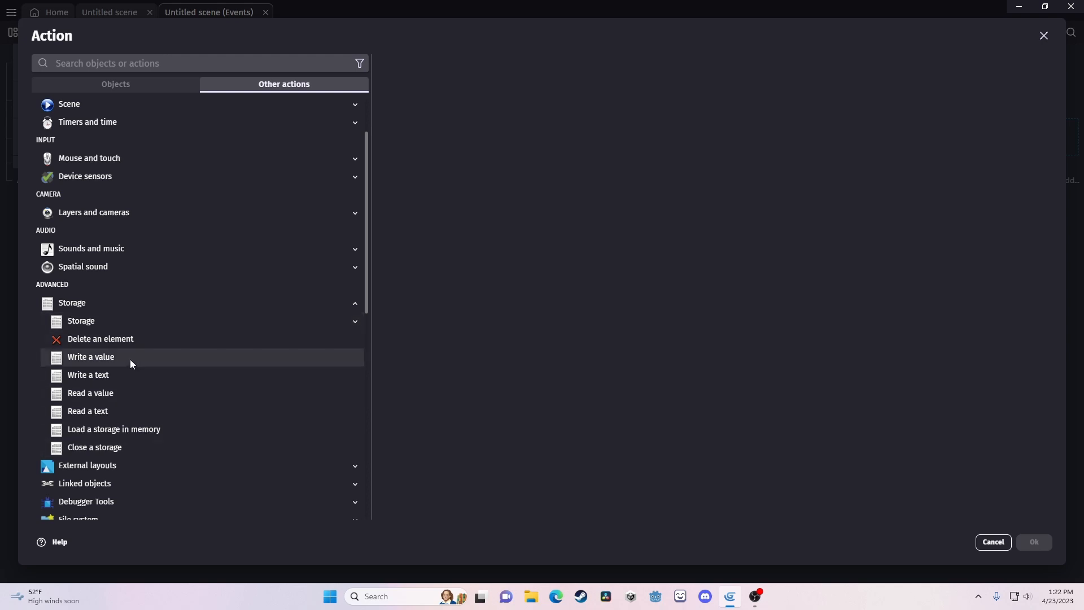
mouse_move(116, 379)
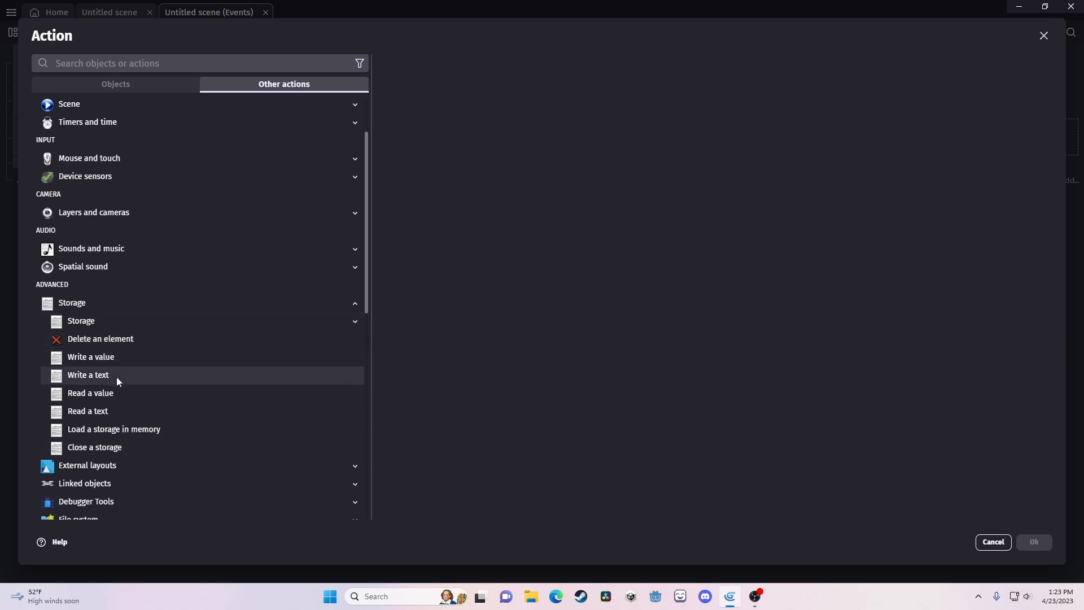
mouse_move(113, 429)
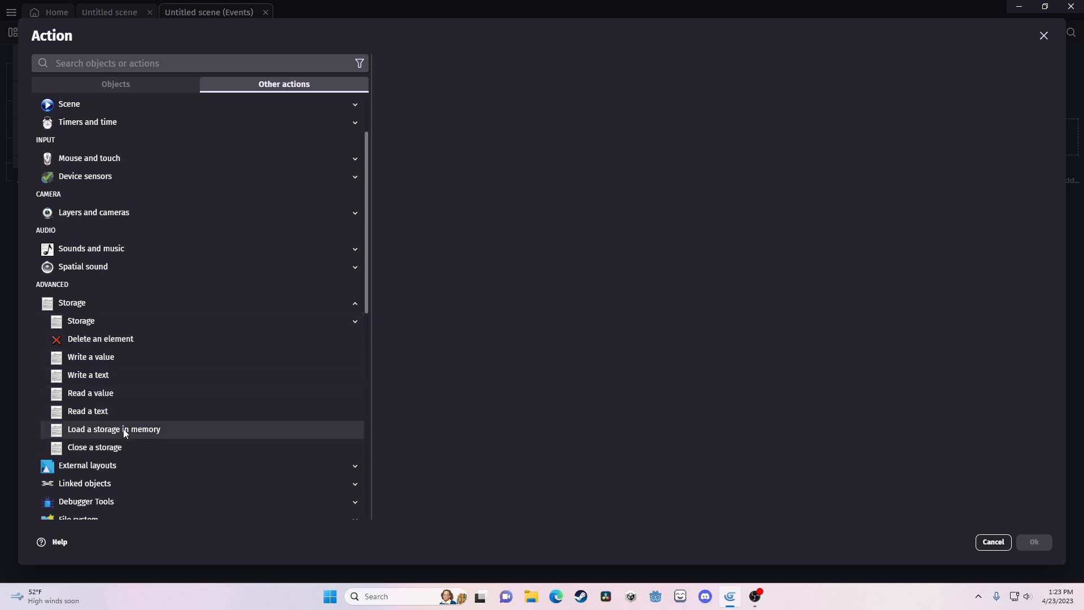
mouse_move(119, 396)
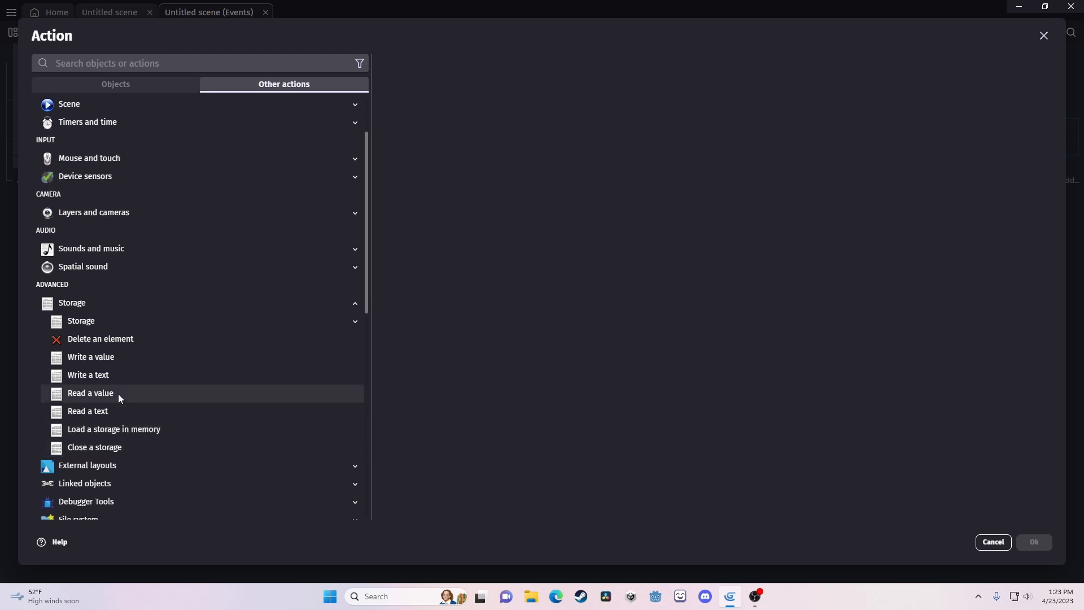
left_click(88, 411)
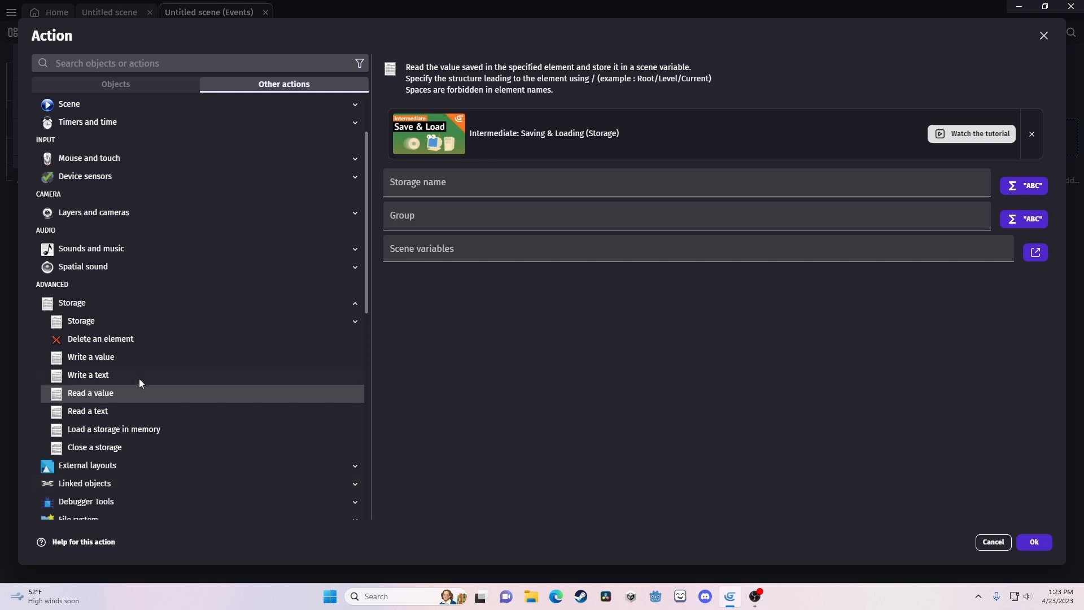
Step: Write Variable(highscore) to storage 'highscore', group 1, and confirm the action
left_click(90, 356)
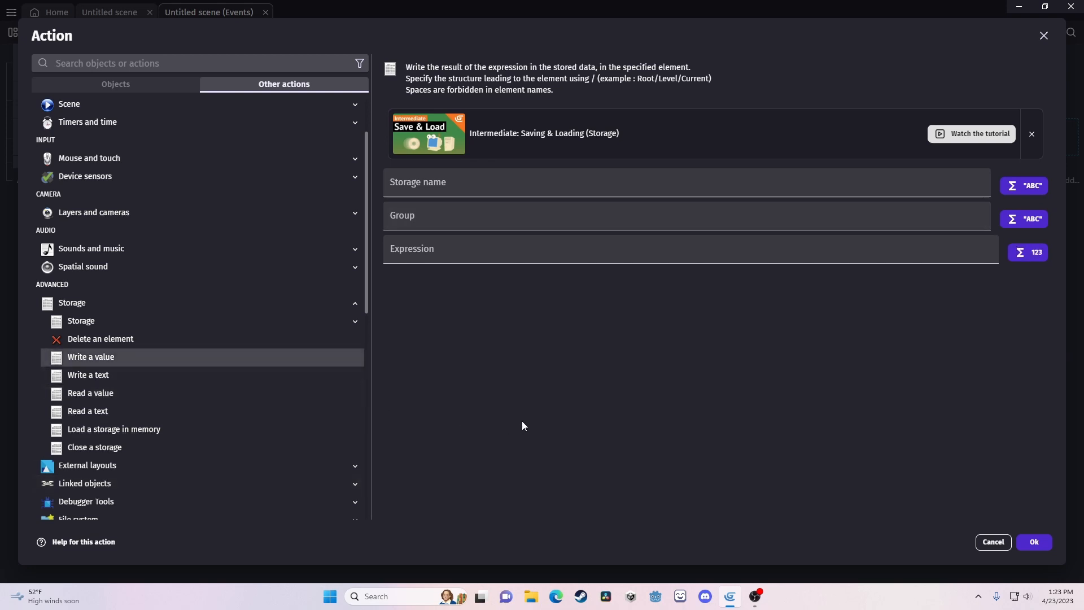
left_click(684, 181)
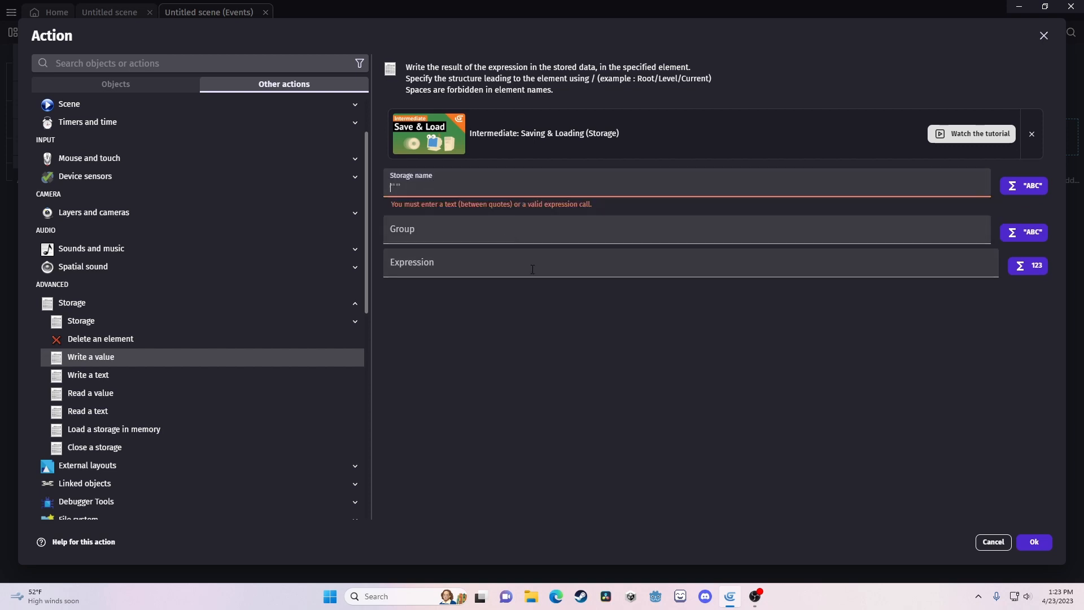
mouse_move(584, 340)
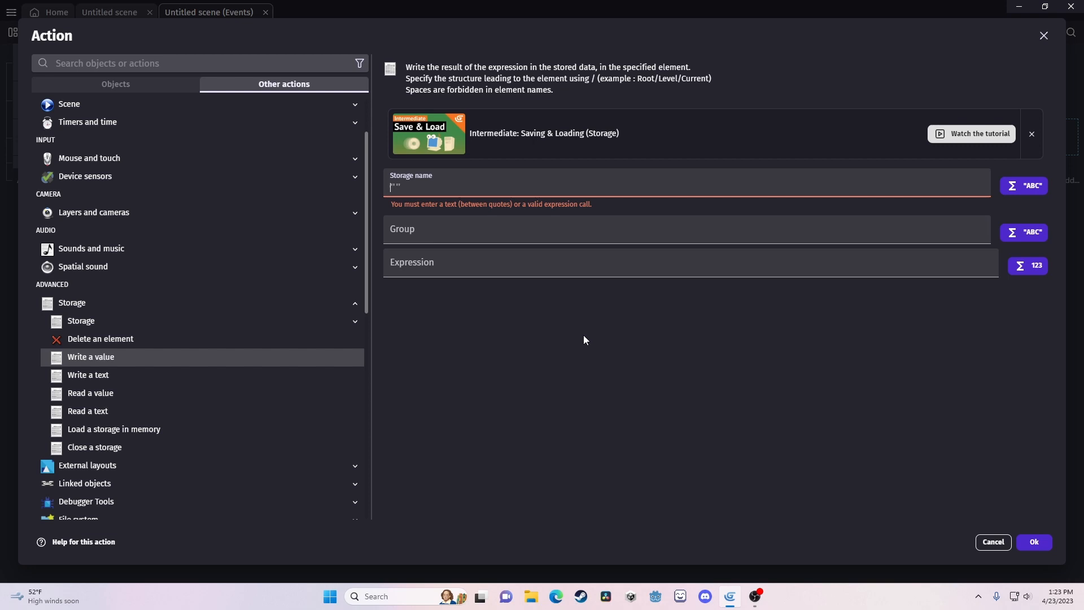
type("\"highscore")
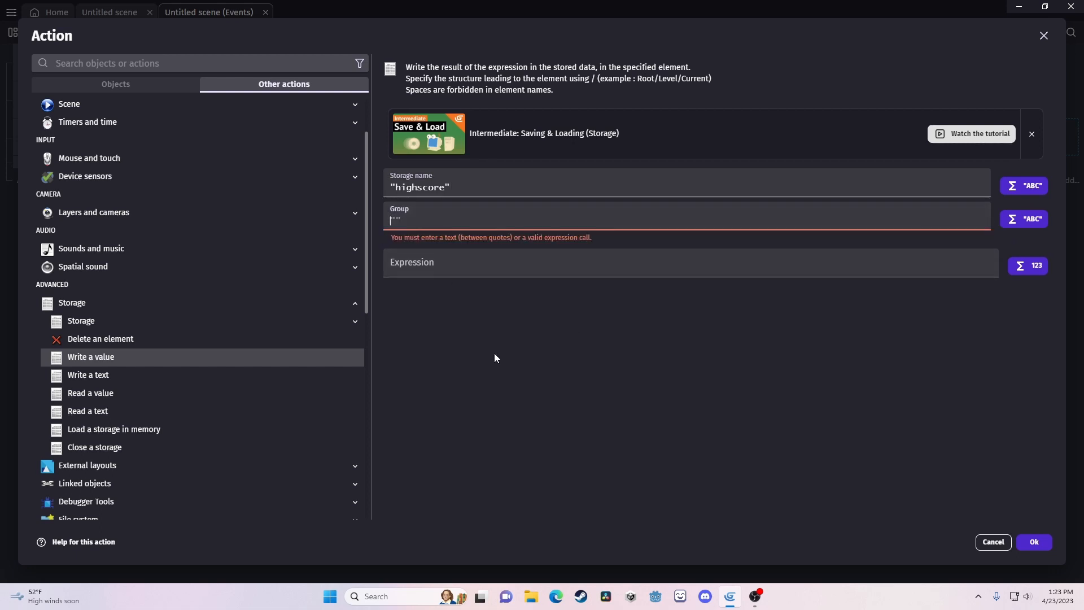
type("1")
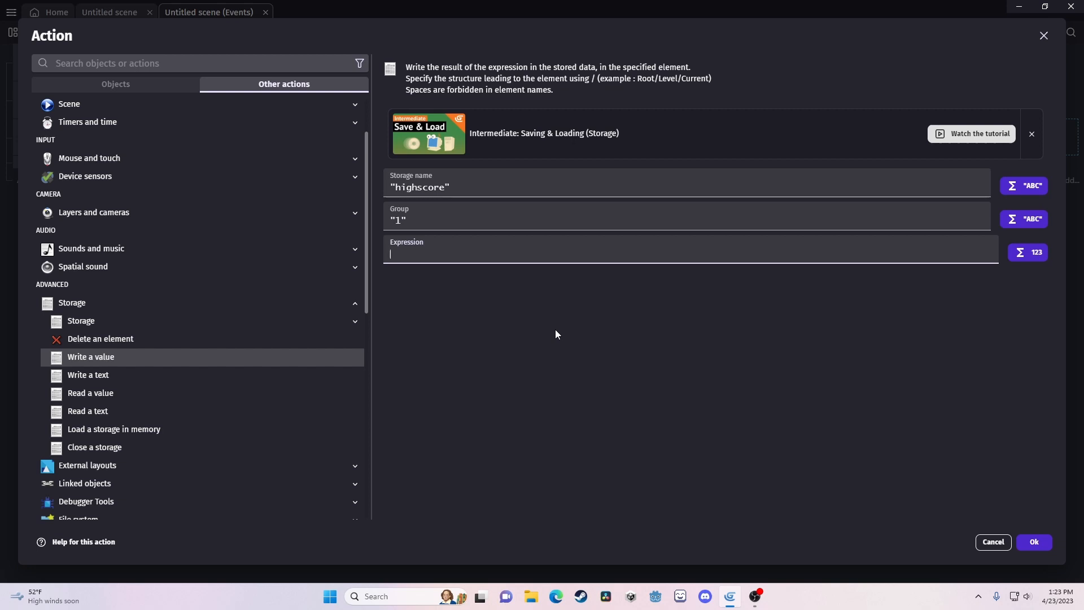
type("score)")
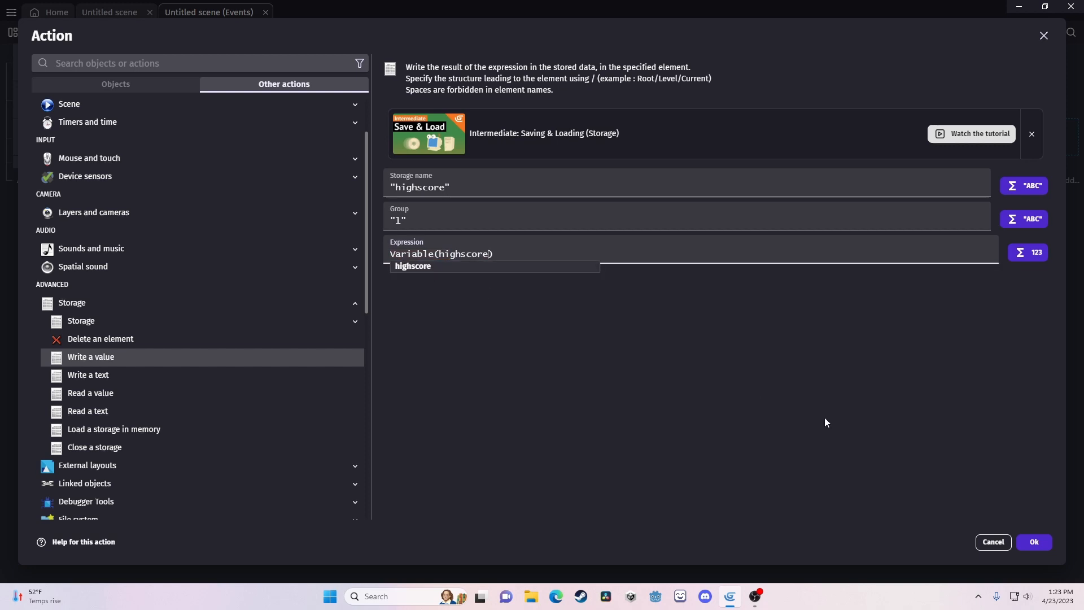
left_click(1033, 540)
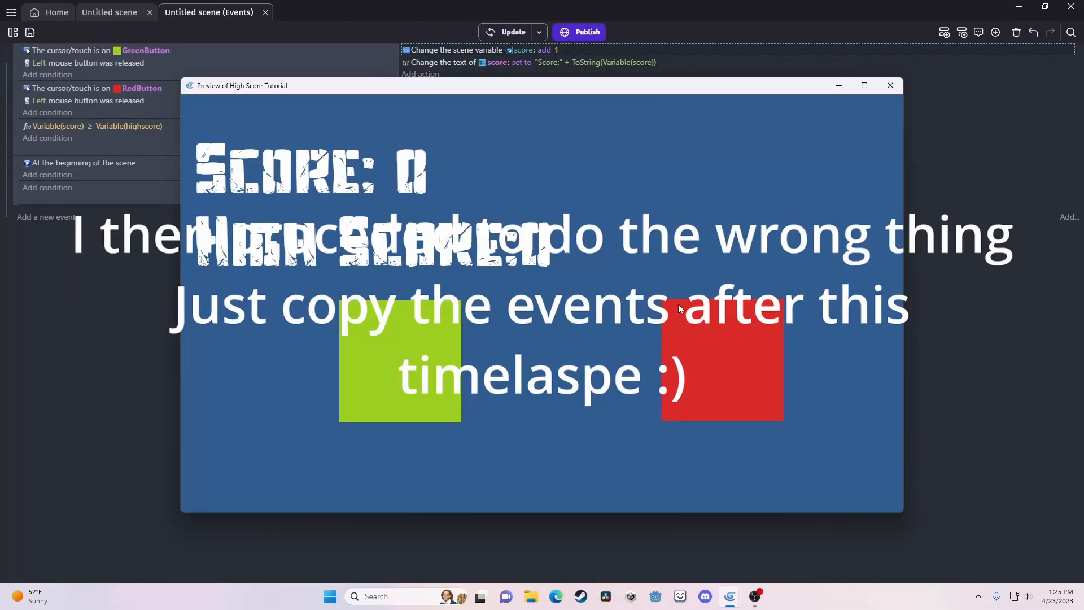
Step: Close the preview and return to the Untitled scene layout
left_click(890, 85)
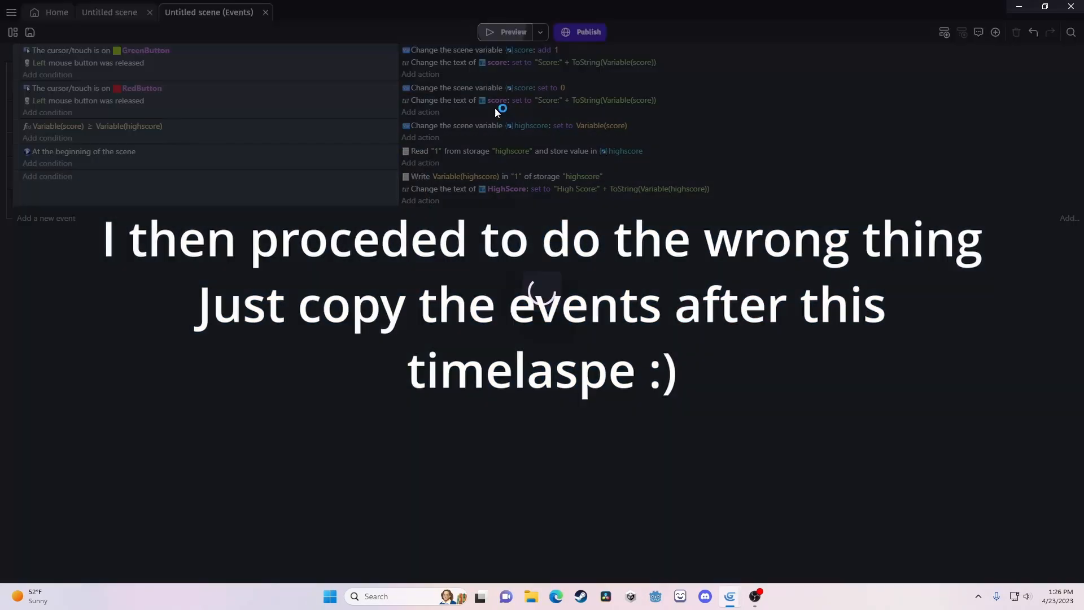
left_click(108, 13)
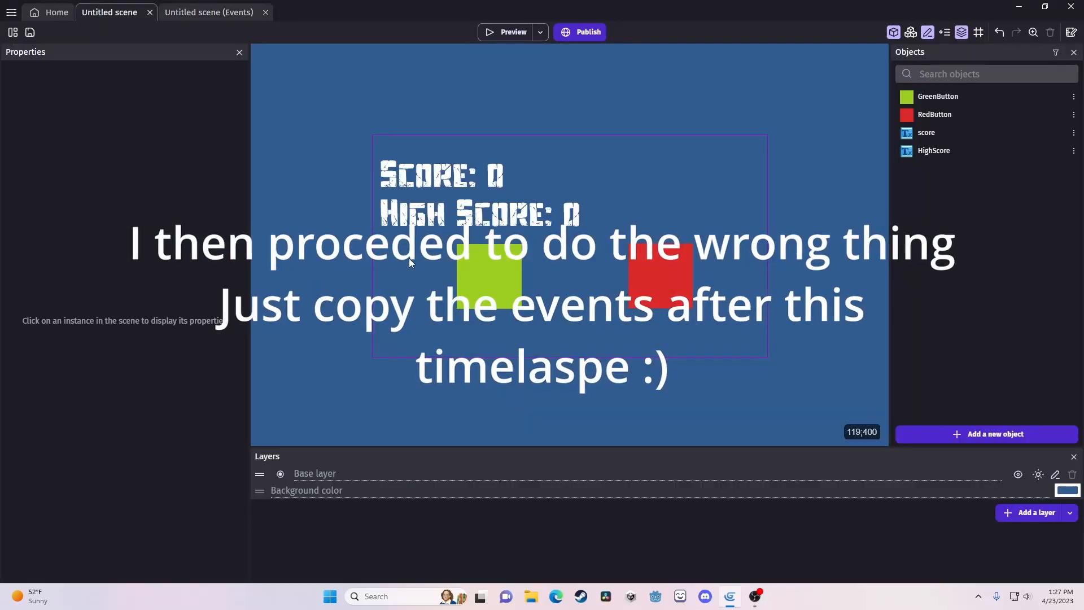
Step: Return to the scene's Events sheet showing the storage-write event
left_click(207, 13)
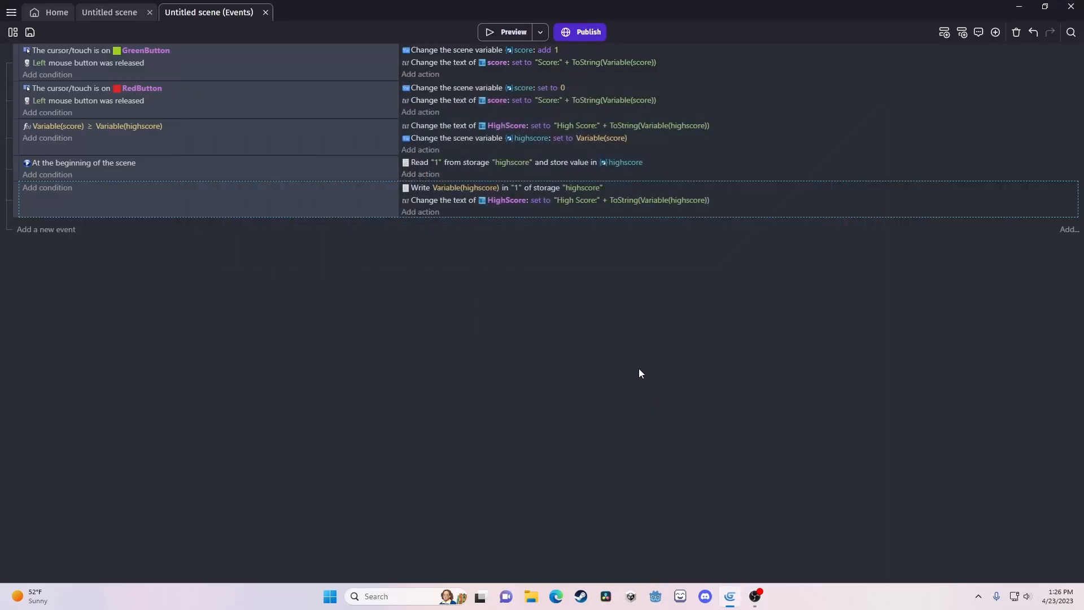
mouse_move(367, 211)
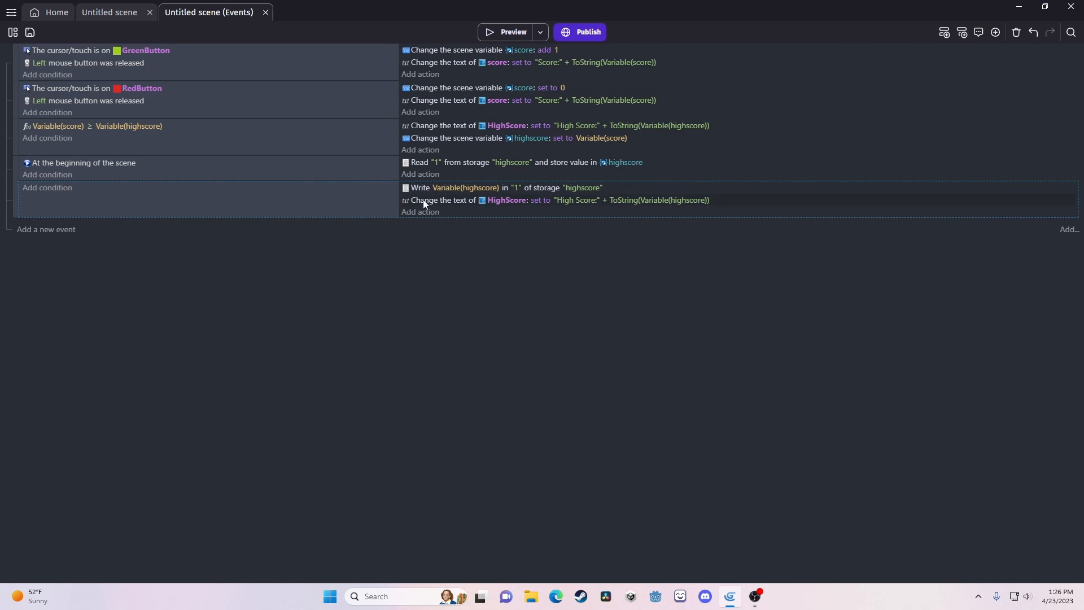
mouse_move(440, 126)
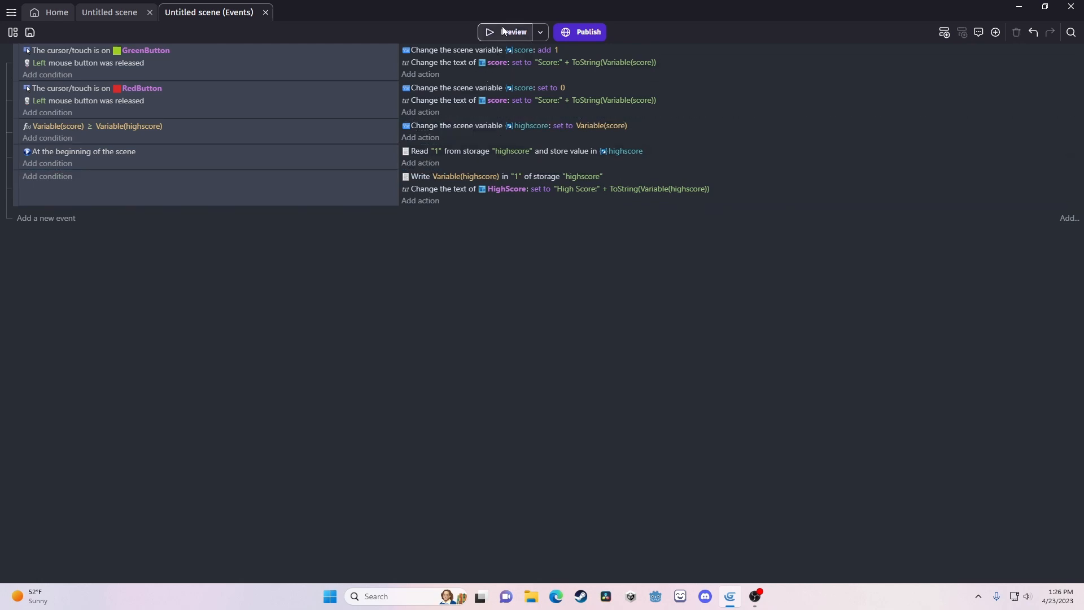
Step: Preview the game to confirm High Score shows 13, then close it
left_click(507, 31)
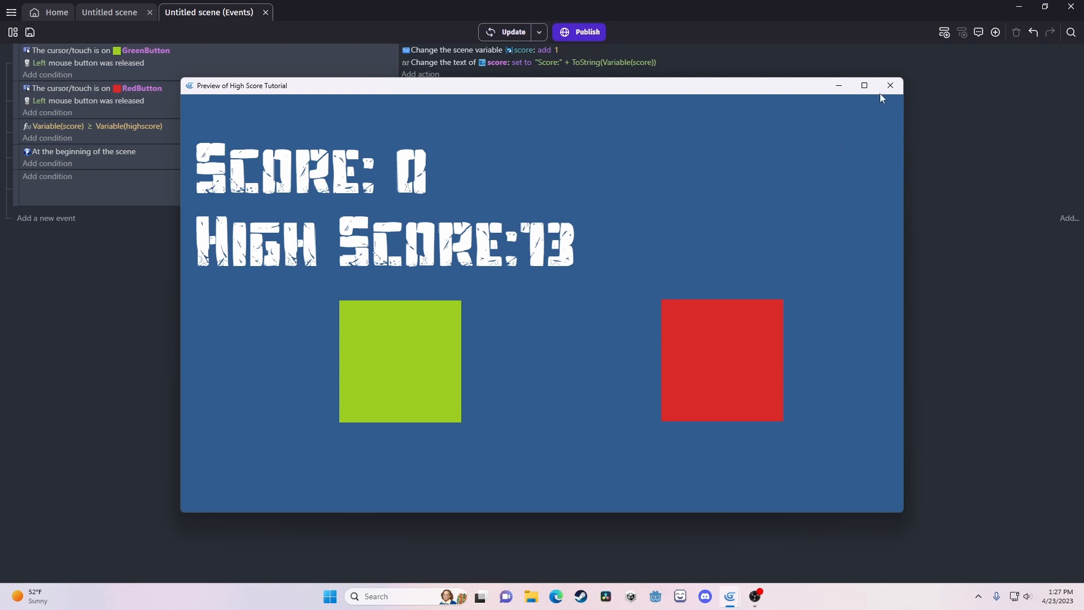
left_click(890, 85)
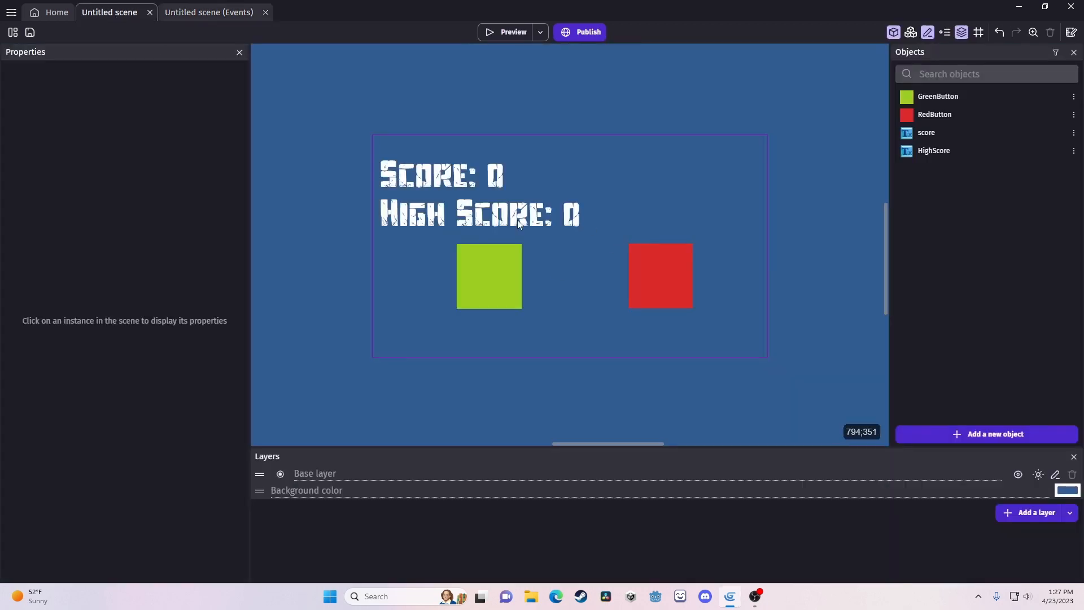
left_click(207, 12)
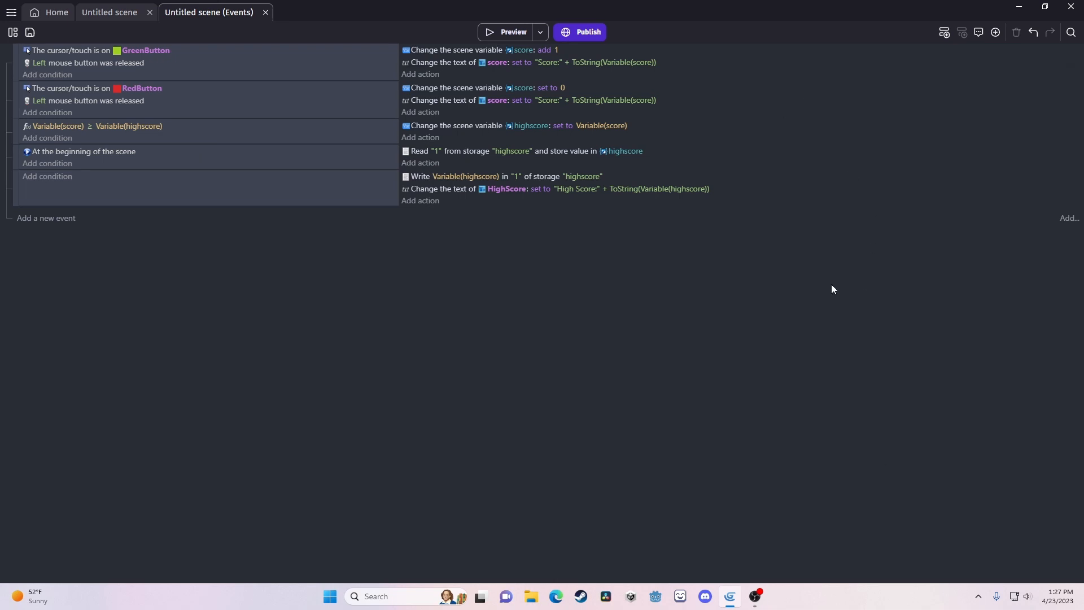
mouse_move(764, 293)
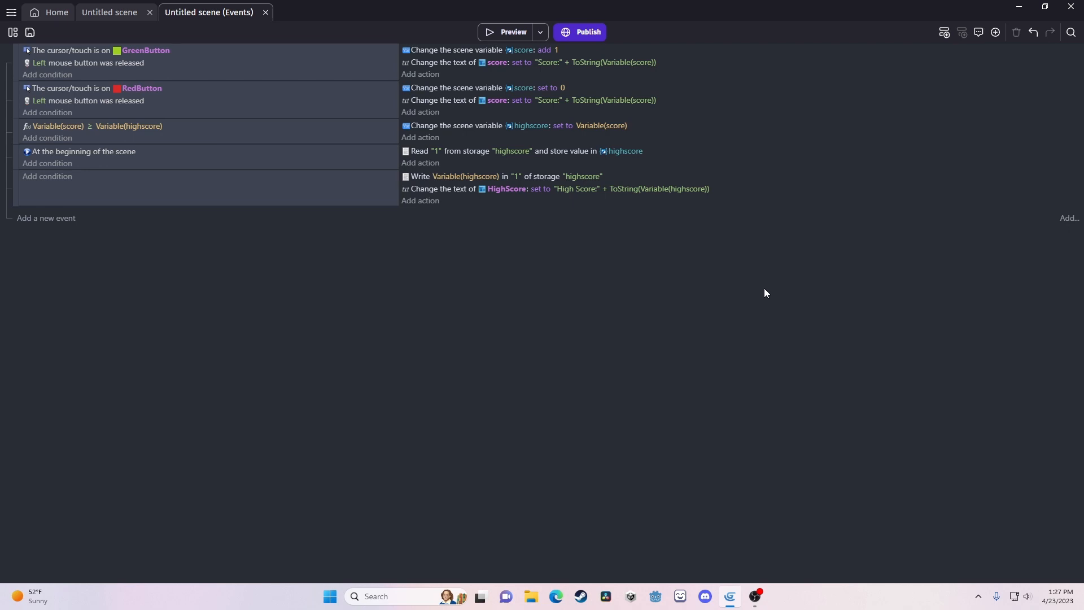
left_click(108, 12)
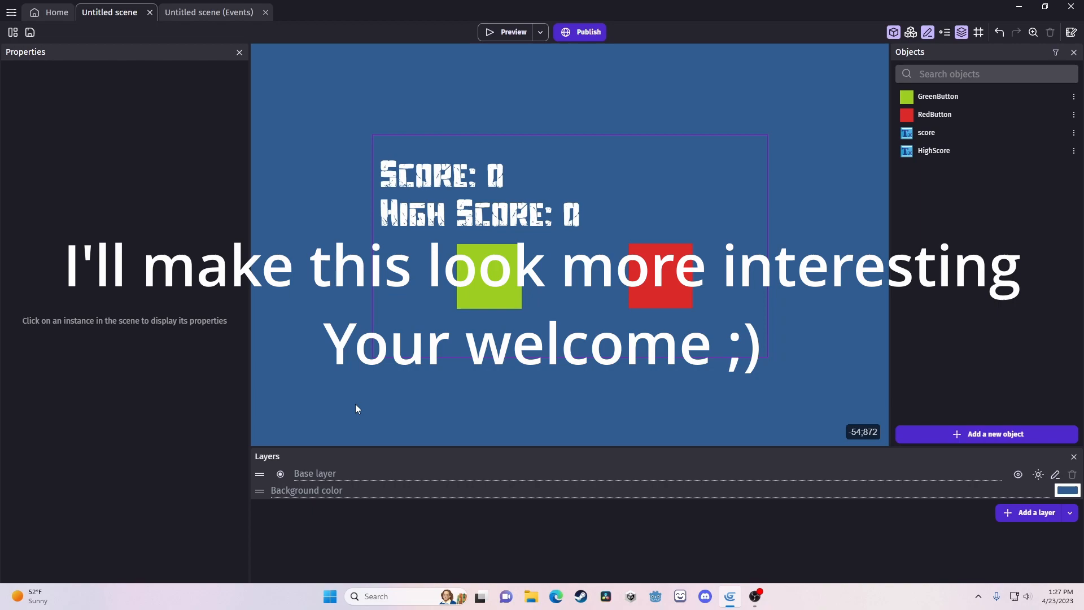
left_click(505, 32)
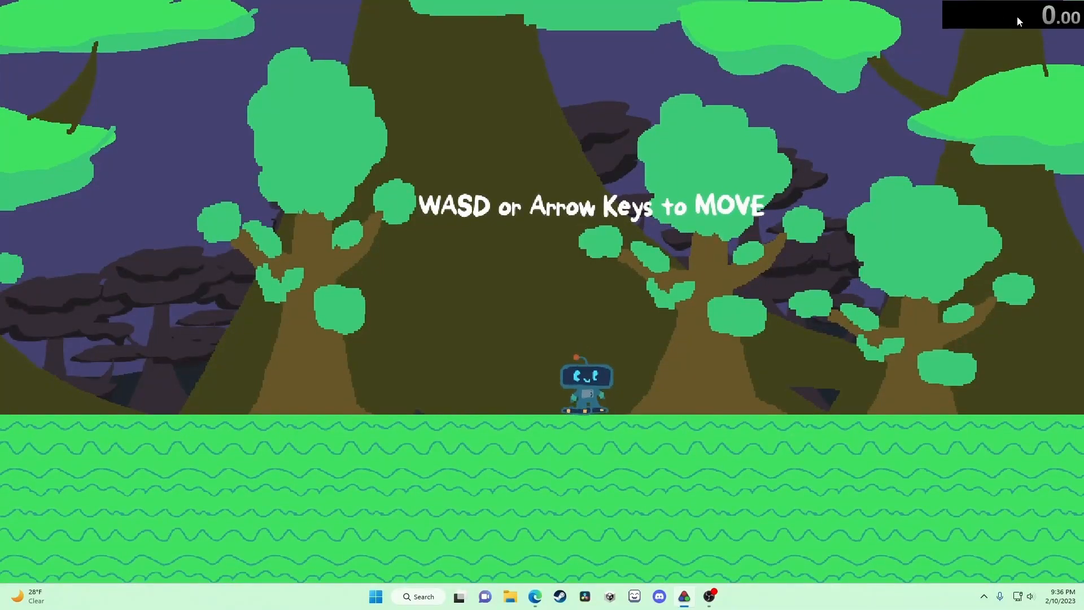
key("d")
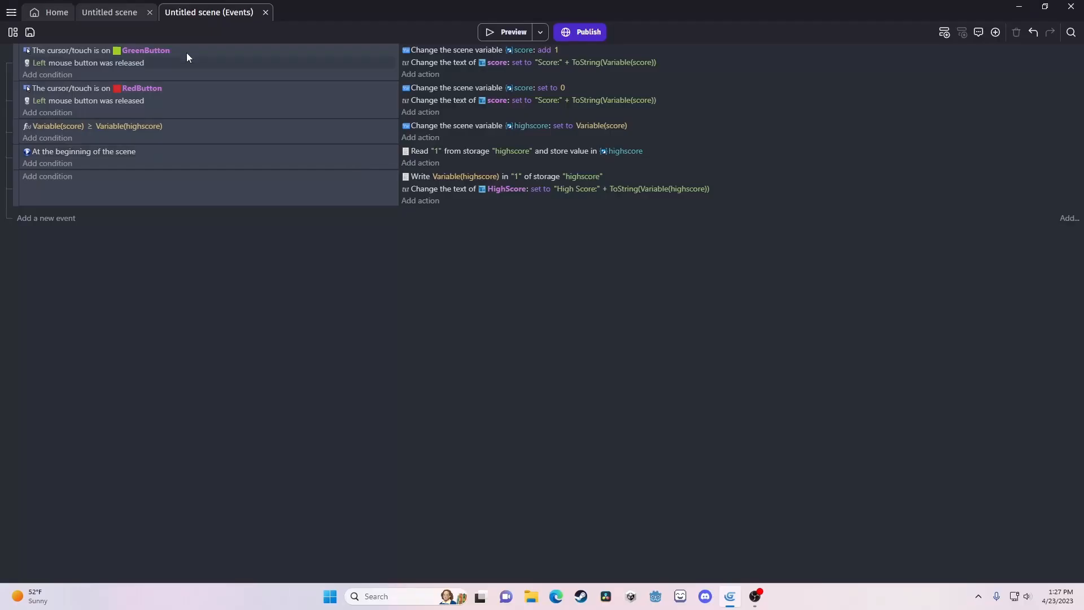
left_click(108, 12)
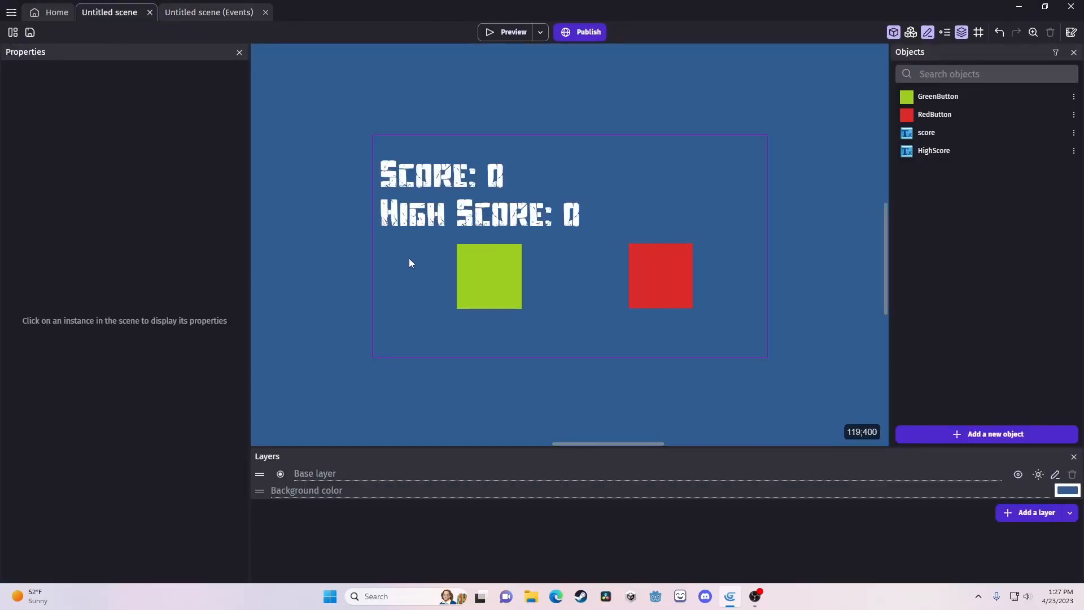